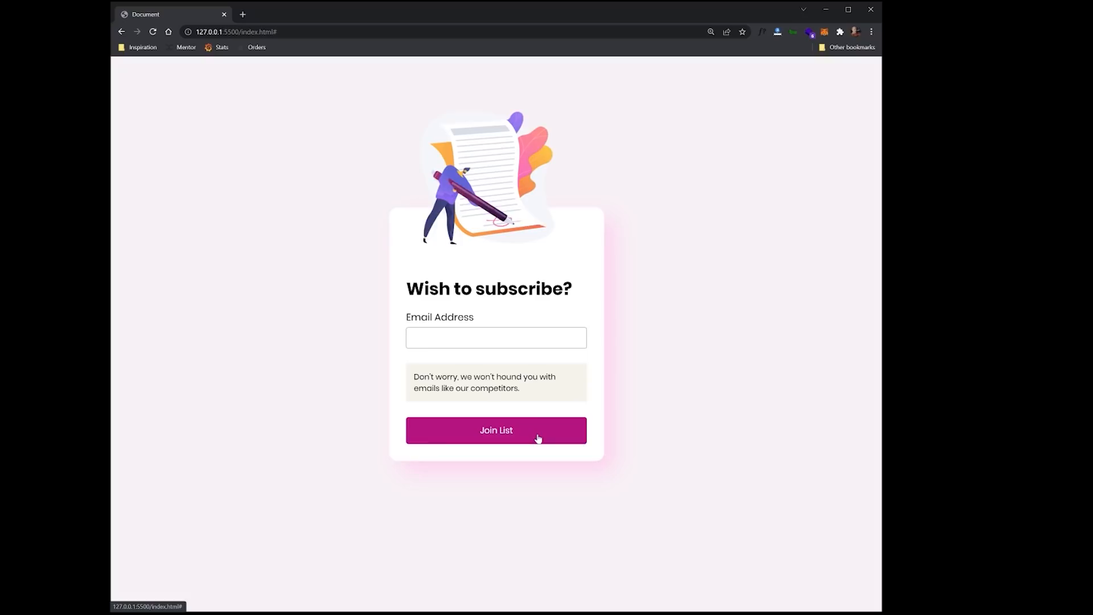
Submit the DesignCourse sign-up form, reload, and submit again to replay the success animation
{"action": "left_click", "coordinate": [495, 430]}
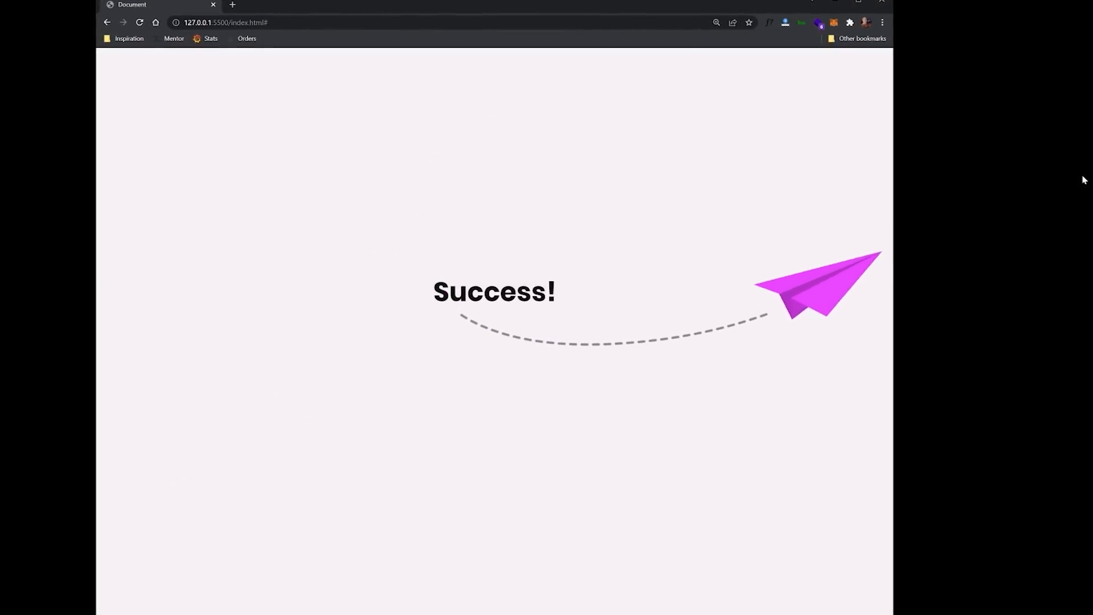
{"action": "left_click", "coordinate": [132, 22]}
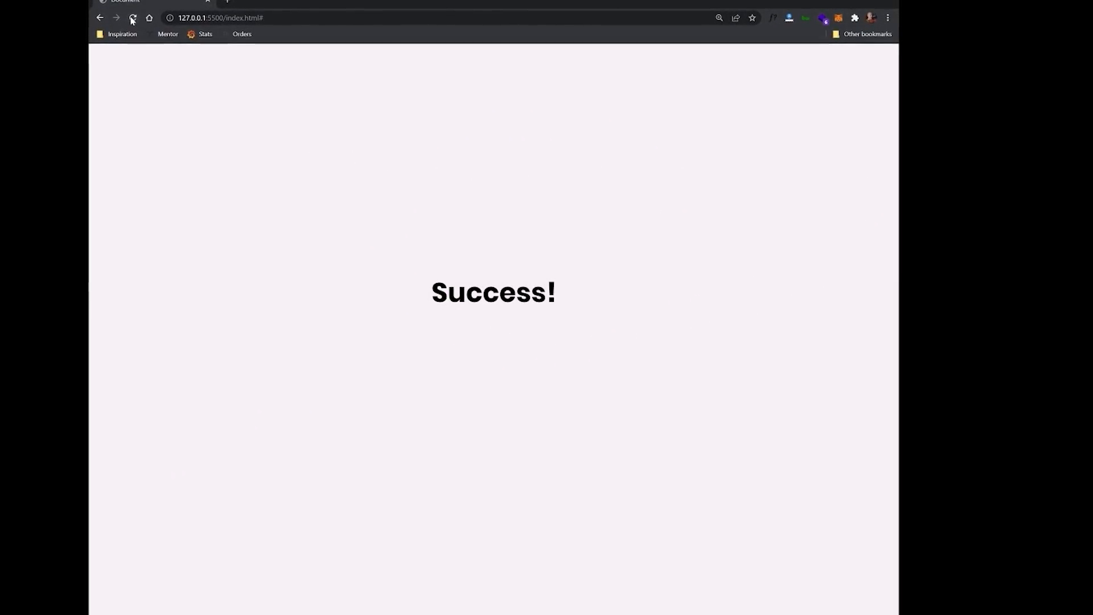
{"action": "left_click", "coordinate": [132, 17]}
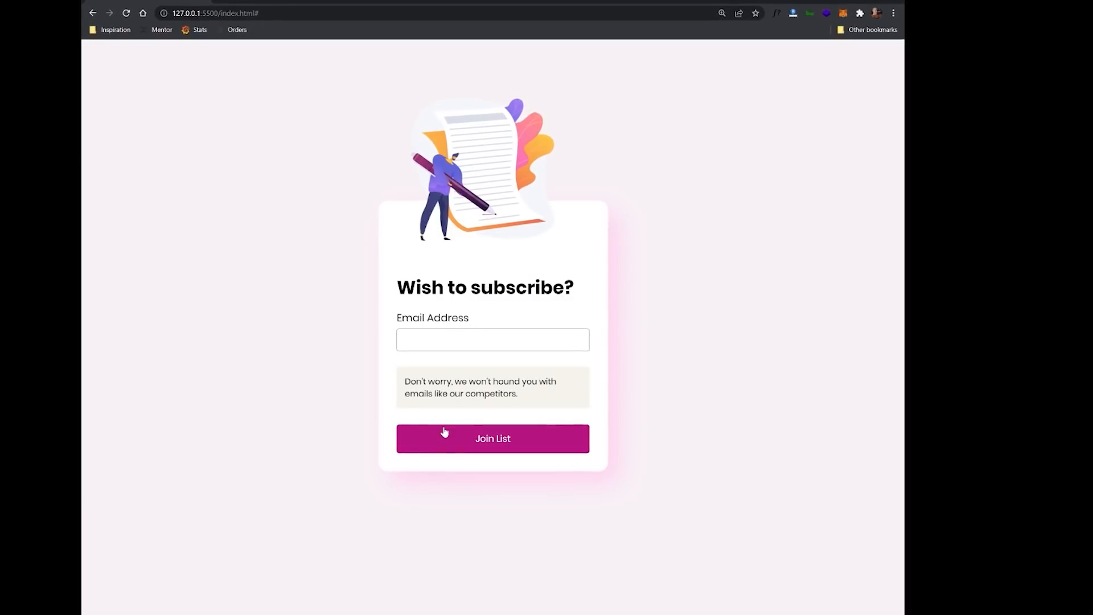
{"action": "left_click", "coordinate": [492, 437]}
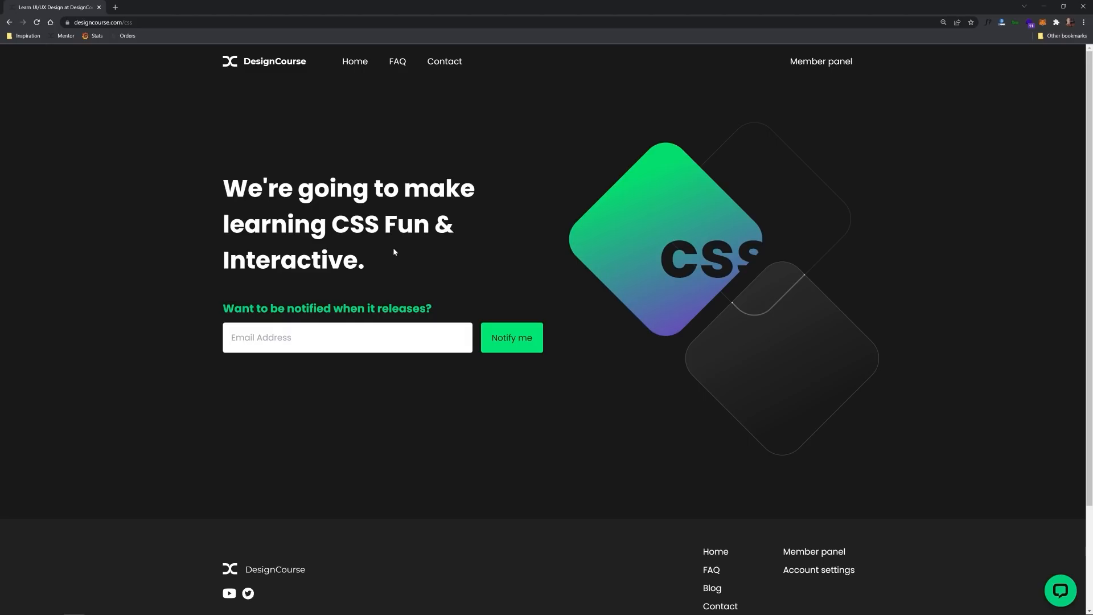
{"action": "mouse_move", "coordinate": [395, 372]}
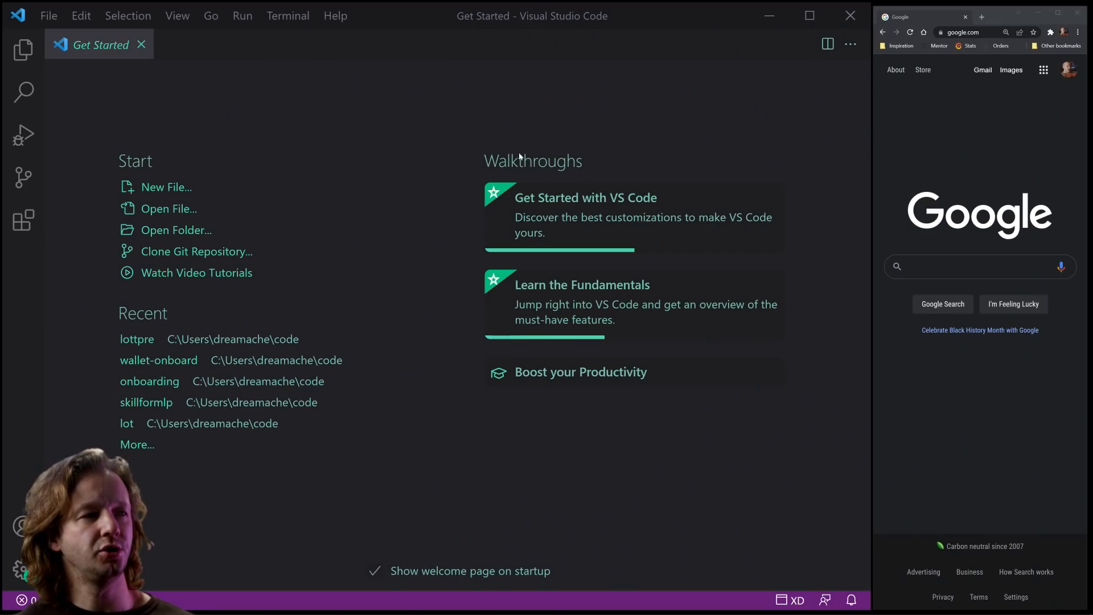
{"action": "mouse_move", "coordinate": [137, 173]}
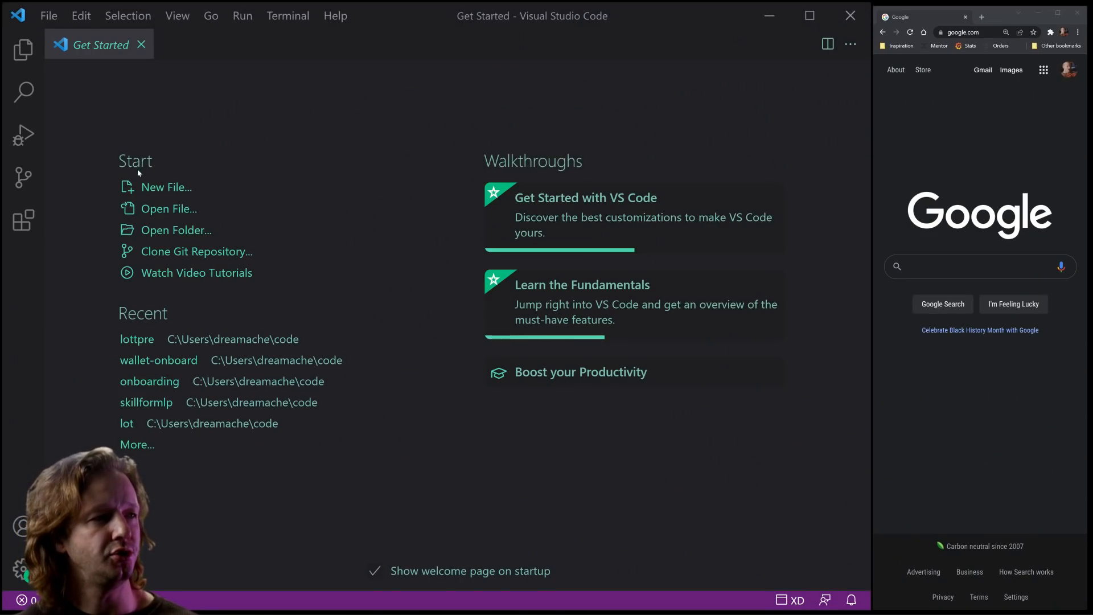
{"action": "mouse_move", "coordinate": [175, 229]}
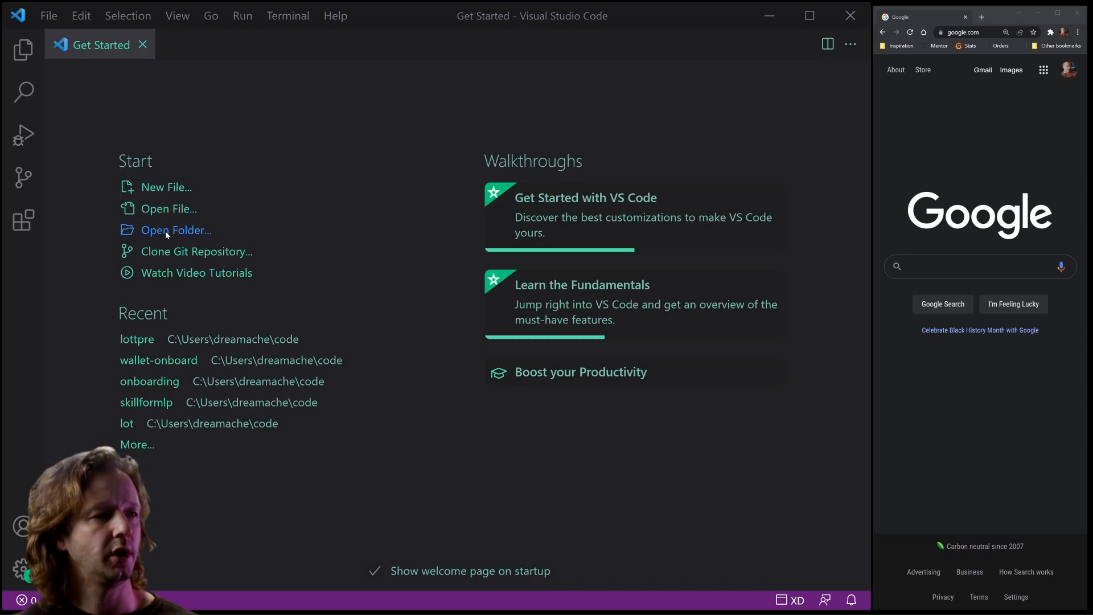
Create a new emailsub folder inside code and open it as the workspace
{"action": "left_click", "coordinate": [175, 230]}
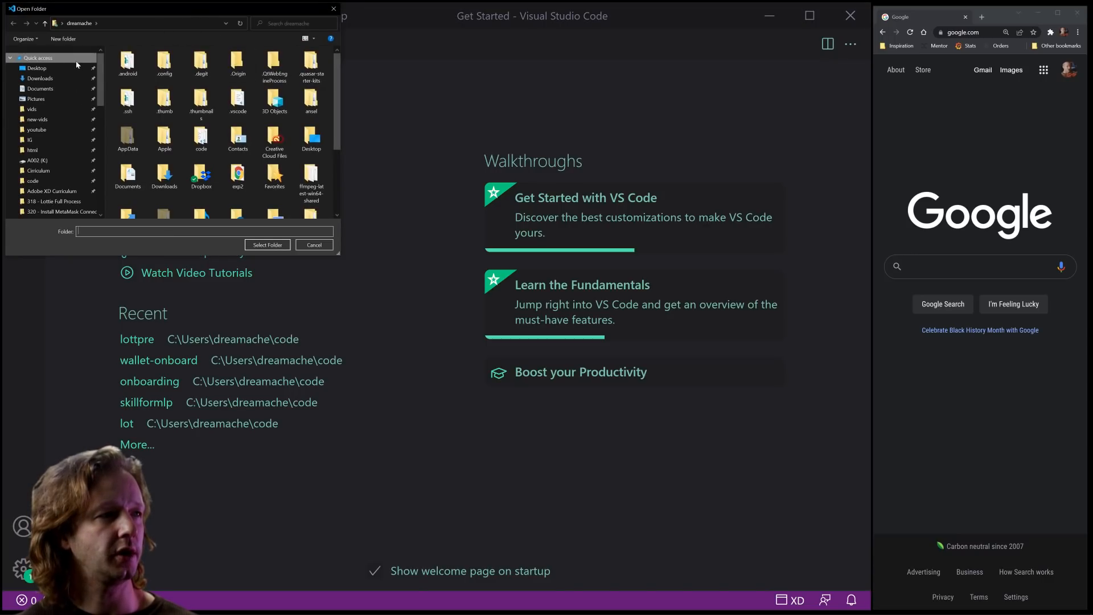
{"action": "left_click", "coordinate": [200, 102]}
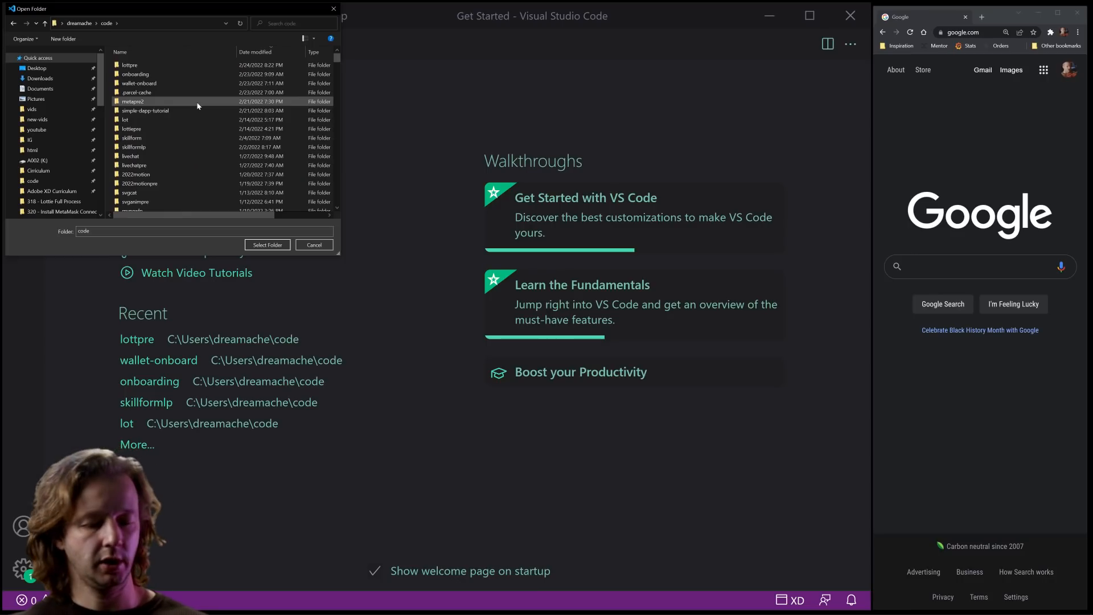
{"action": "left_click", "coordinate": [63, 39]}
{"action": "type", "text": "emailsub"}
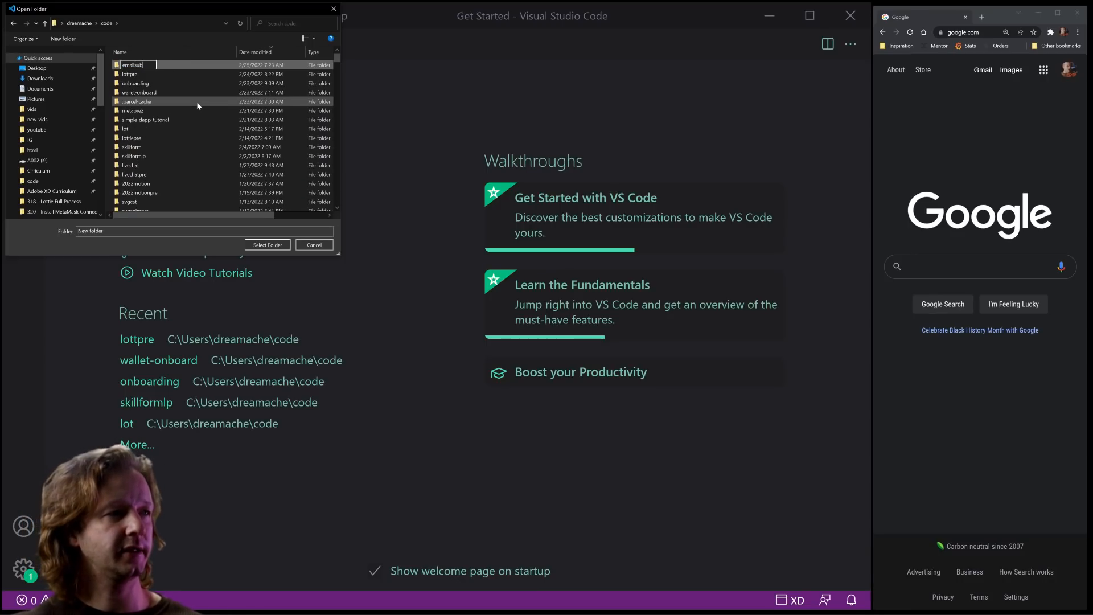
{"action": "left_click", "coordinate": [267, 245]}
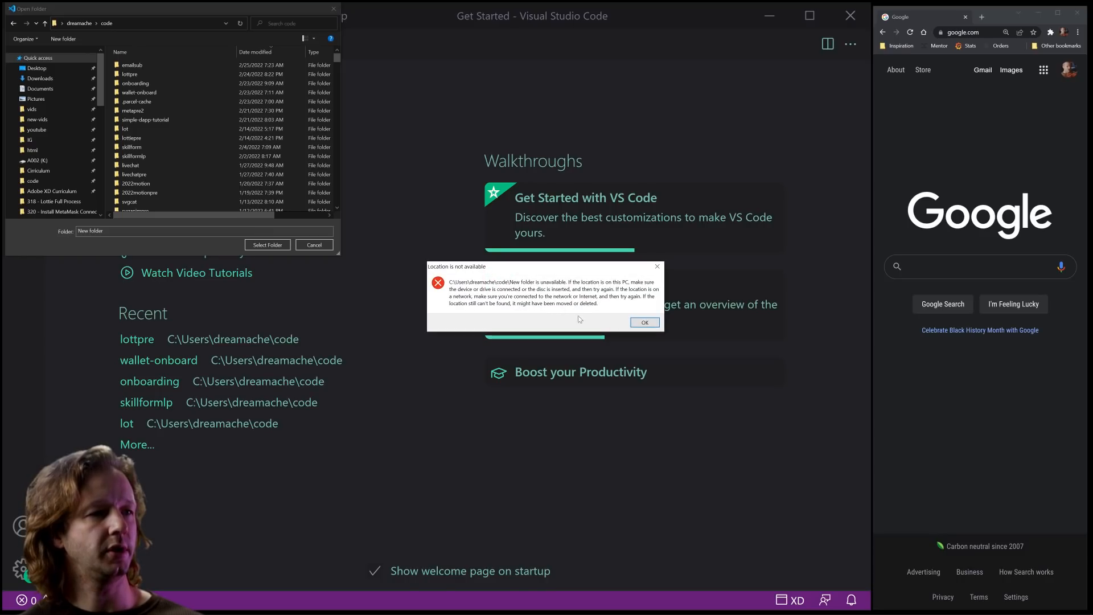
{"action": "left_click", "coordinate": [642, 322]}
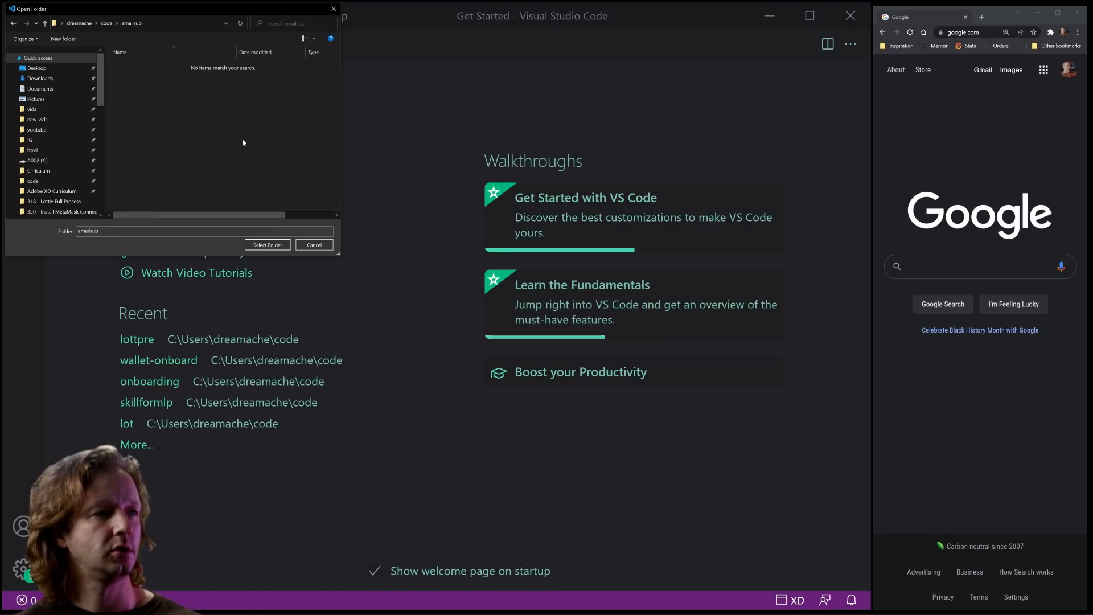
{"action": "left_click", "coordinate": [266, 244]}
{"action": "type", "text": "index.ht"}
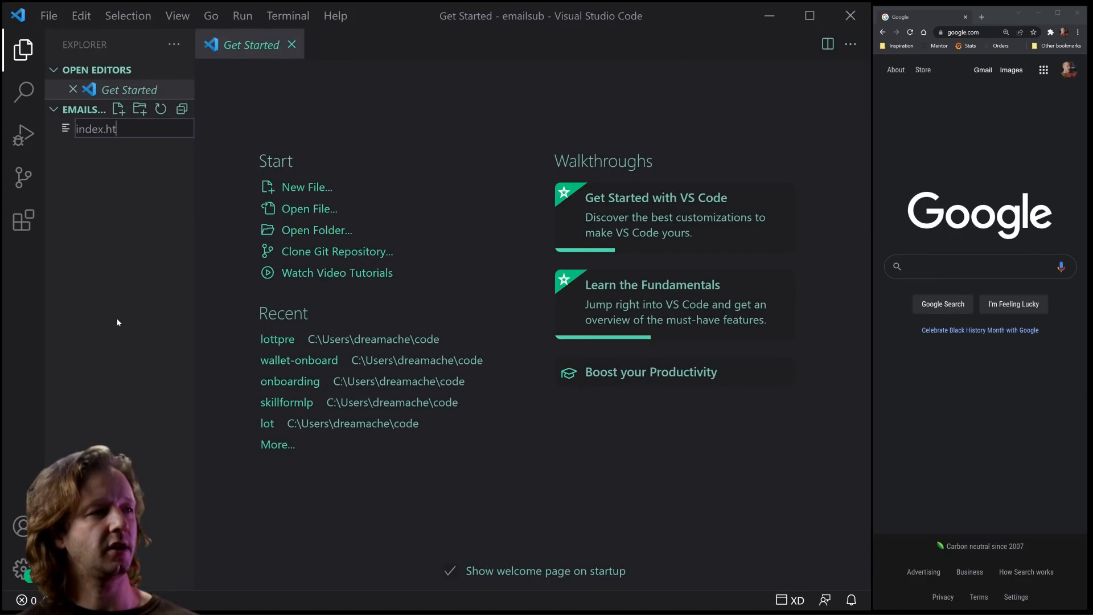
Create index.html with boilerplate linking css/main.css and add css/main.scss
{"action": "key", "text": "Return"}
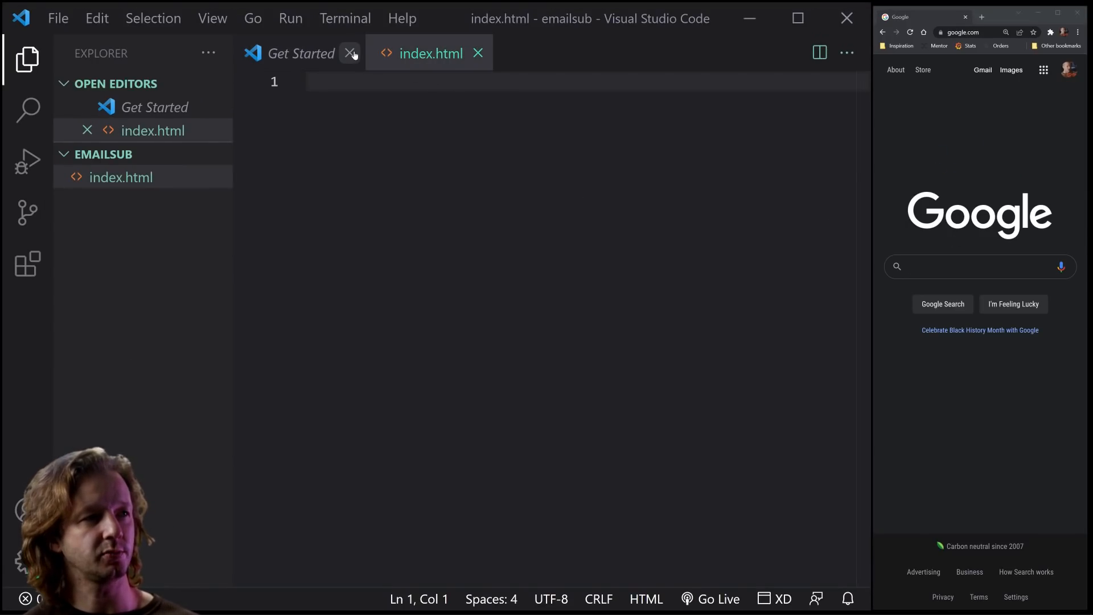
{"action": "left_click", "coordinate": [350, 53]}
{"action": "type", "text": "<link rel=\"stylesheet\" href=\"css/\">"}
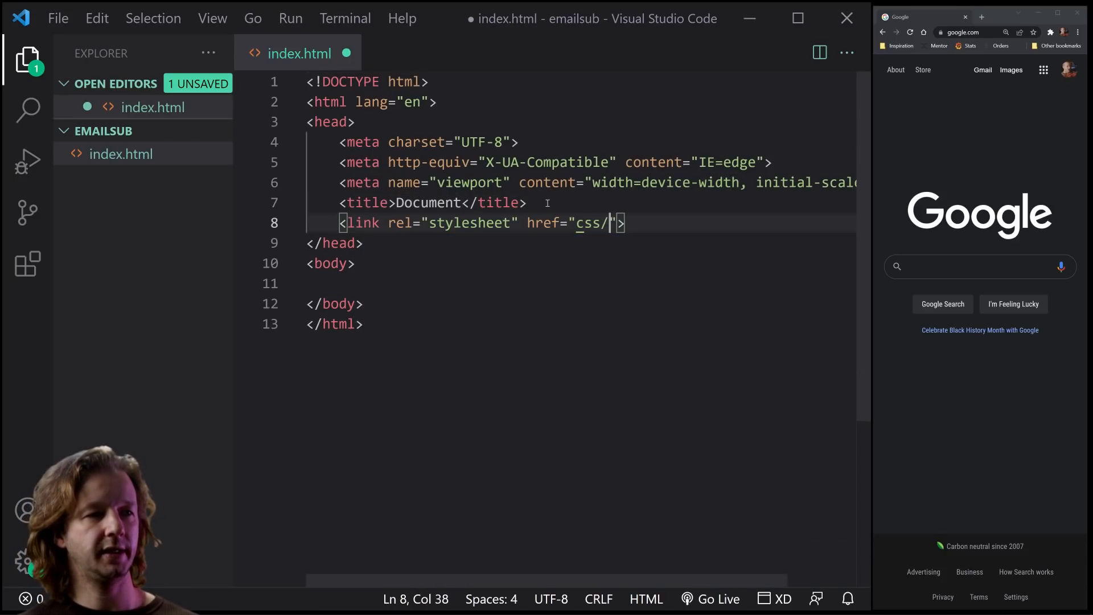
{"action": "type", "text": "main.css"}
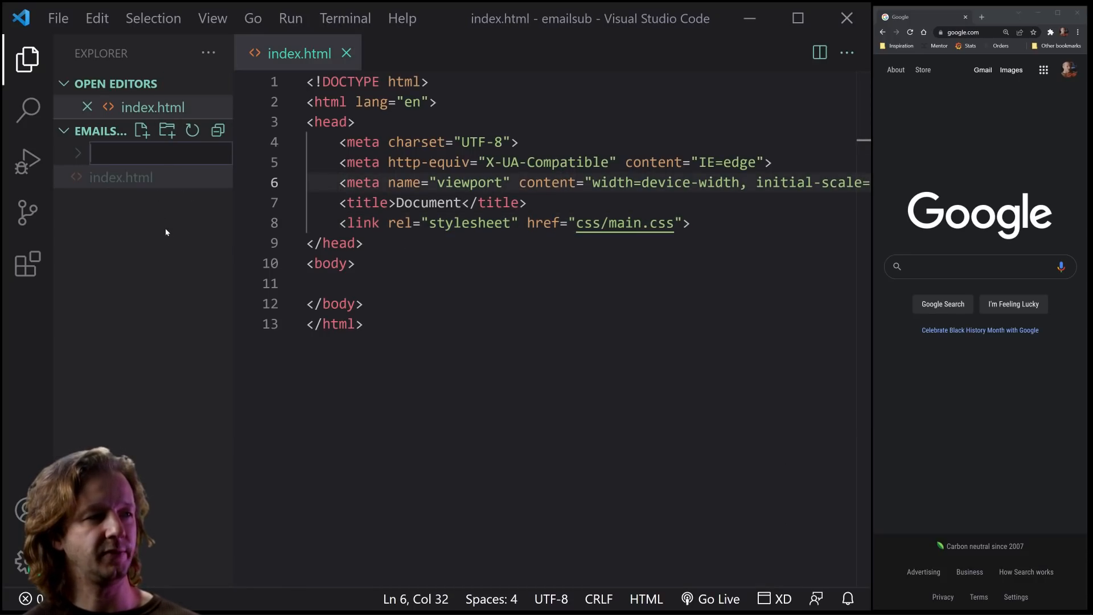
{"action": "left_click", "coordinate": [141, 130]}
{"action": "type", "text": "css"}
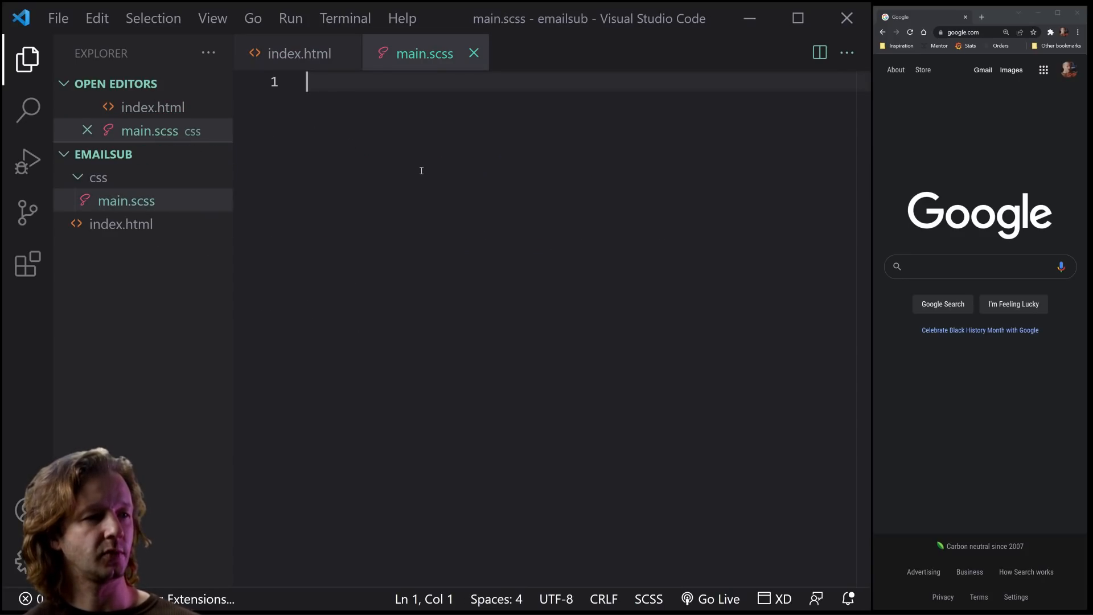
{"action": "mouse_move", "coordinate": [28, 263]}
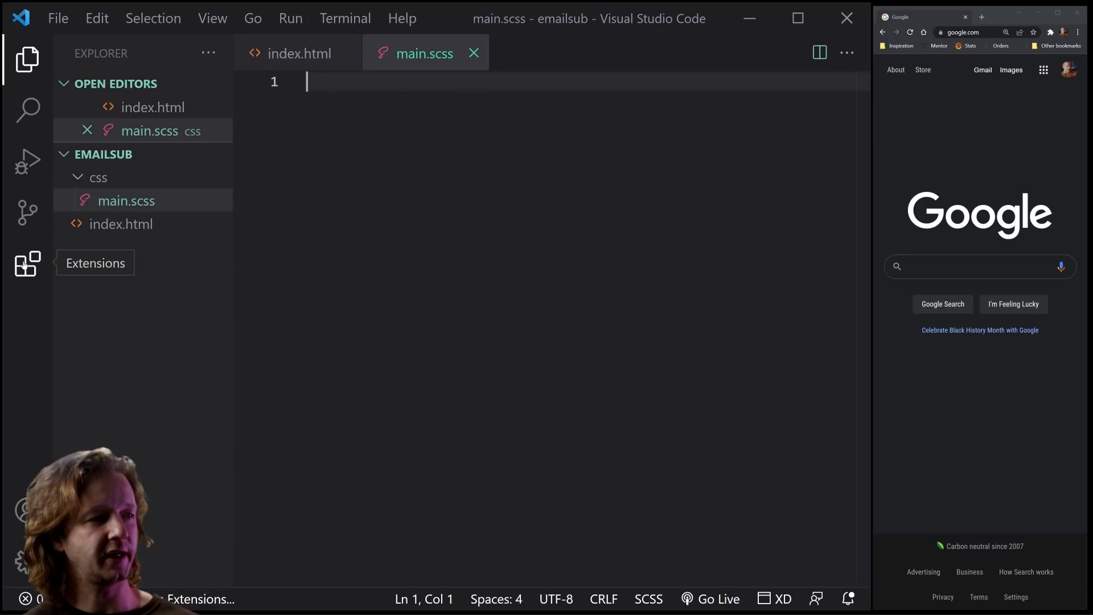
Start Watch Sass to compile main.scss into main.css and return to index.html
{"action": "left_click", "coordinate": [27, 263]}
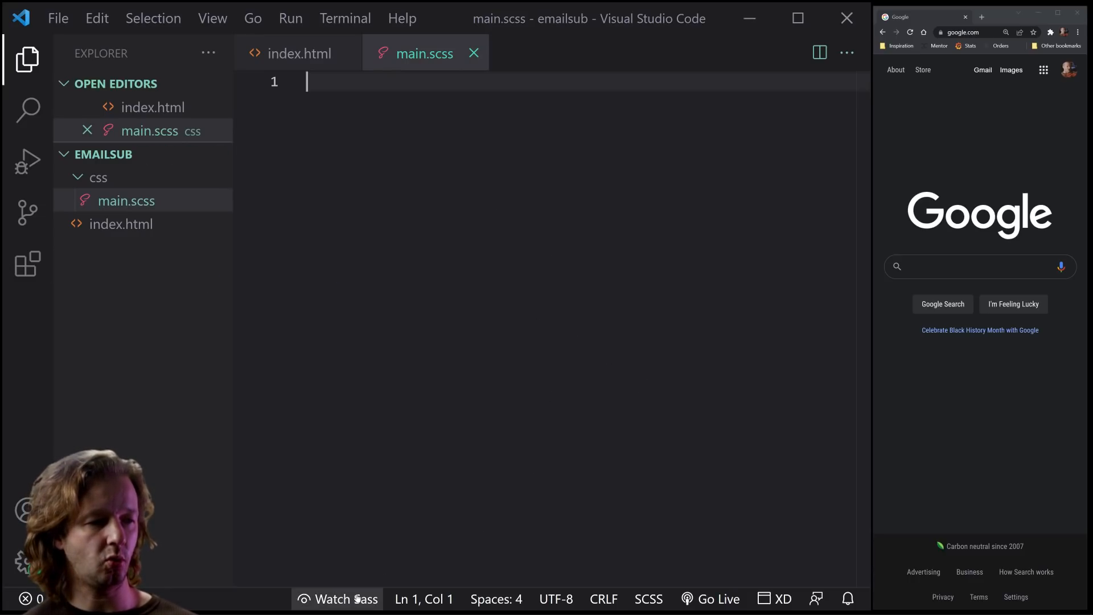
{"action": "left_click", "coordinate": [337, 599]}
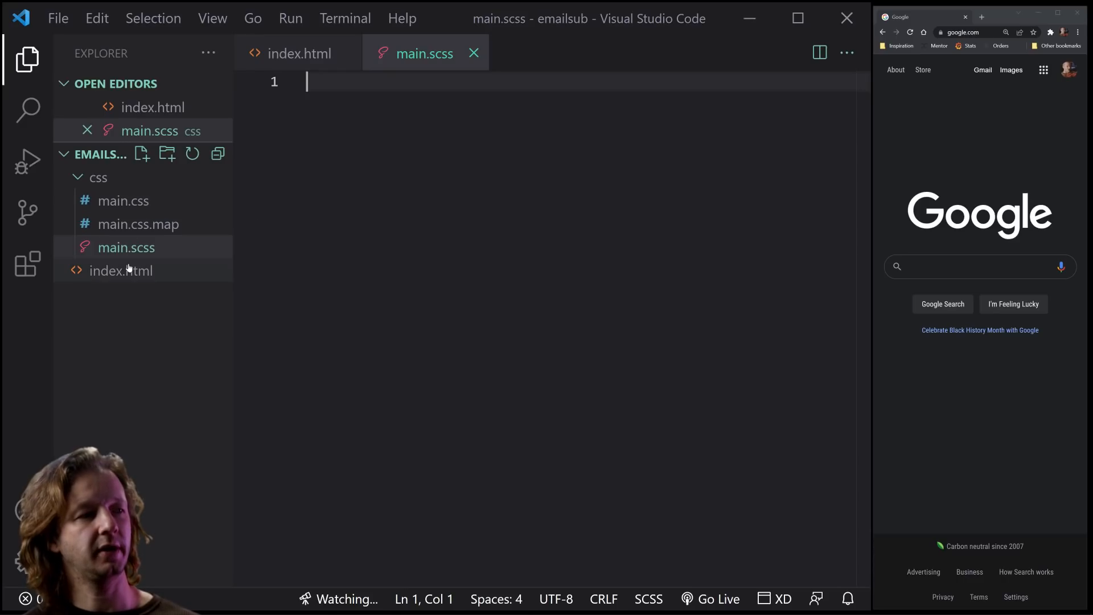
{"action": "left_click", "coordinate": [121, 271]}
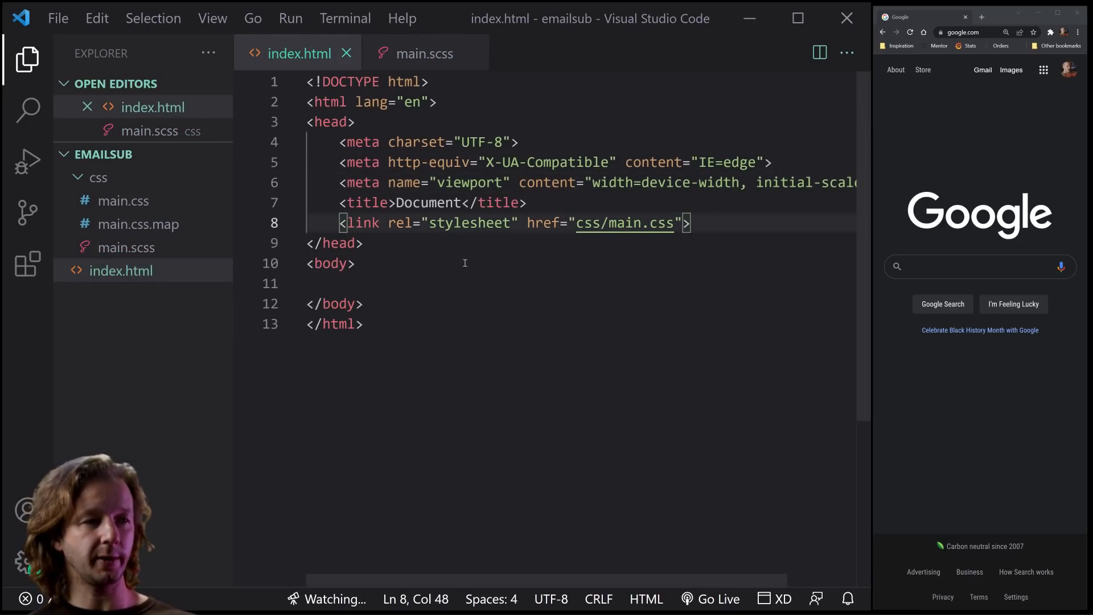
Add an empty div with class success inside the body of index.html
{"action": "key", "text": "enter"}
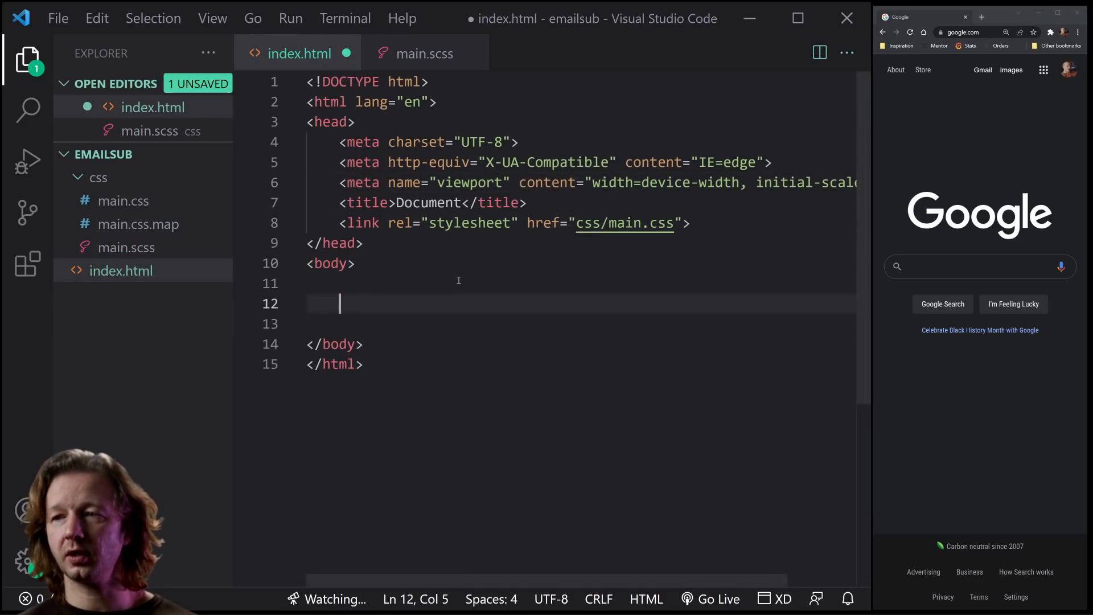
{"action": "mouse_move", "coordinate": [540, 272]}
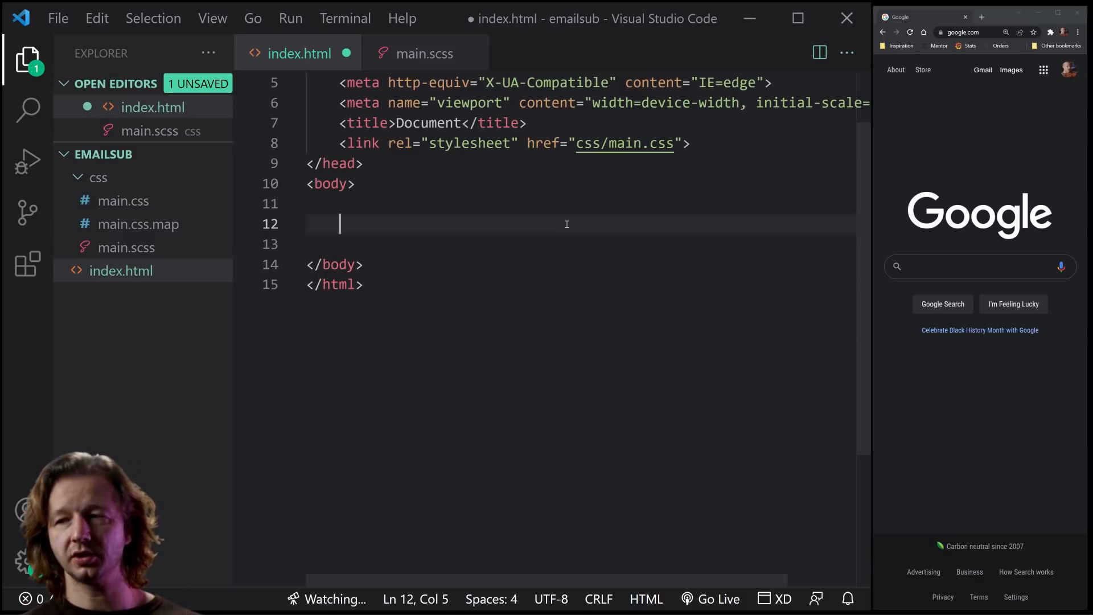
{"action": "type", "text": ".suc"}
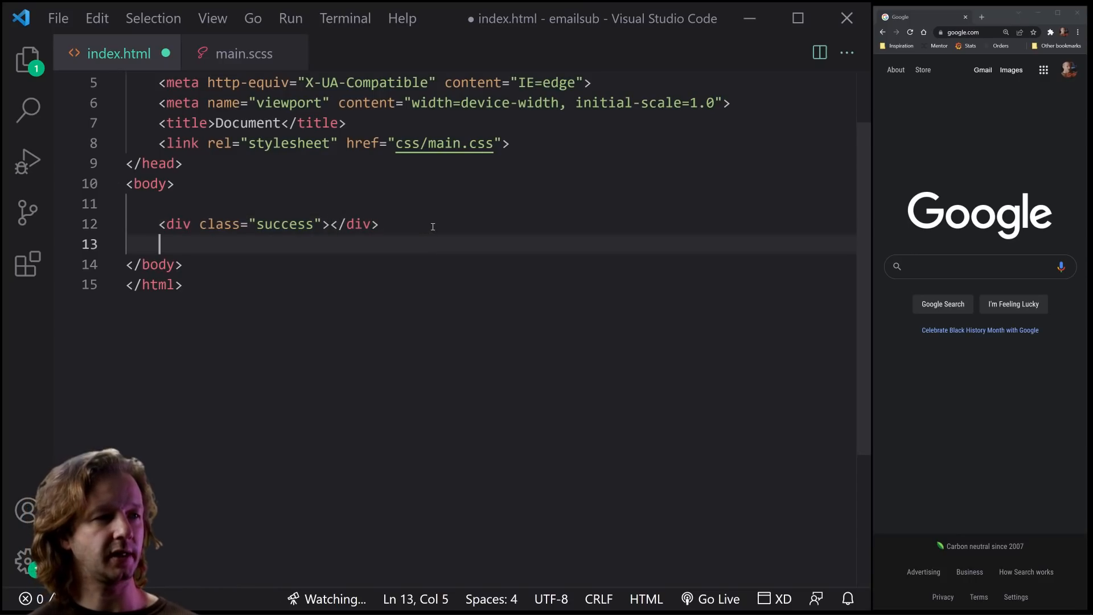
{"action": "key", "text": "Enter"}
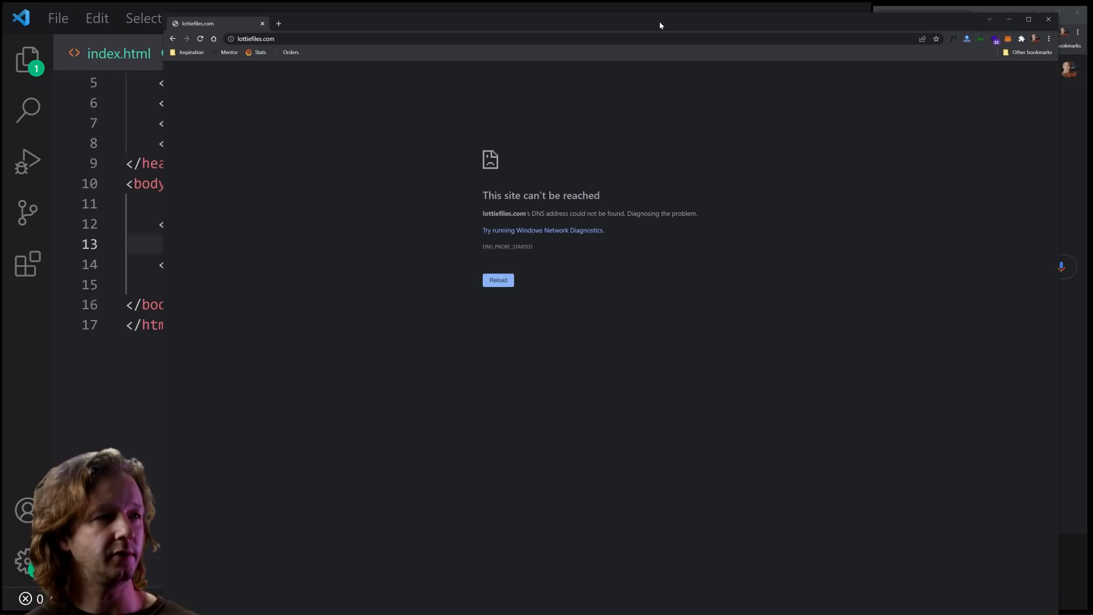
Browse LottieFiles for loading animations and open the Loading Bubbles detail view
{"action": "left_click", "coordinate": [254, 38]}
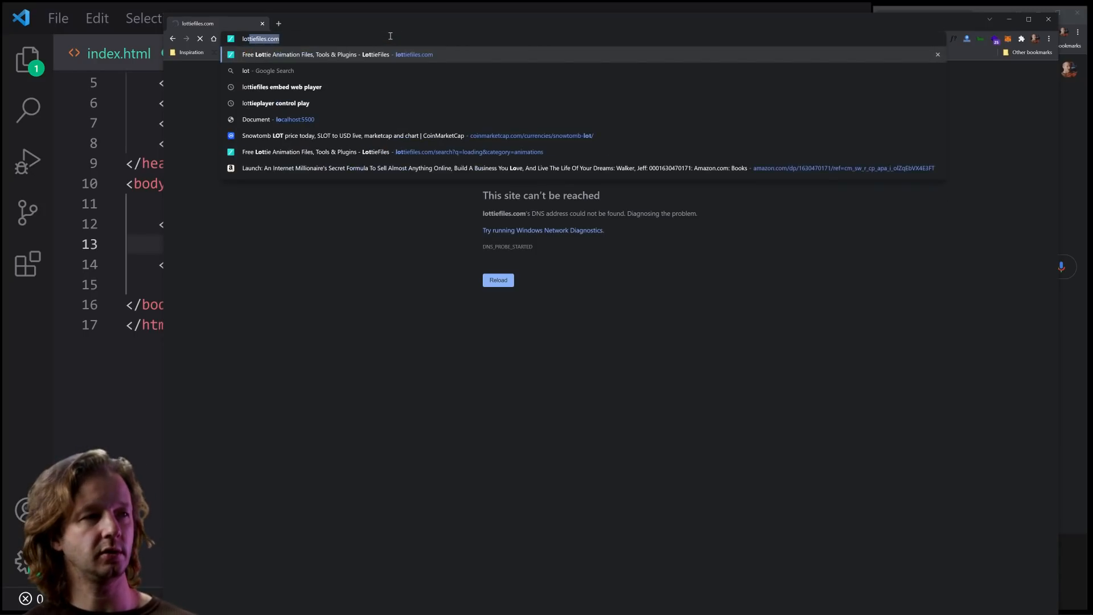
{"action": "key", "text": "Return"}
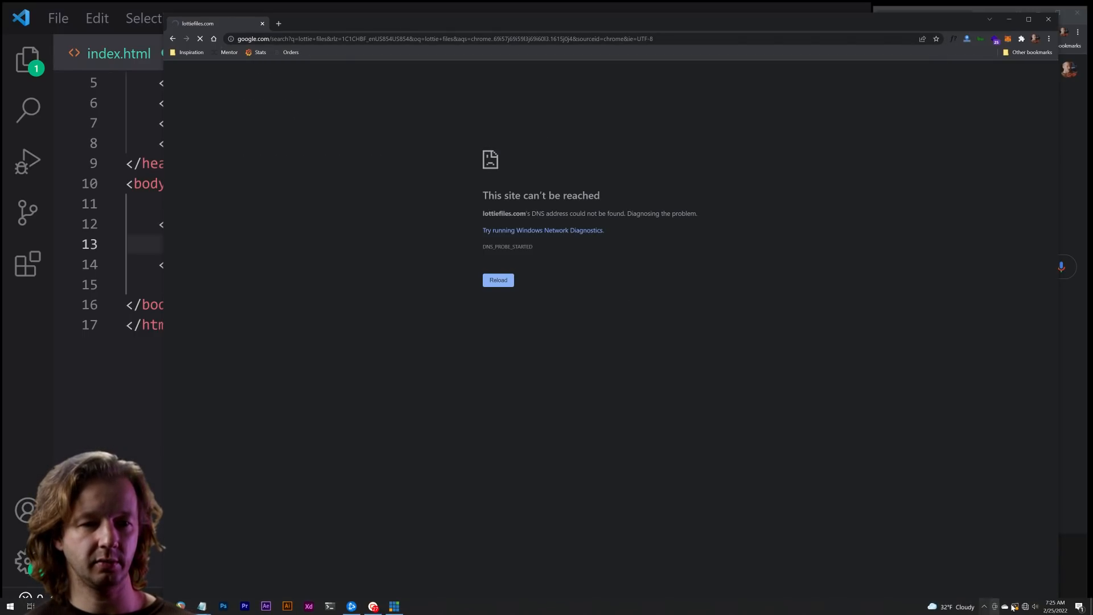
{"action": "left_click", "coordinate": [498, 280]}
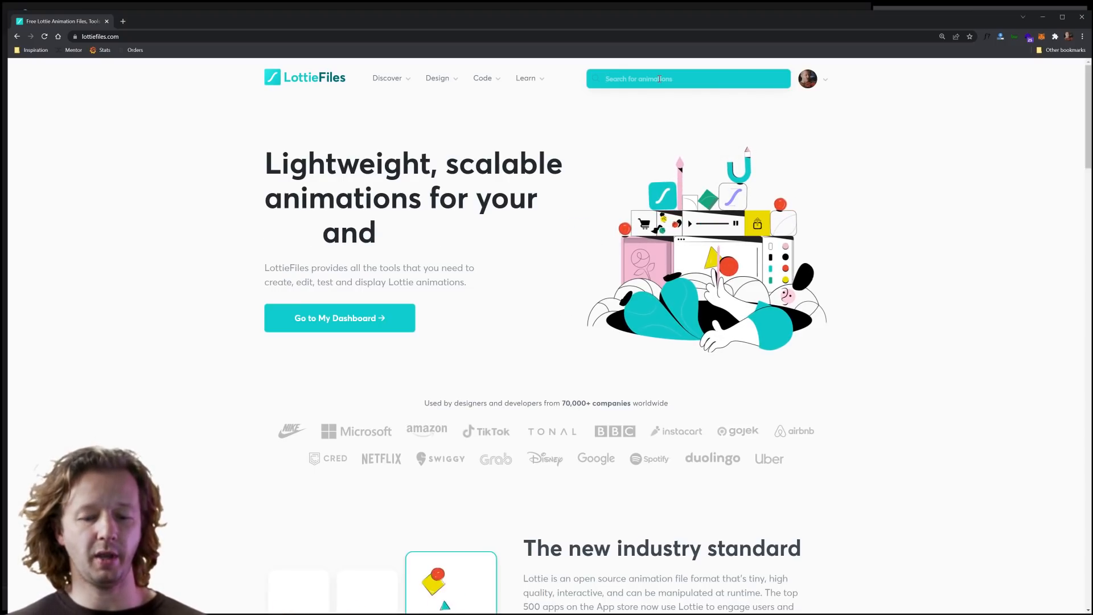
{"action": "type", "text": "loading"}
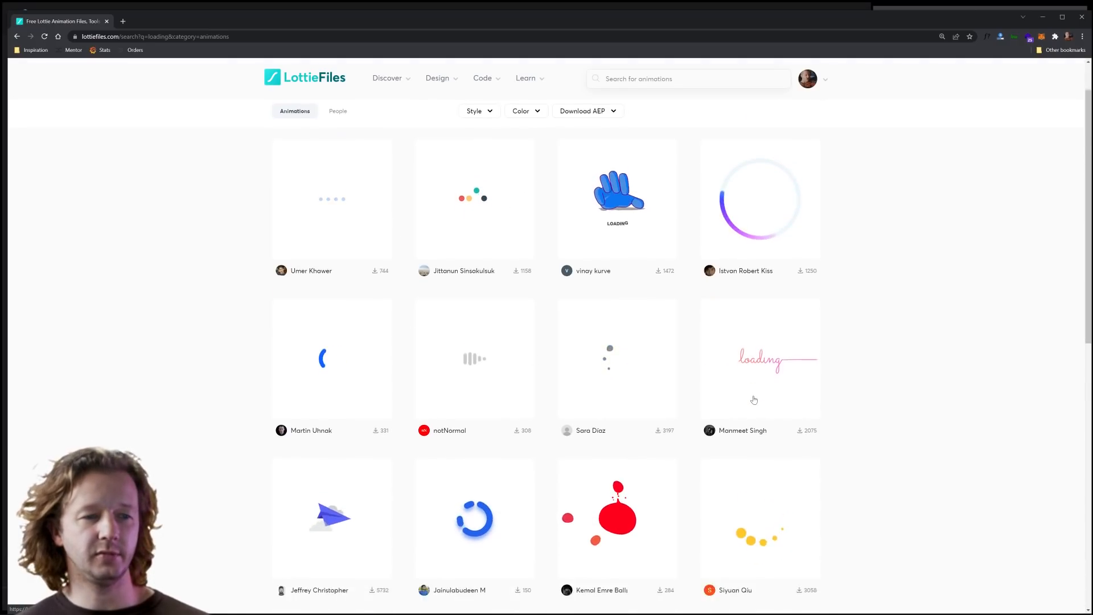
{"action": "scroll", "scroll_direction": "down", "scroll_amount": 3}
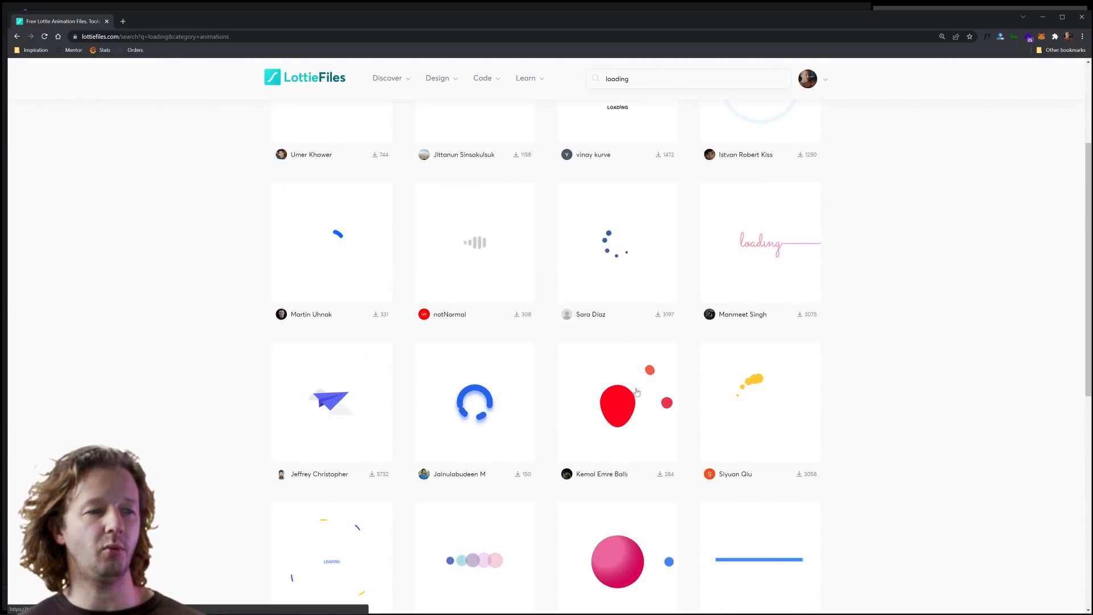
{"action": "left_click", "coordinate": [615, 404]}
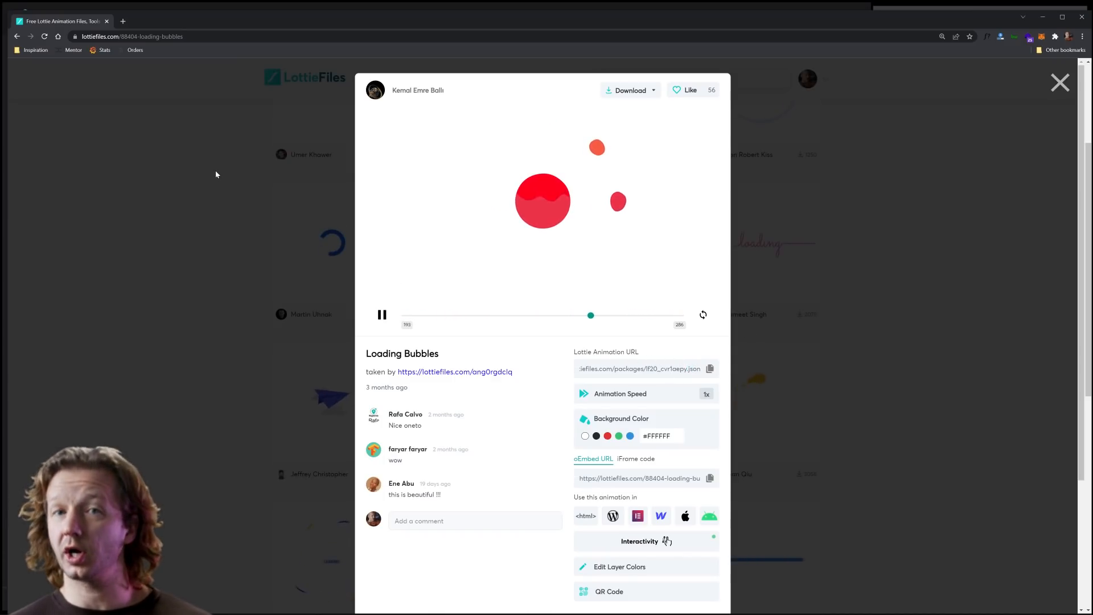
{"action": "left_click", "coordinate": [1058, 82]}
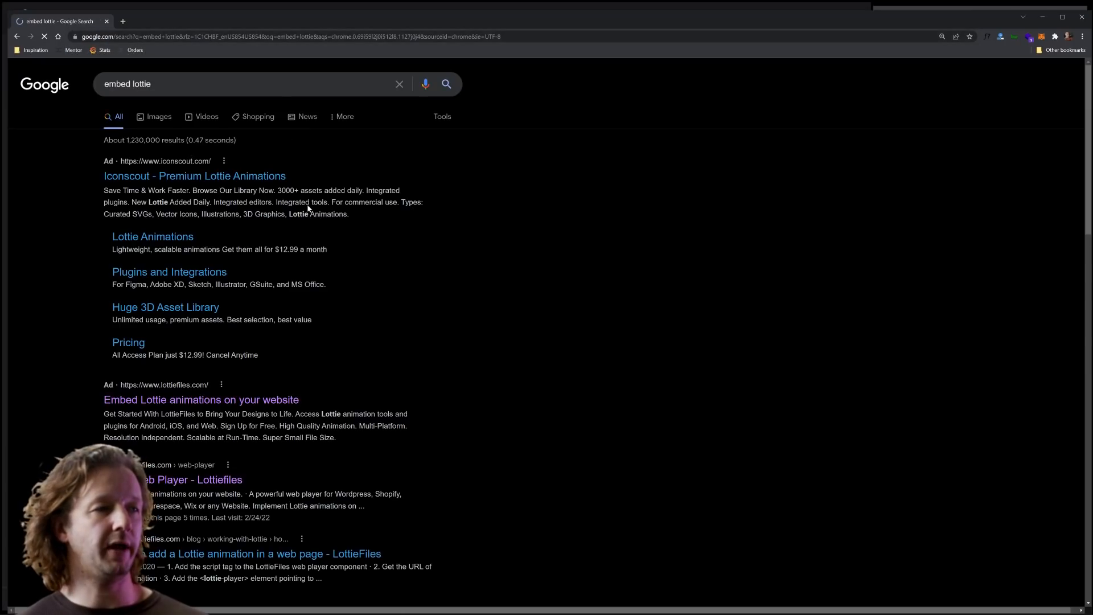
Open the LottieFiles Web Player generator and disable player controls in the embed code
{"action": "left_click", "coordinate": [207, 479]}
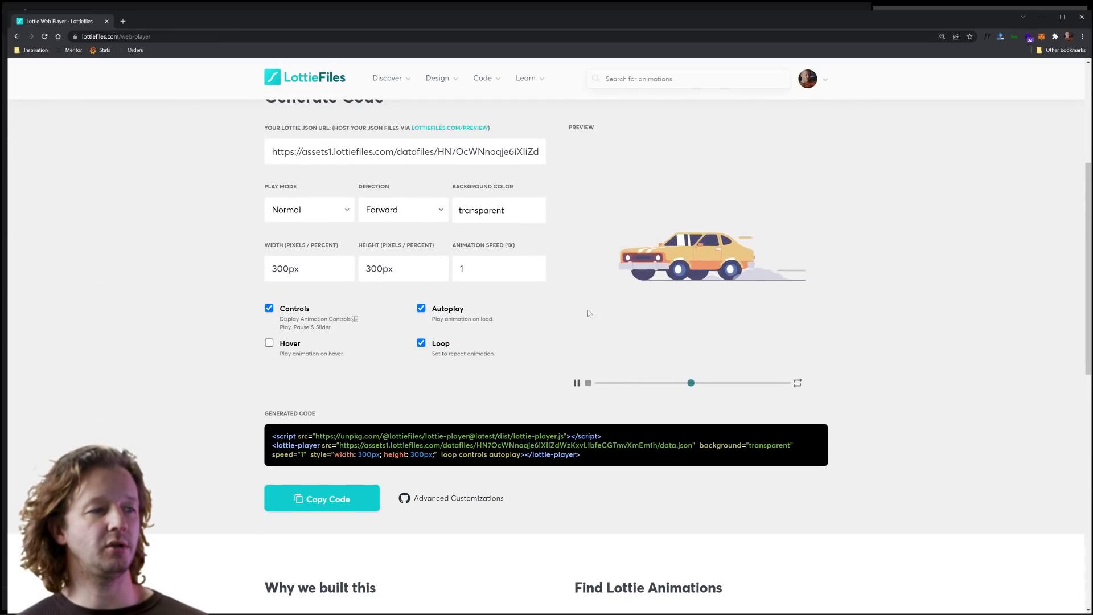
{"action": "scroll", "scroll_direction": "up", "scroll_amount": 3}
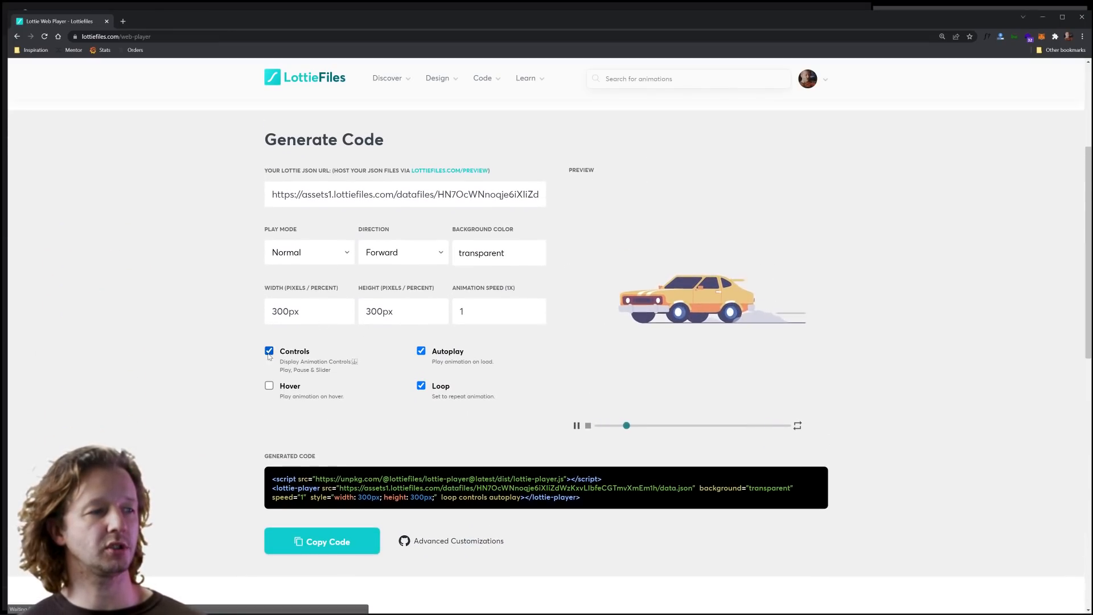
{"action": "left_click", "coordinate": [268, 351]}
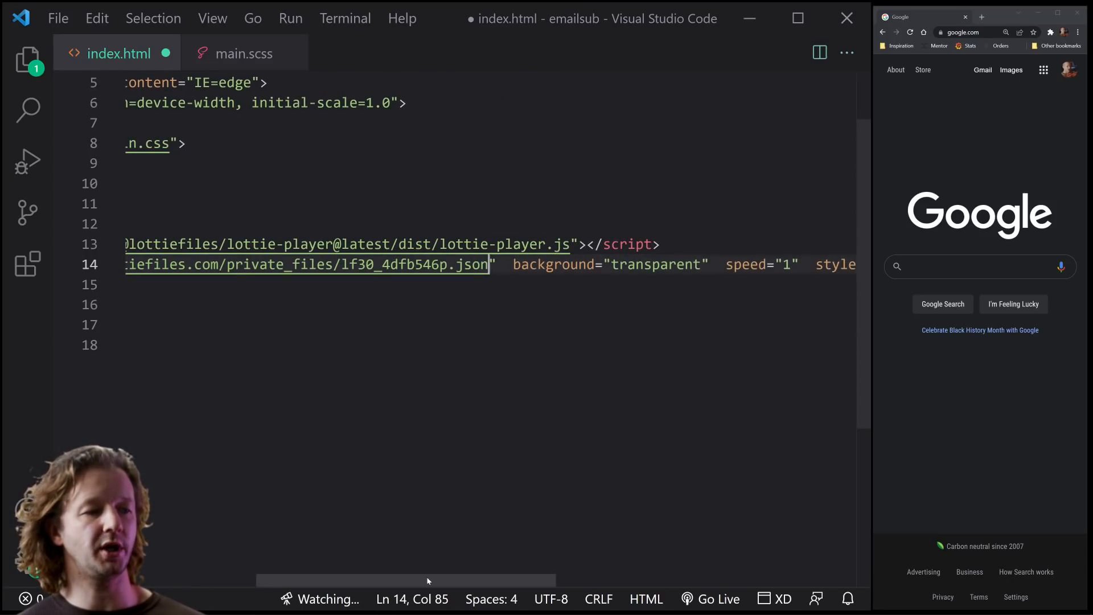
Move the Lottie player script tag below the success div and save index.html
{"action": "scroll", "scroll_direction": "left", "scroll_amount": 3}
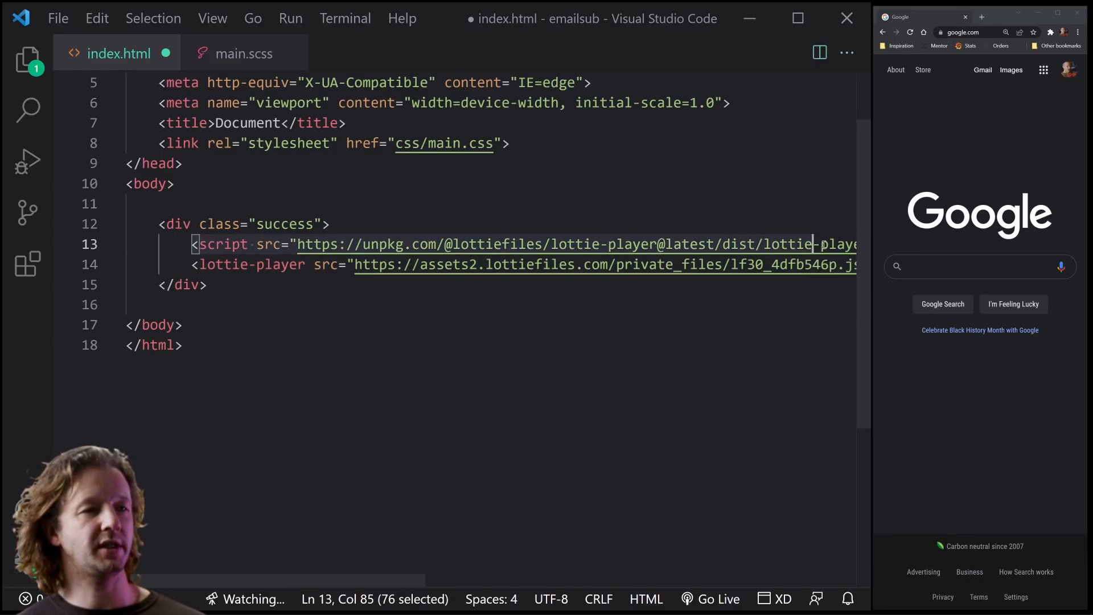
{"action": "key", "text": "Delete"}
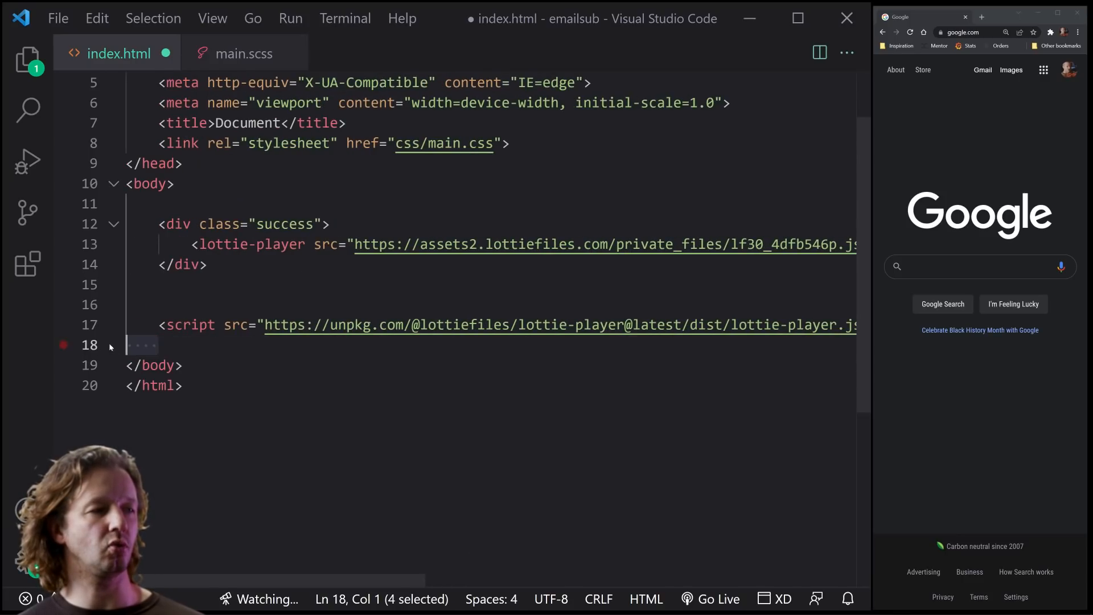
{"action": "left_click", "coordinate": [274, 283]}
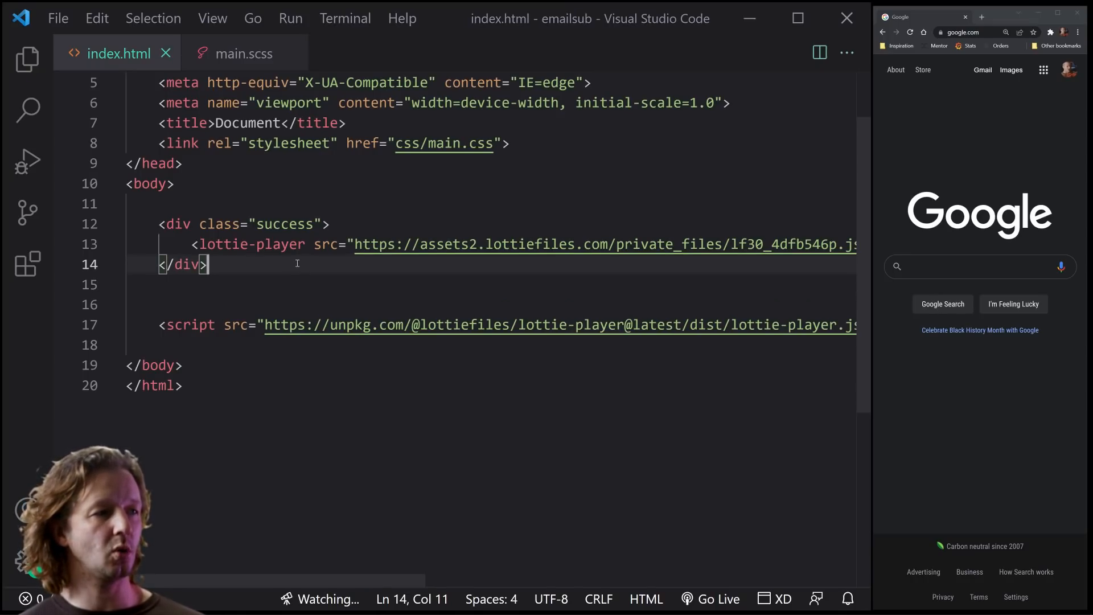
Serve index.html with Live Server and add autoplay to the lottie-player
{"action": "right_click", "coordinate": [119, 271]}
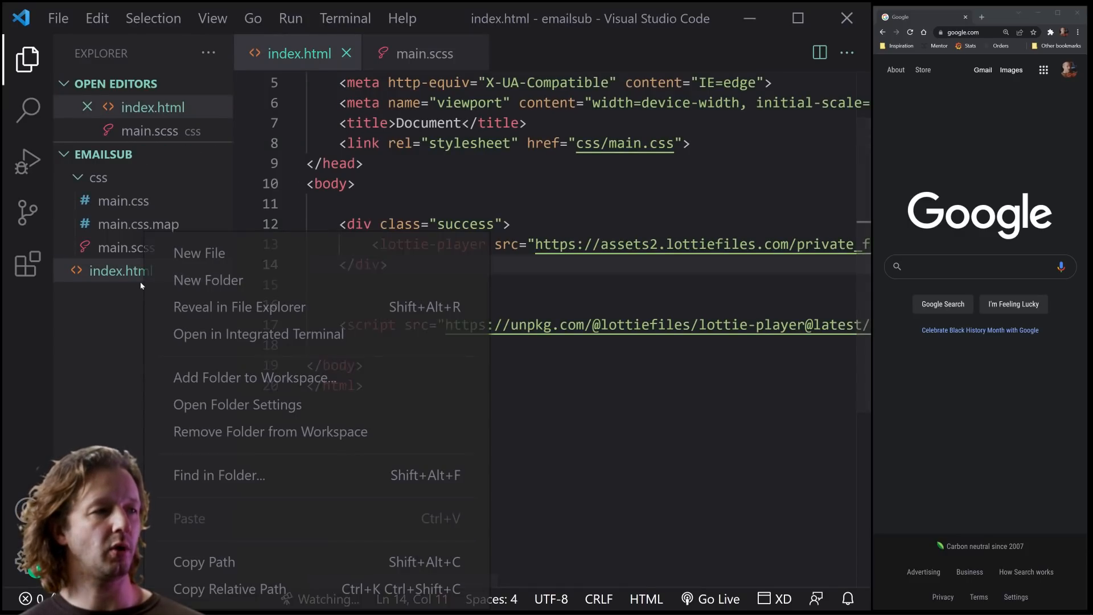
{"action": "right_click", "coordinate": [111, 271]}
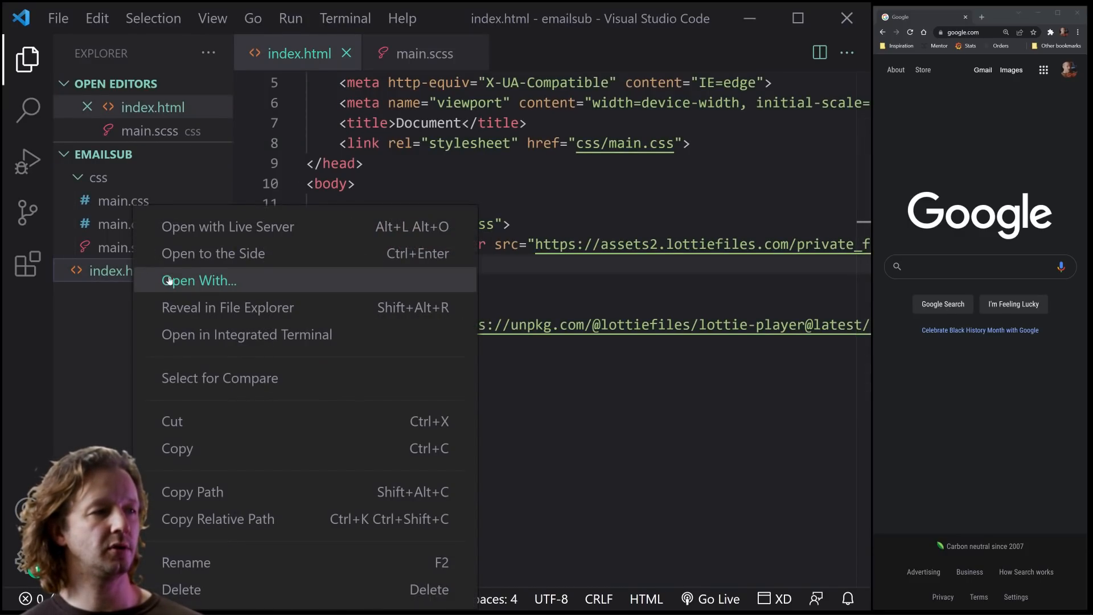
{"action": "mouse_move", "coordinate": [228, 227]}
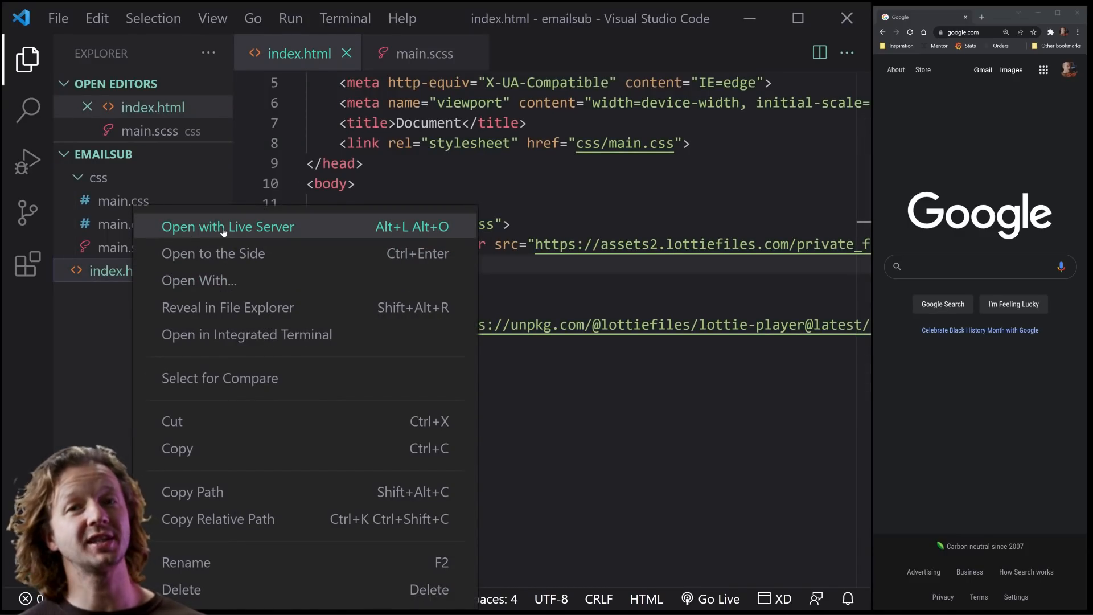
{"action": "mouse_move", "coordinate": [224, 253]}
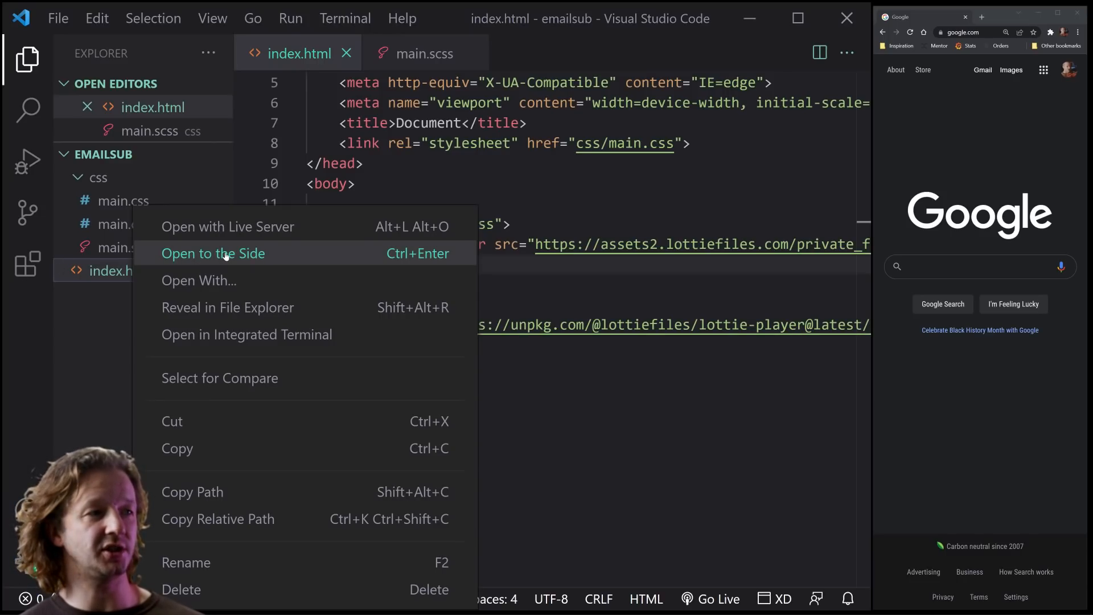
{"action": "left_click", "coordinate": [228, 225]}
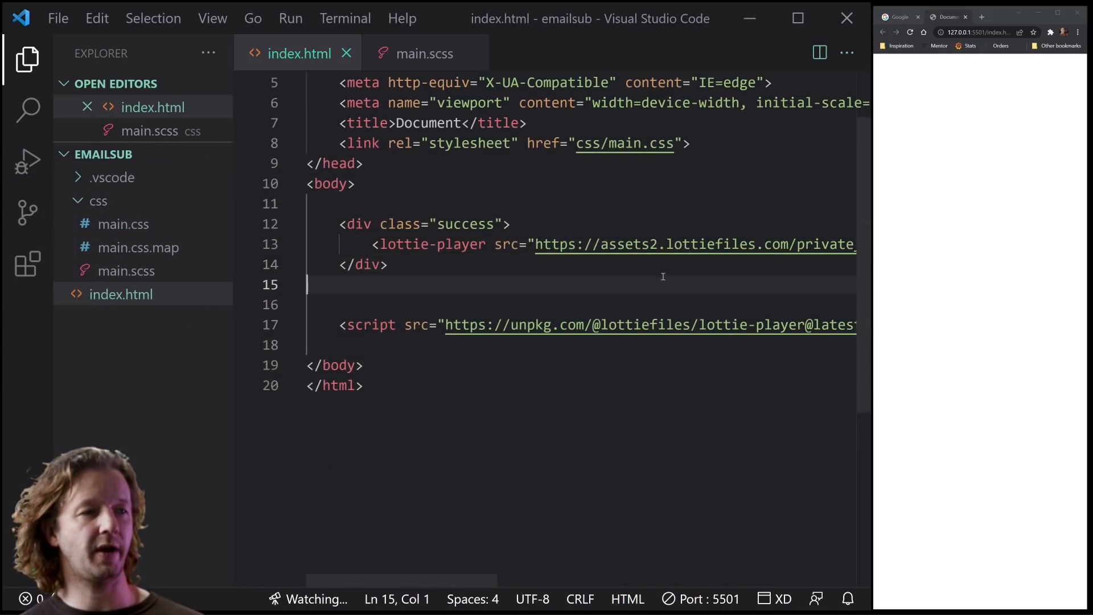
{"action": "double_click", "coordinate": [429, 244]}
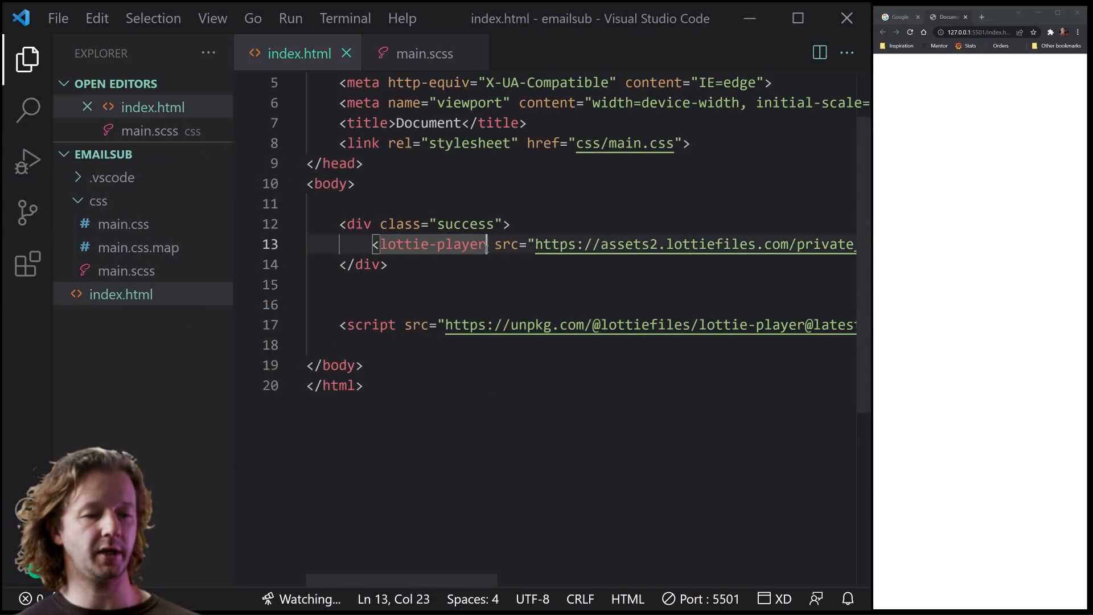
{"action": "type", "text": "autoplay"}
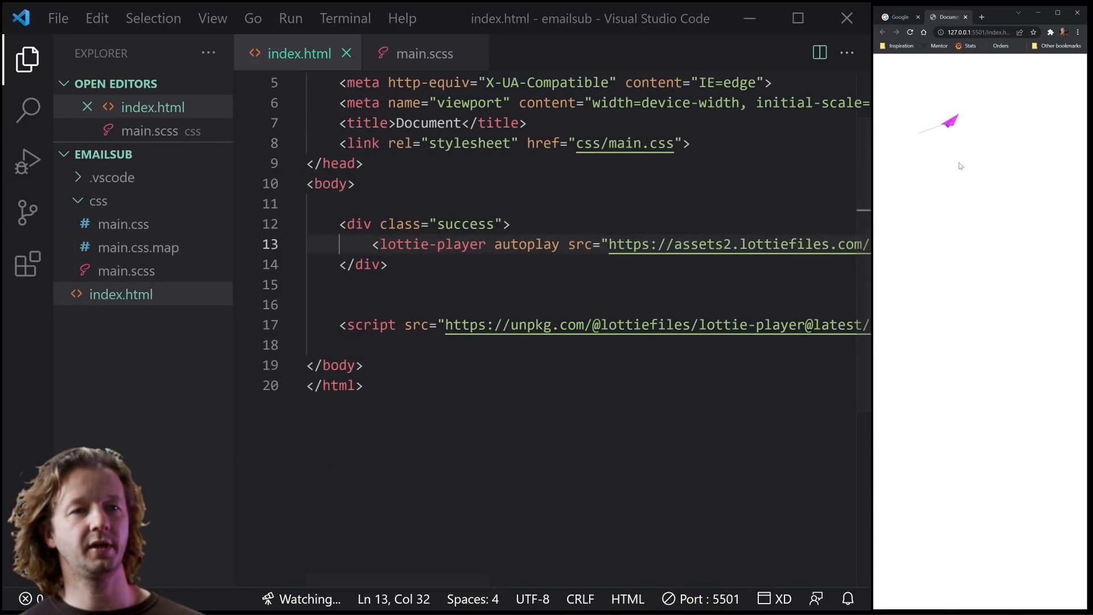
{"action": "mouse_move", "coordinate": [1018, 104]}
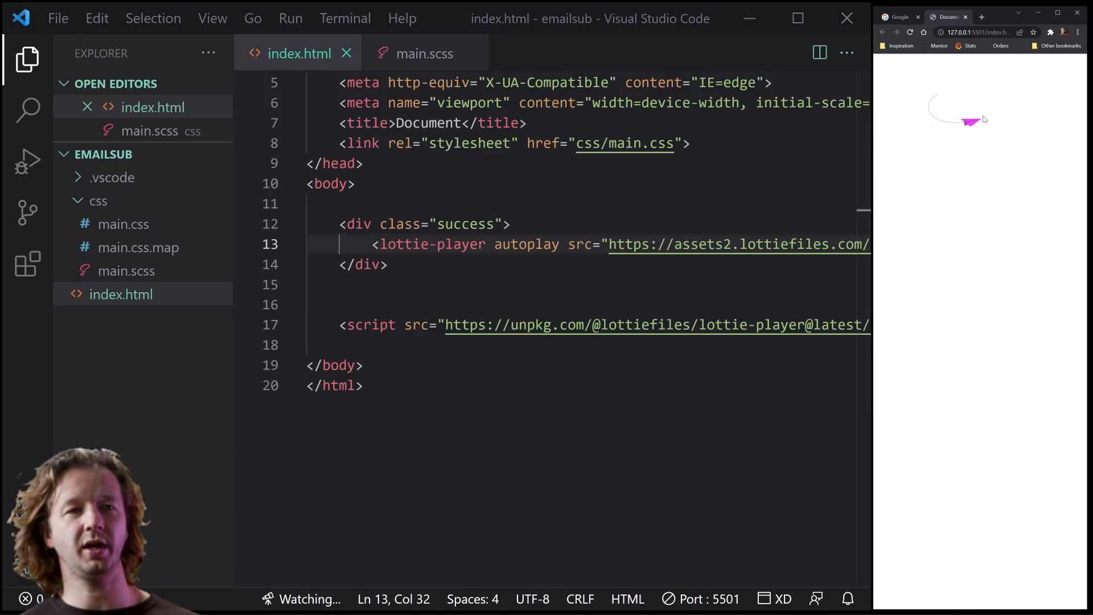
Remove autoplay and add an empty form-container div below the success div
{"action": "double_click", "coordinate": [526, 243]}
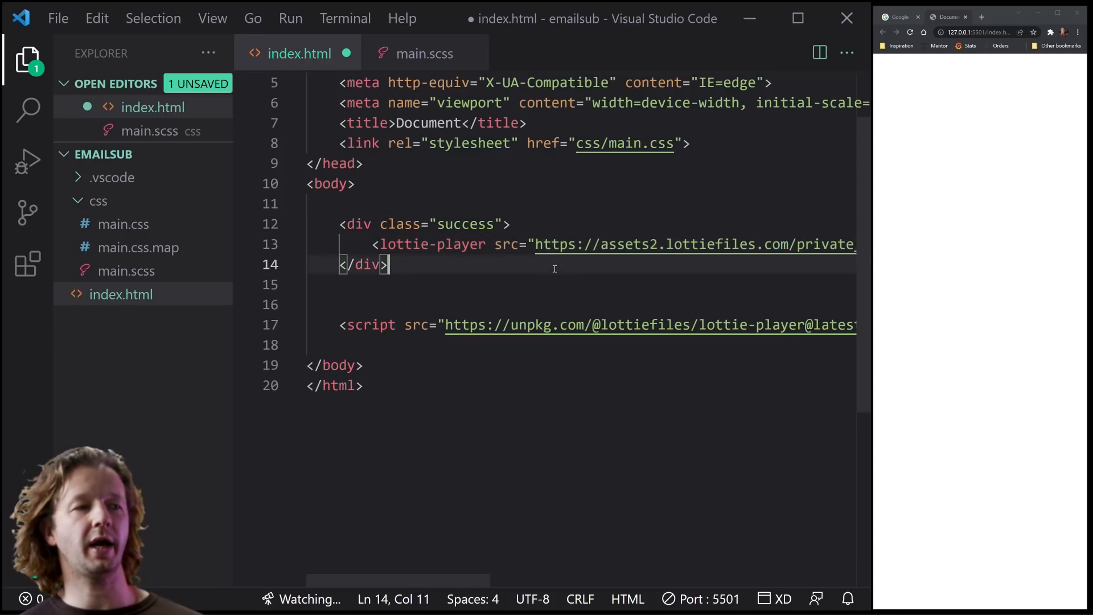
{"action": "key", "text": "ctrl+s"}
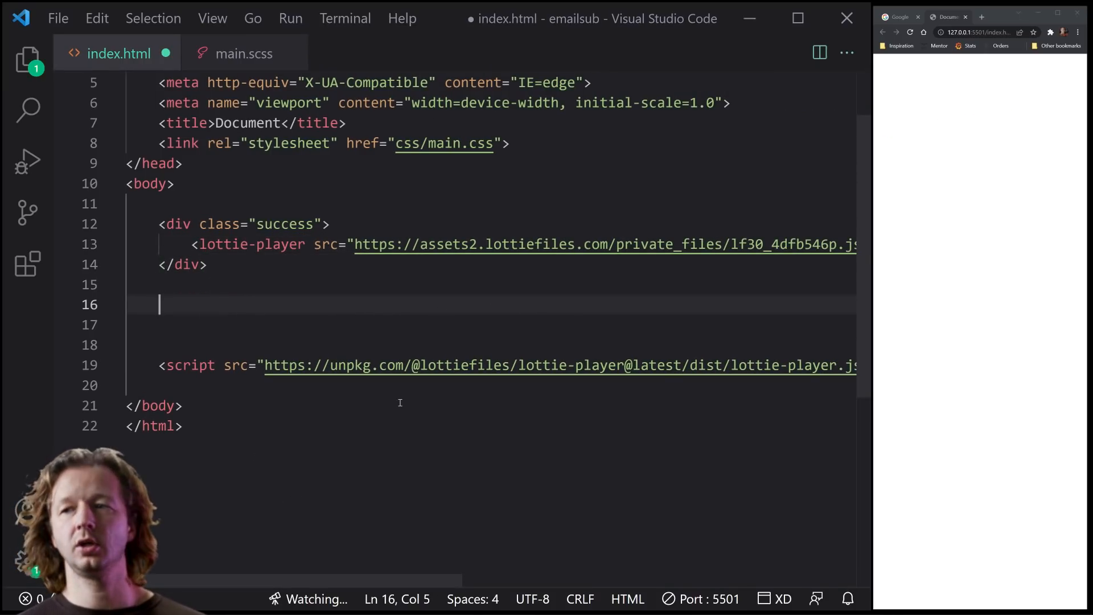
{"action": "mouse_move", "coordinate": [400, 364]}
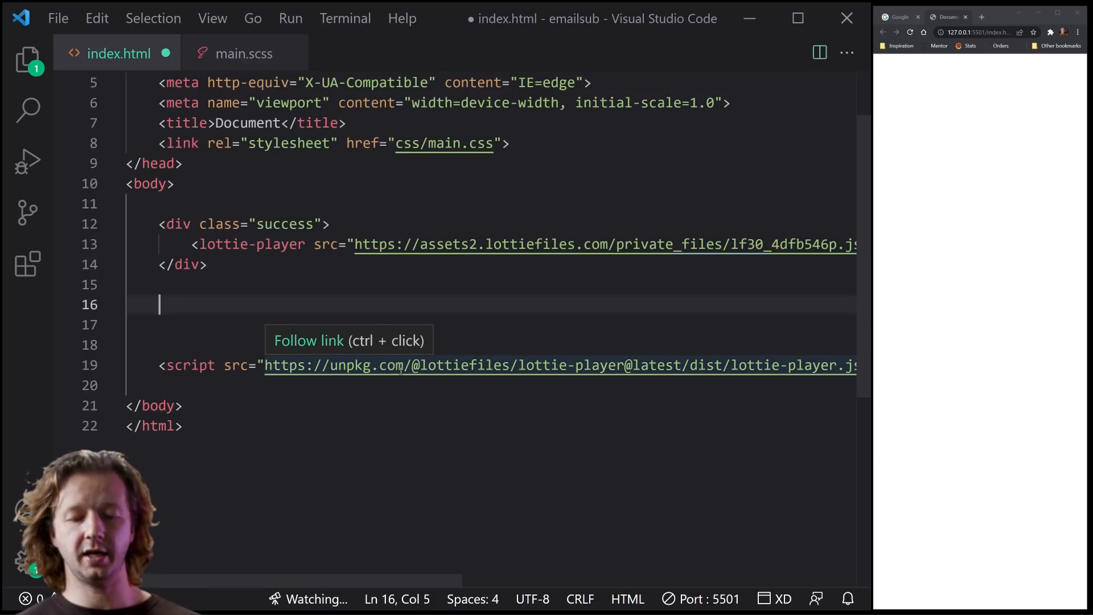
{"action": "type", "text": "<div class=\"form-container\"></div>"}
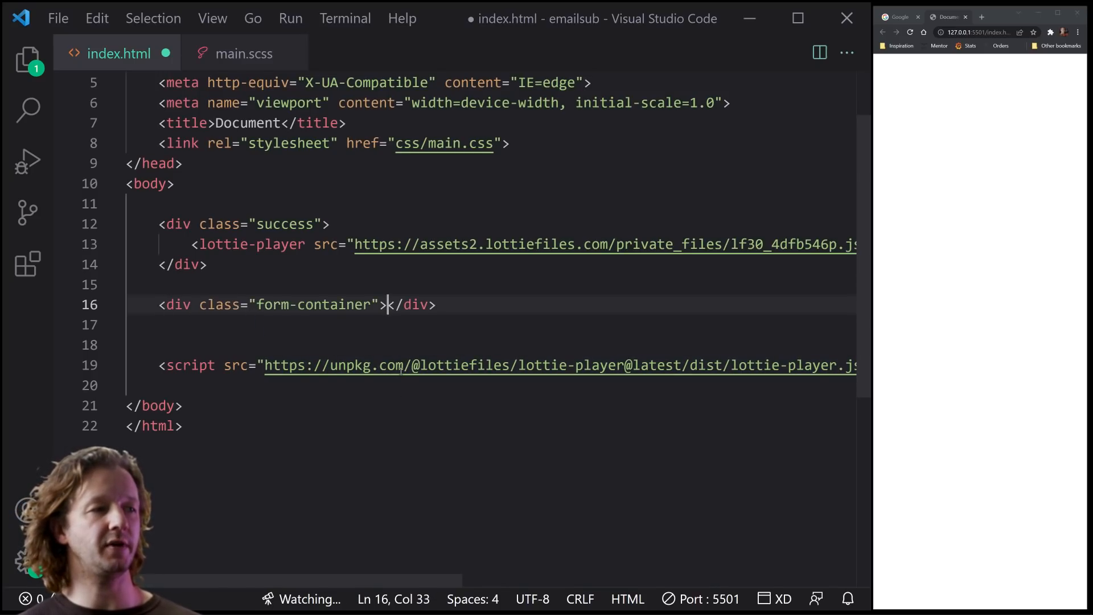
{"action": "key", "text": "Enter"}
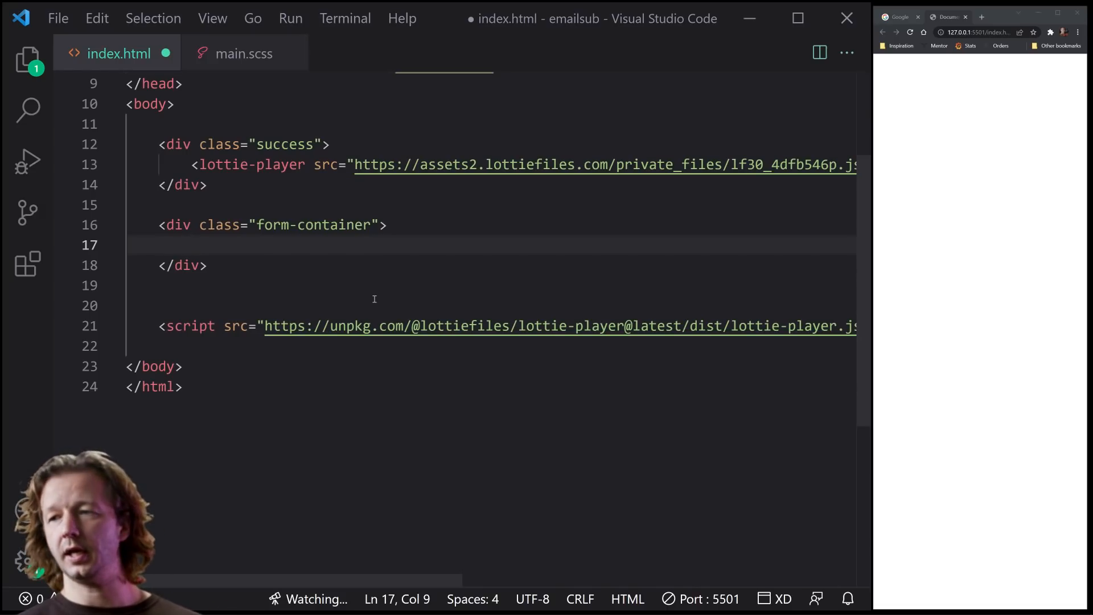
Add an onstart div with an autoplaying lottie-player and make the success player loop
{"action": "type", "text": ".on"}
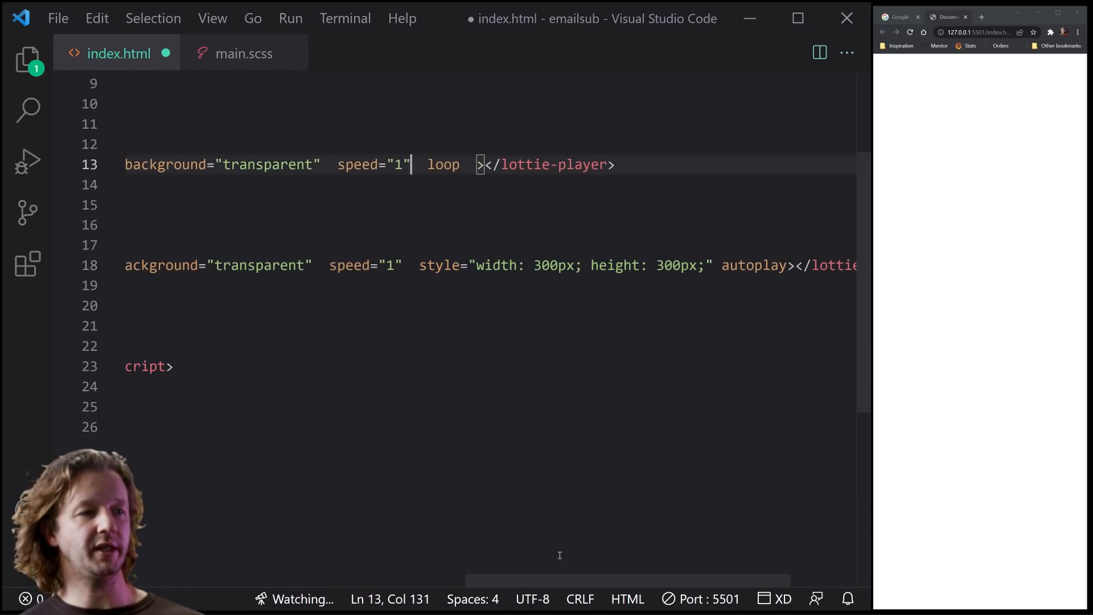
{"action": "scroll", "scroll_direction": "left", "scroll_amount": 3}
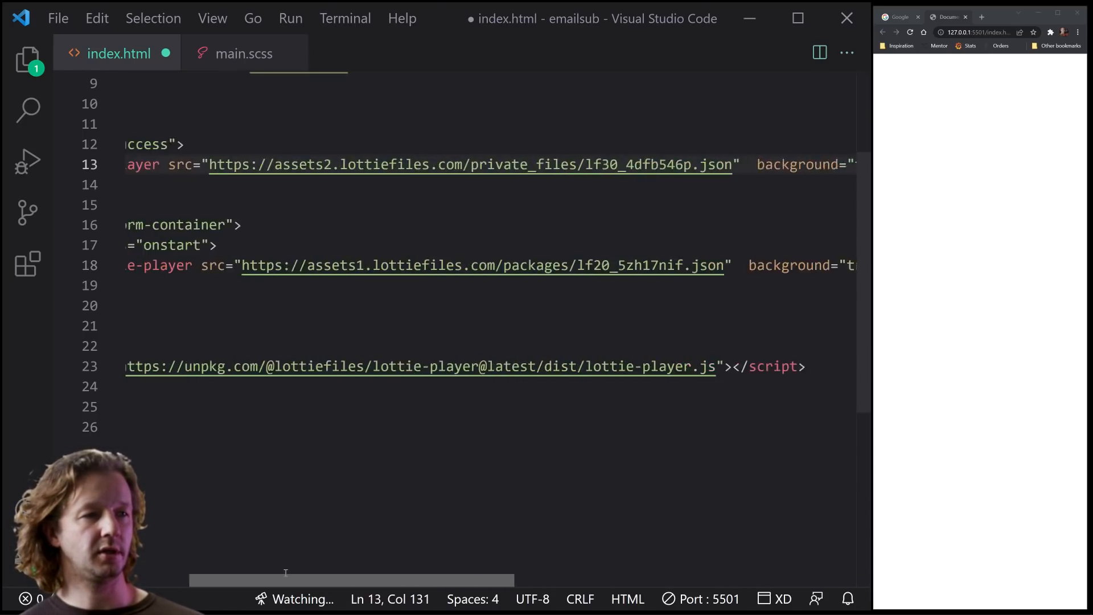
{"action": "scroll", "scroll_direction": "right", "scroll_amount": 3}
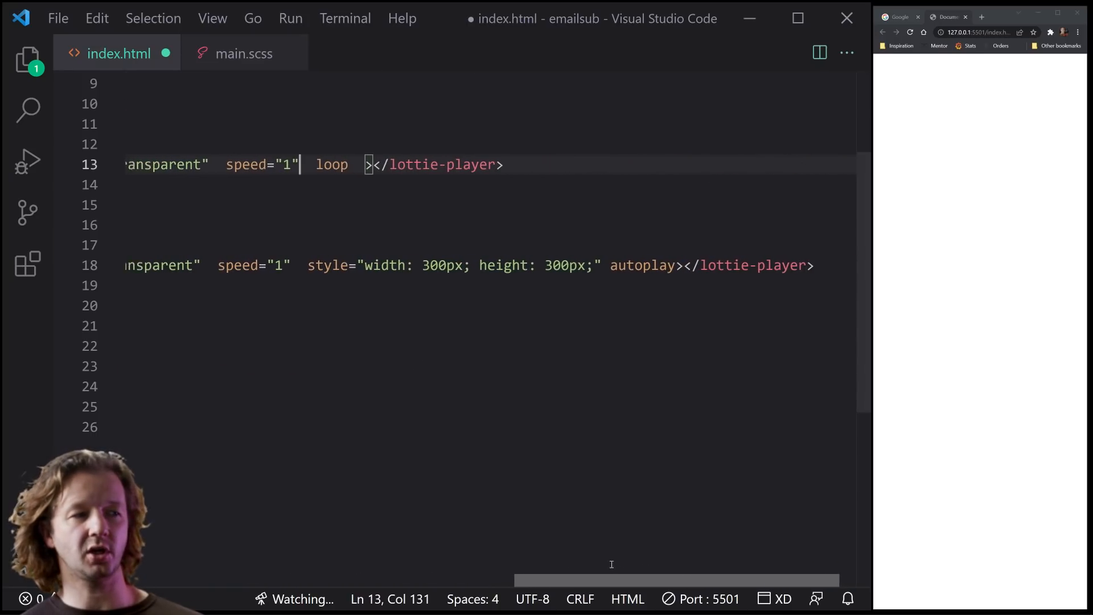
{"action": "scroll", "scroll_direction": "left", "scroll_amount": 3}
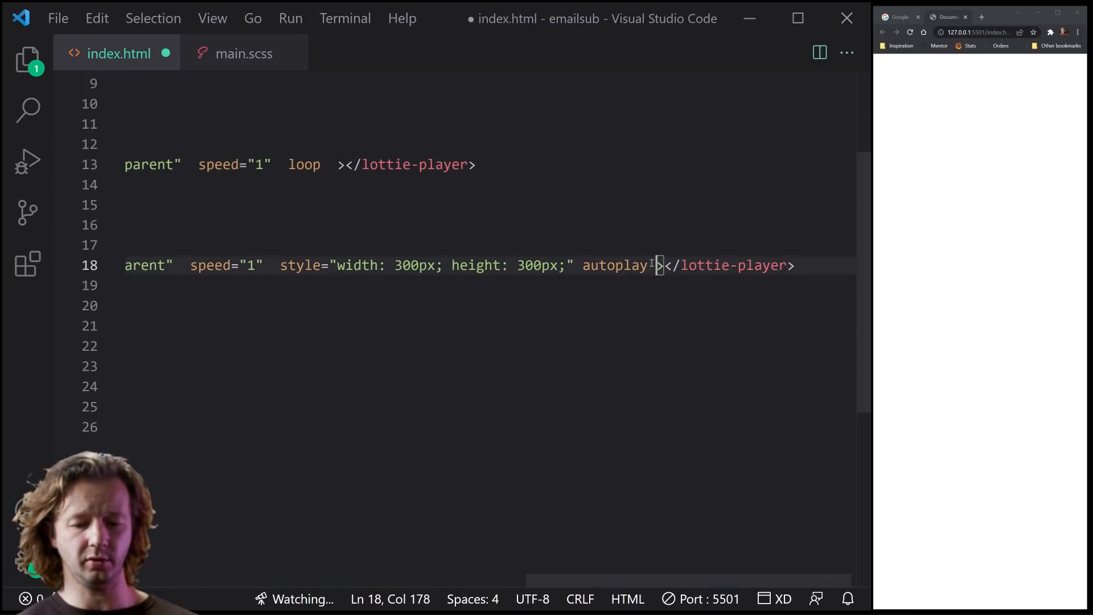
{"action": "type", "text": "loop"}
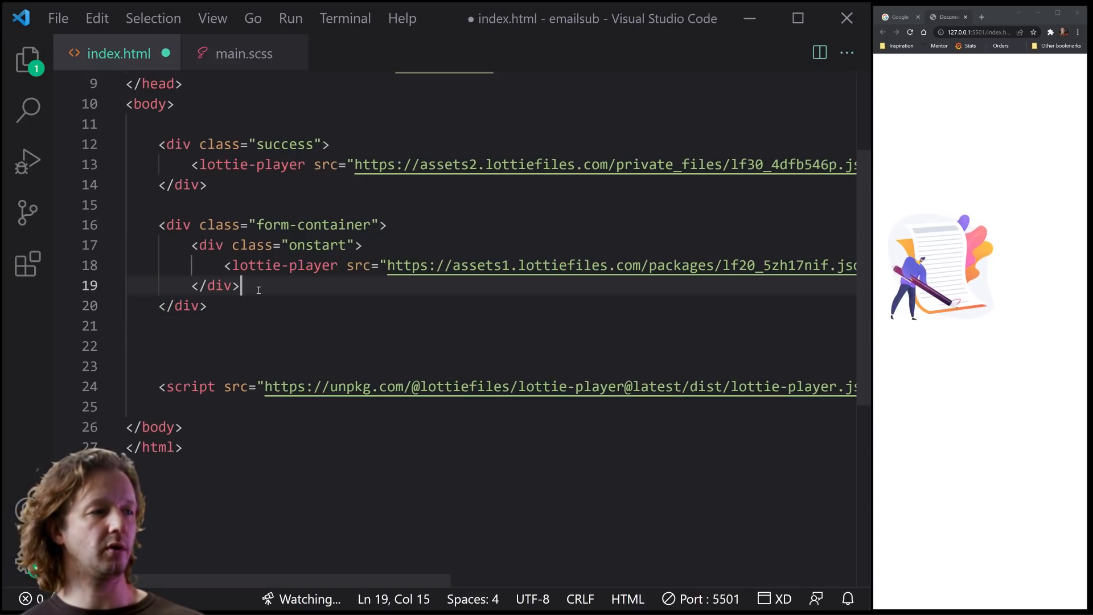
Add an h1 heading reading 'Wish to Subscribe?' below the onstart div
{"action": "key", "text": "Enter"}
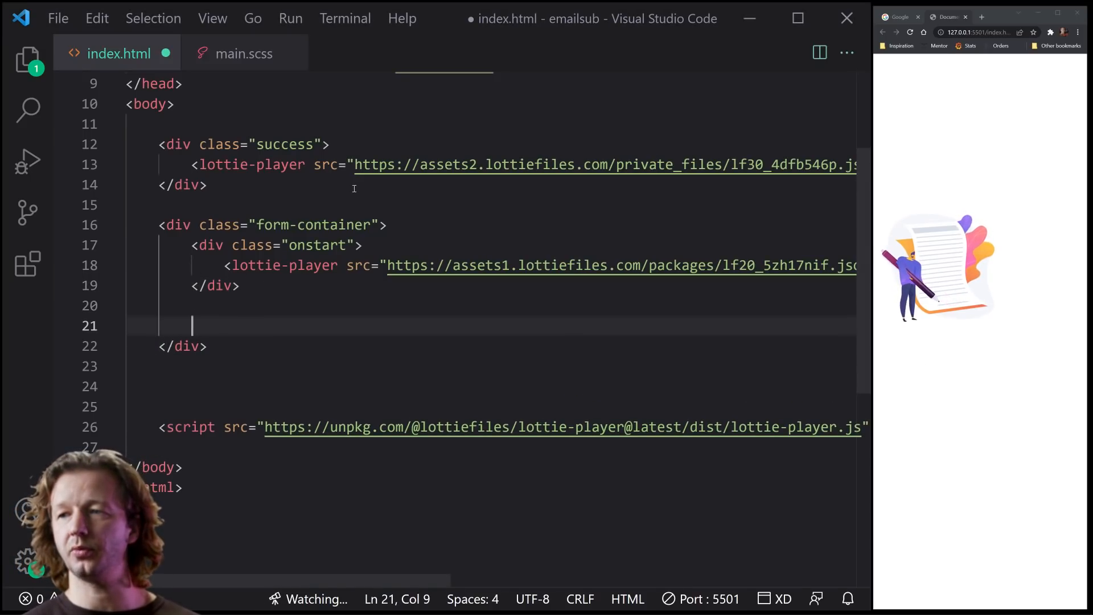
{"action": "type", "text": "h1."}
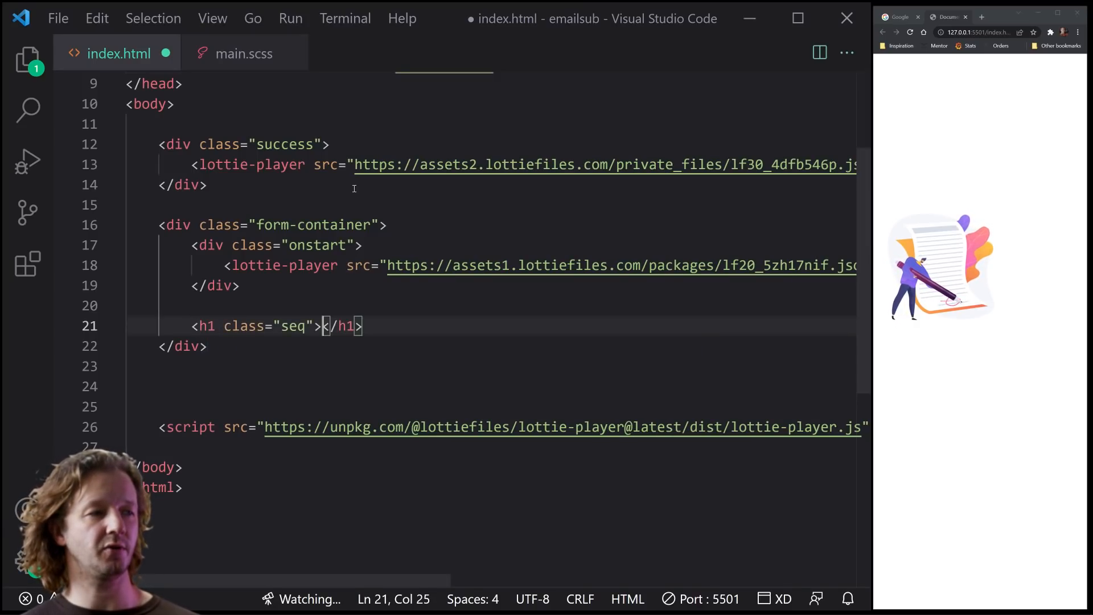
{"action": "type", "text": "W"}
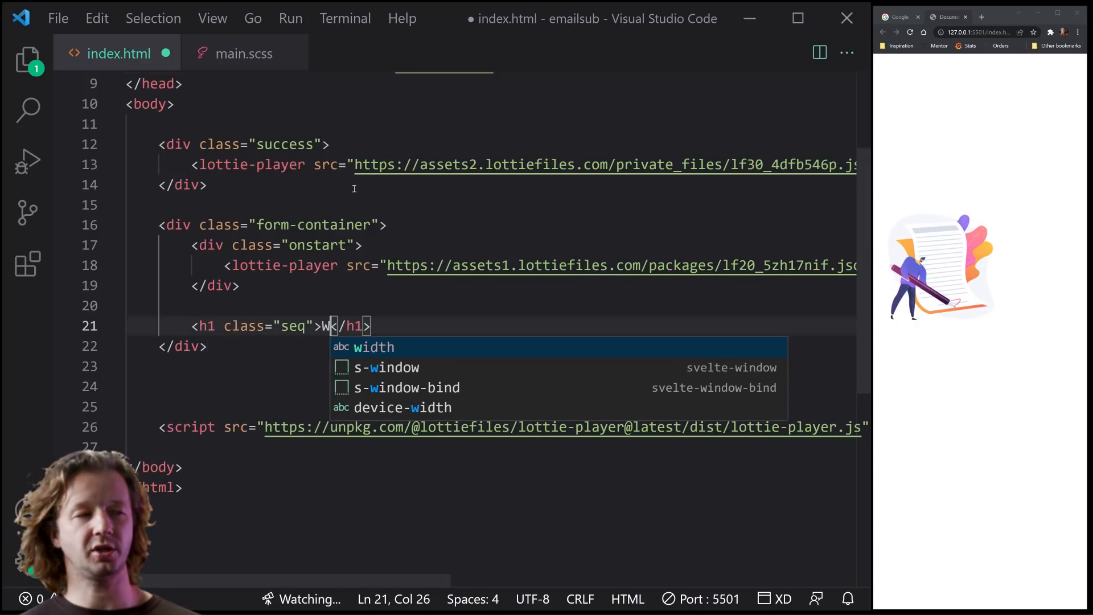
{"action": "type", "text": "ish to"}
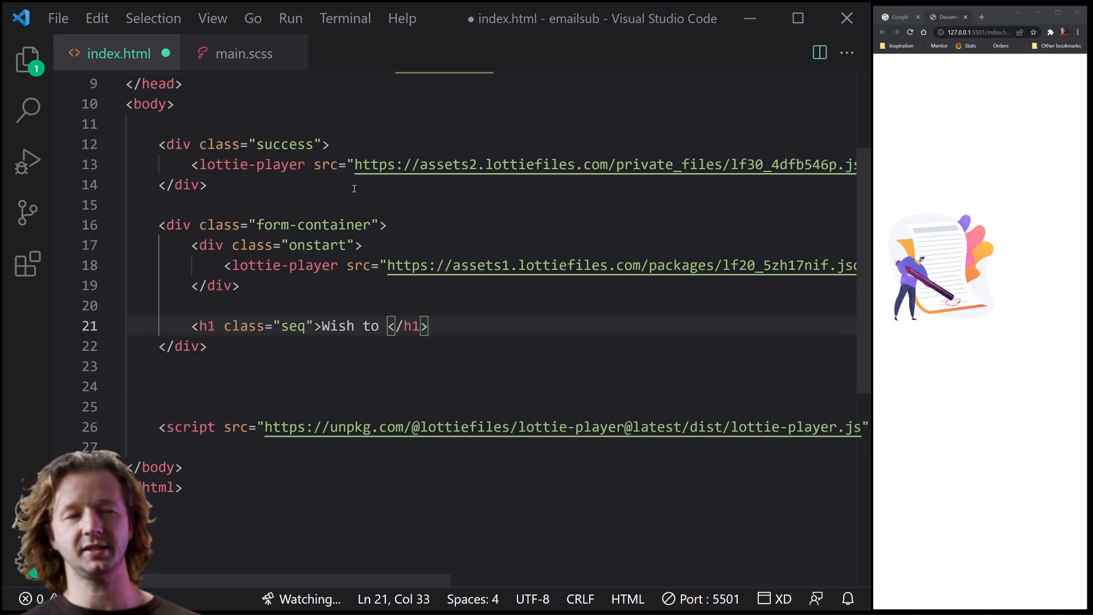
{"action": "type", "text": "Subscribe?"}
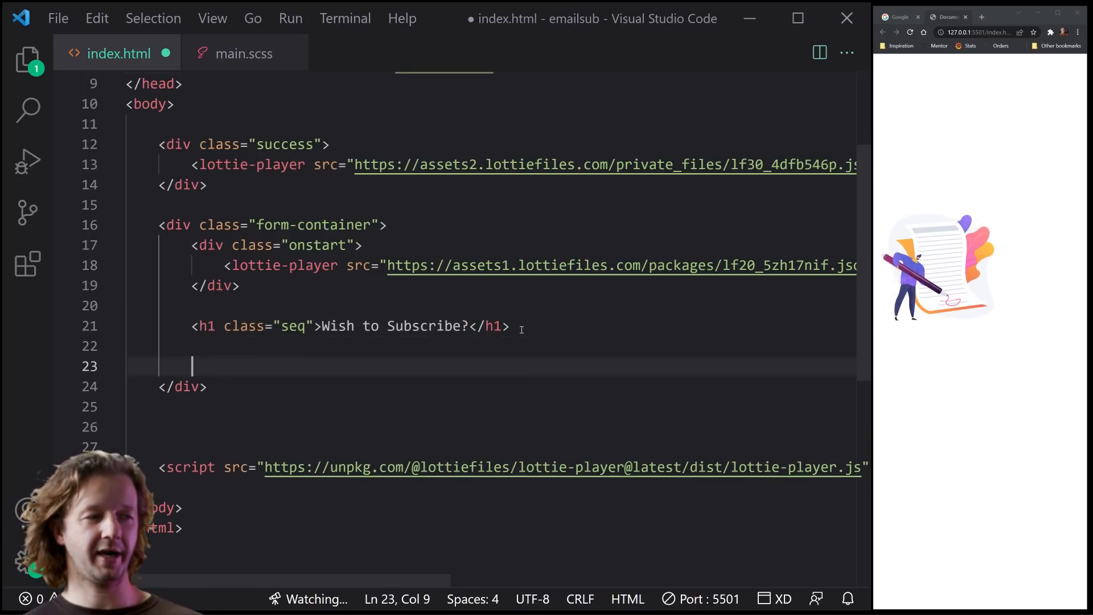
Add a label for 'email' with the text 'Email Address'
{"action": "type", "text": "<label for=\"\"></label>"}
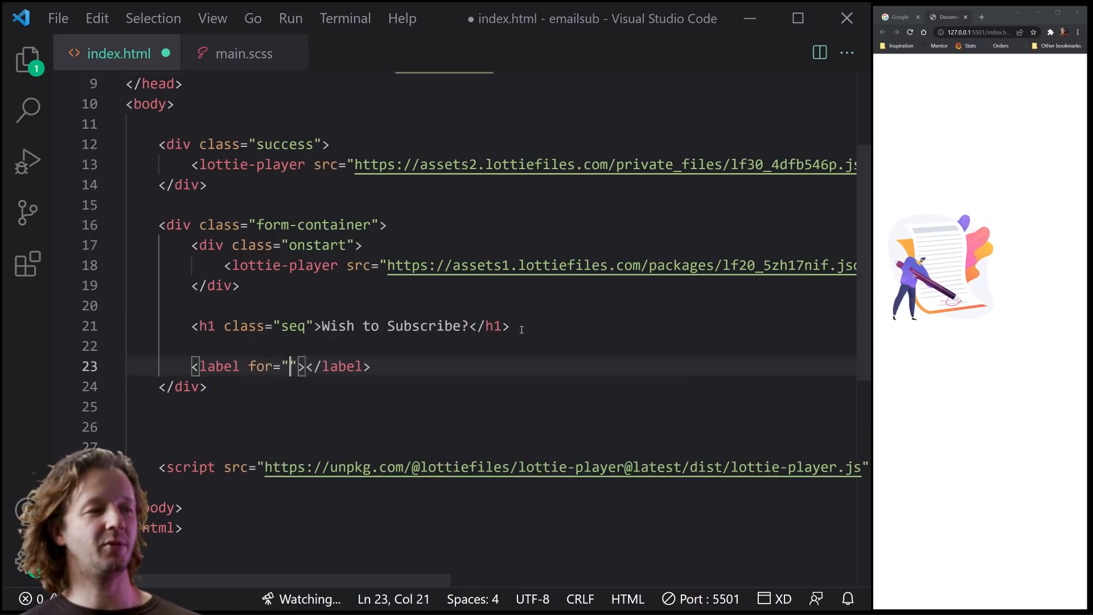
{"action": "type", "text": "email\" class=\"seq"}
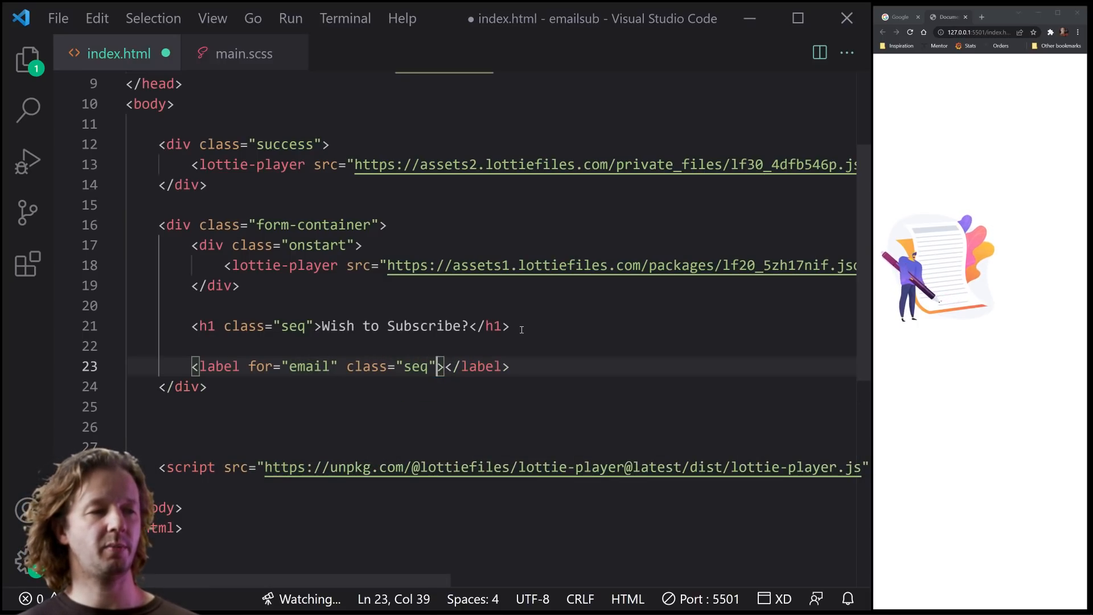
{"action": "key", "text": "Right"}
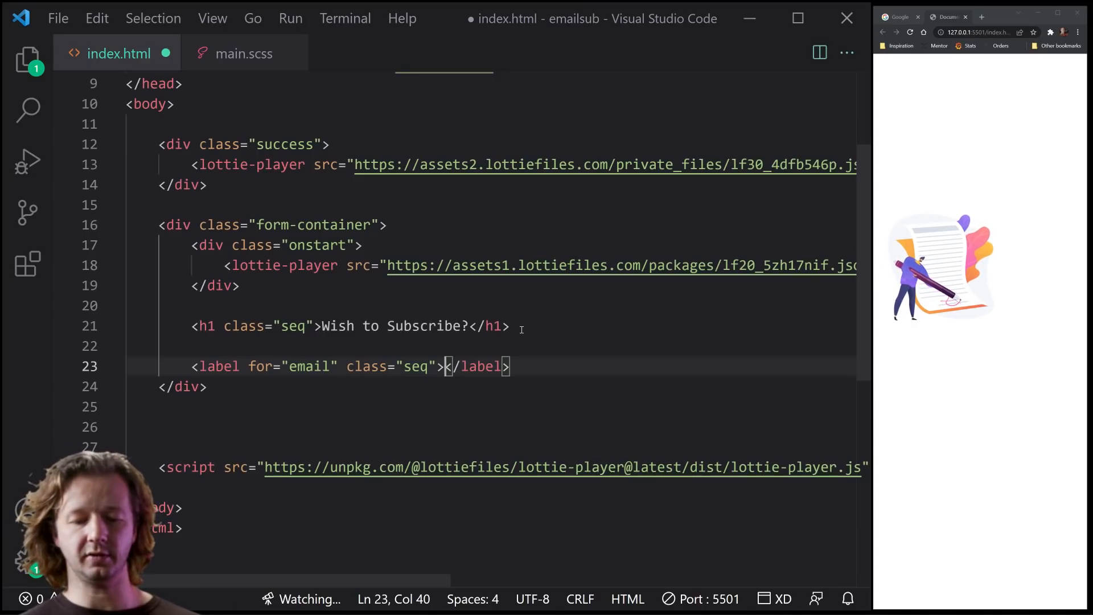
{"action": "type", "text": "Email Address"}
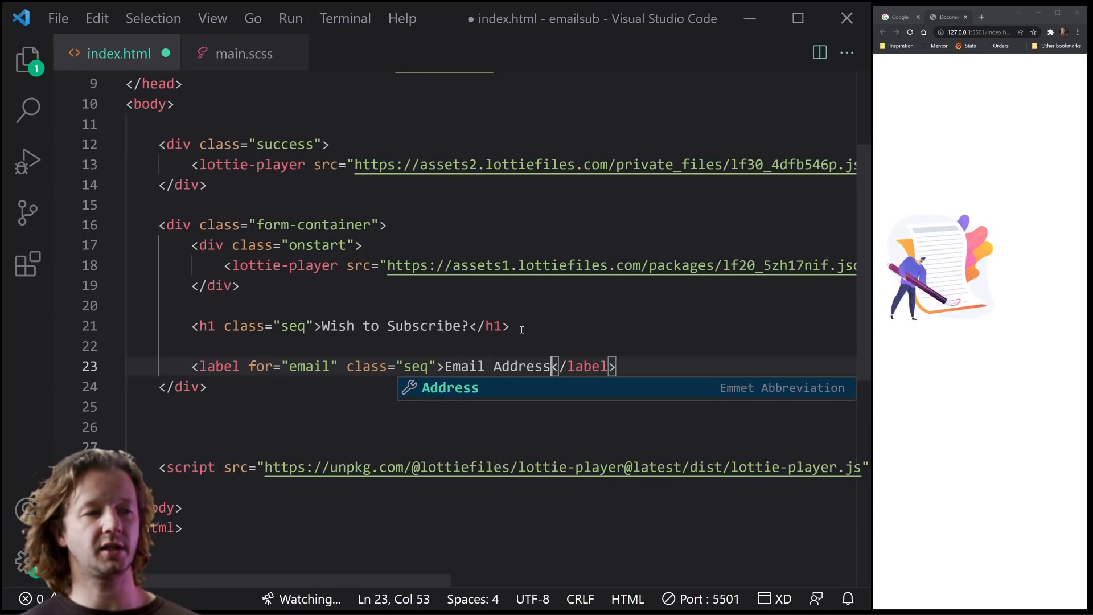
Add a text input with id 'email' and class 'seq', ending on a new line
{"action": "type", "text": "input type=\"text\">"}
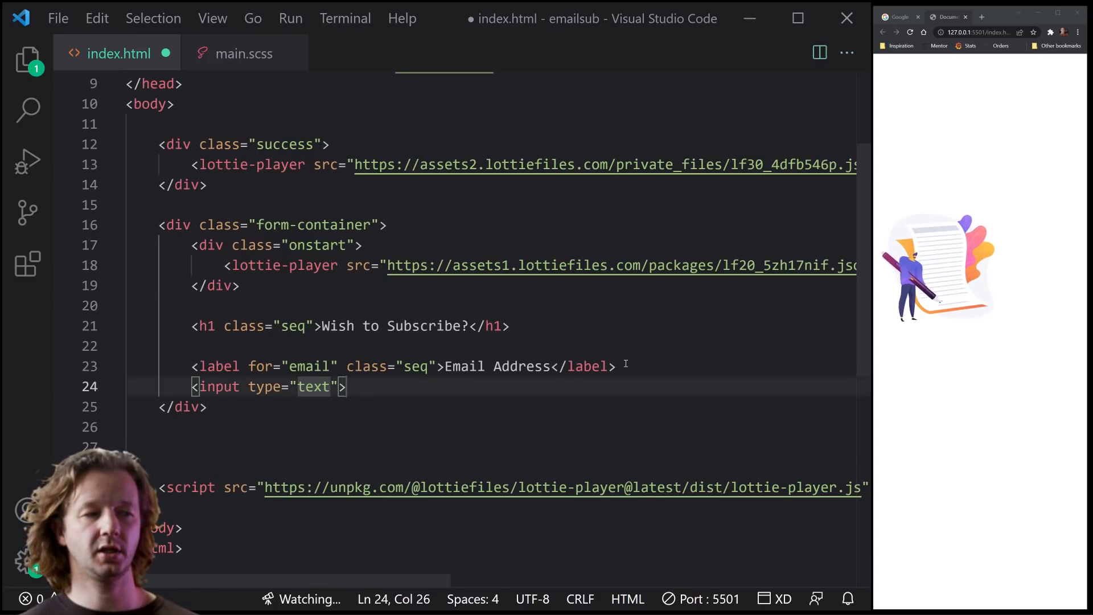
{"action": "type", "text": "id=\"\""}
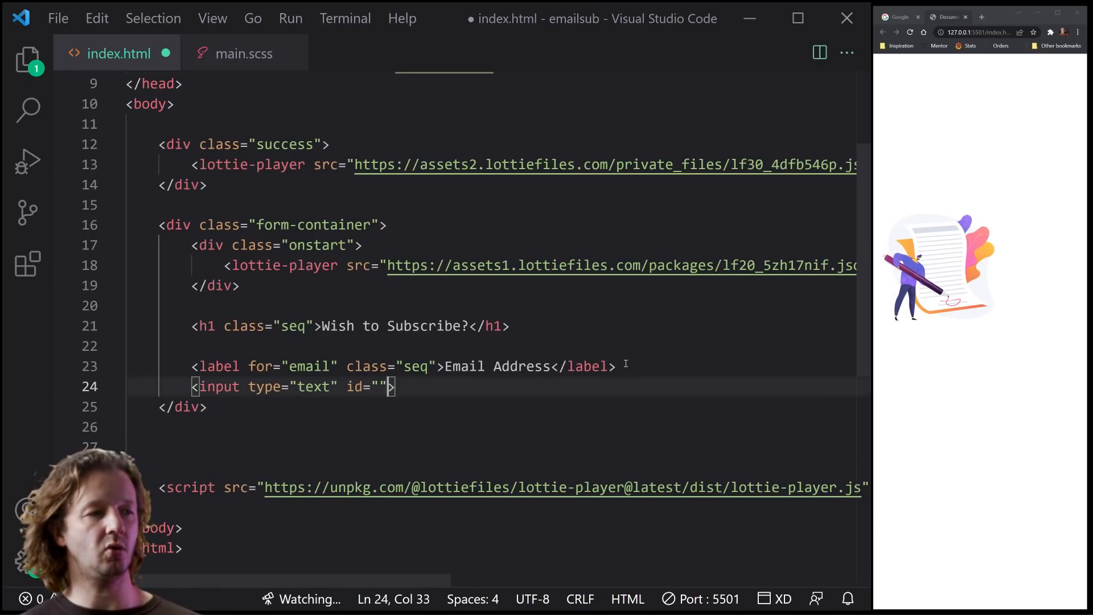
{"action": "type", "text": "email"}
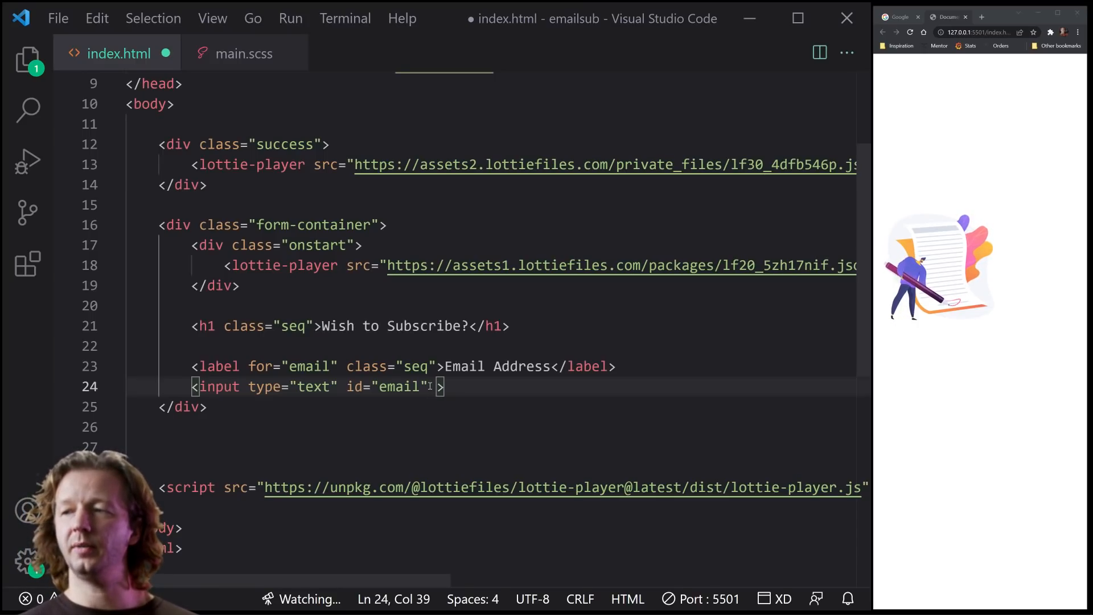
{"action": "type", "text": "class=\"seq\""}
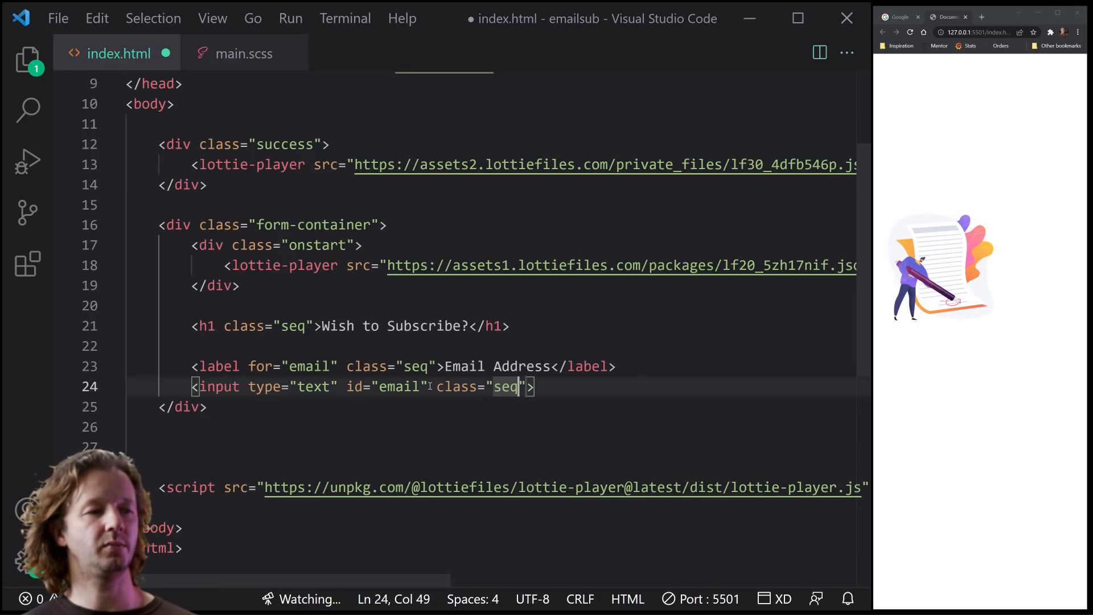
{"action": "key", "text": "Enter"}
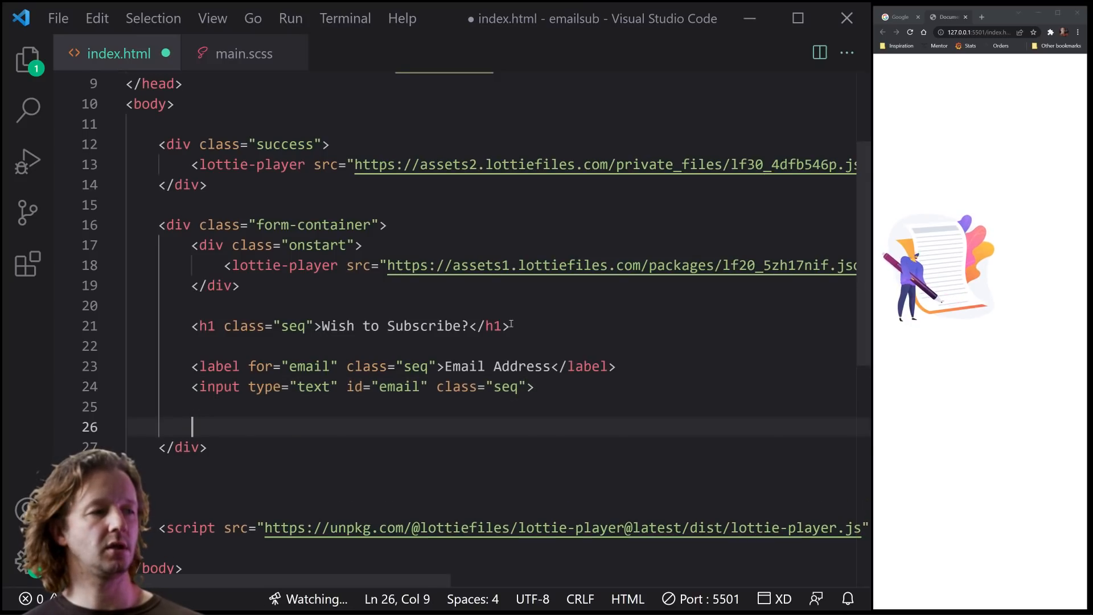
Add the reassurance paragraph 'Don't work you with emails like our competitors.'
{"action": "scroll", "scroll_direction": "down", "scroll_amount": 3}
{"action": "type", "text": "<p class=\"seq\"></p>"}
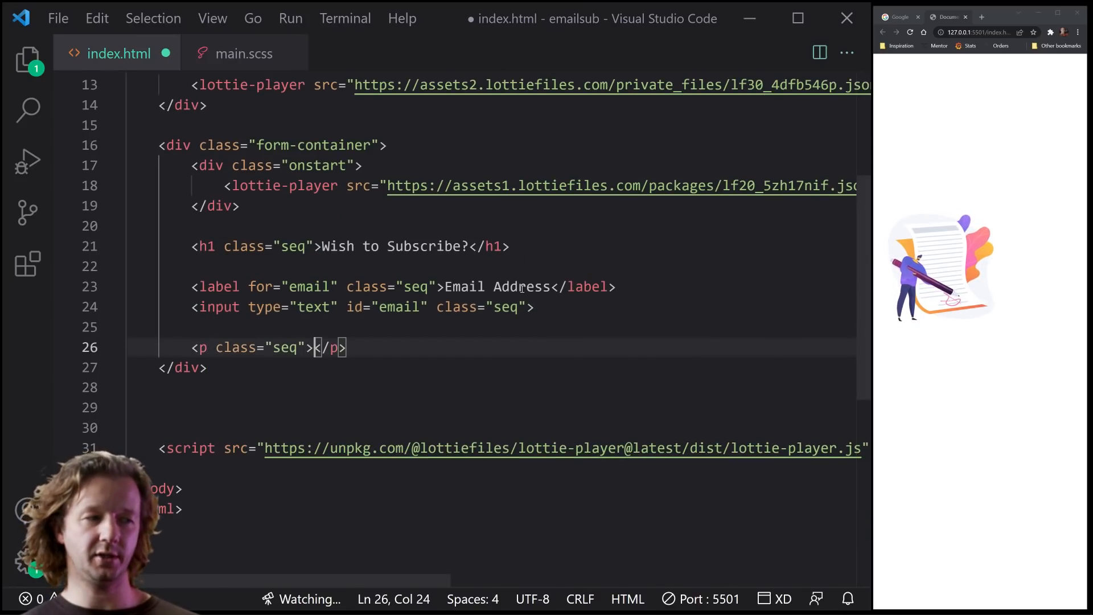
{"action": "type", "text": "Don't work"}
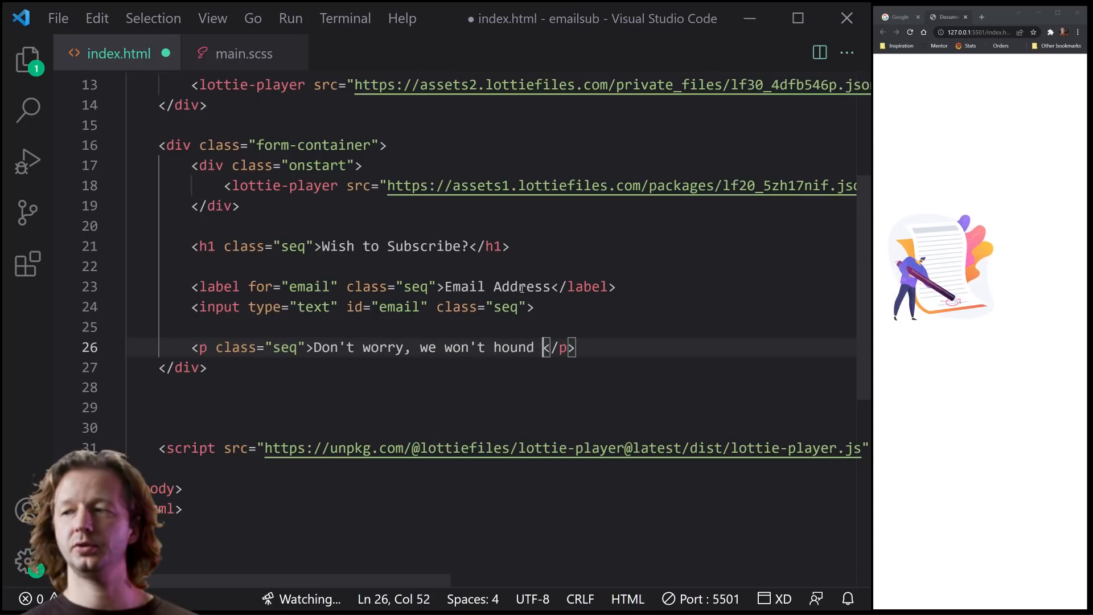
{"action": "type", "text": "you with emails like o"}
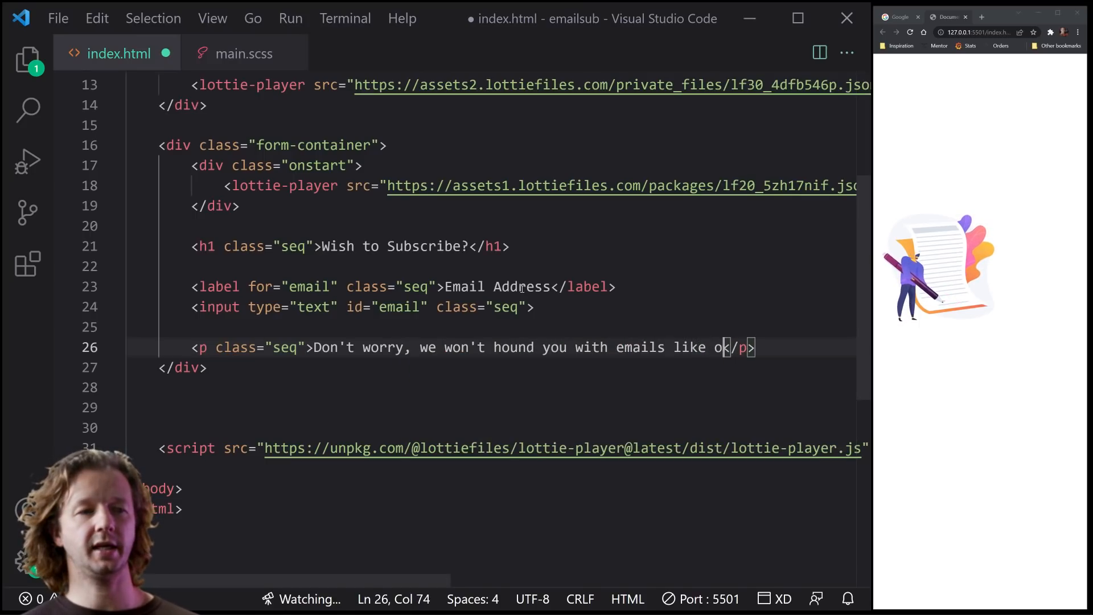
{"action": "type", "text": "ur competitors."}
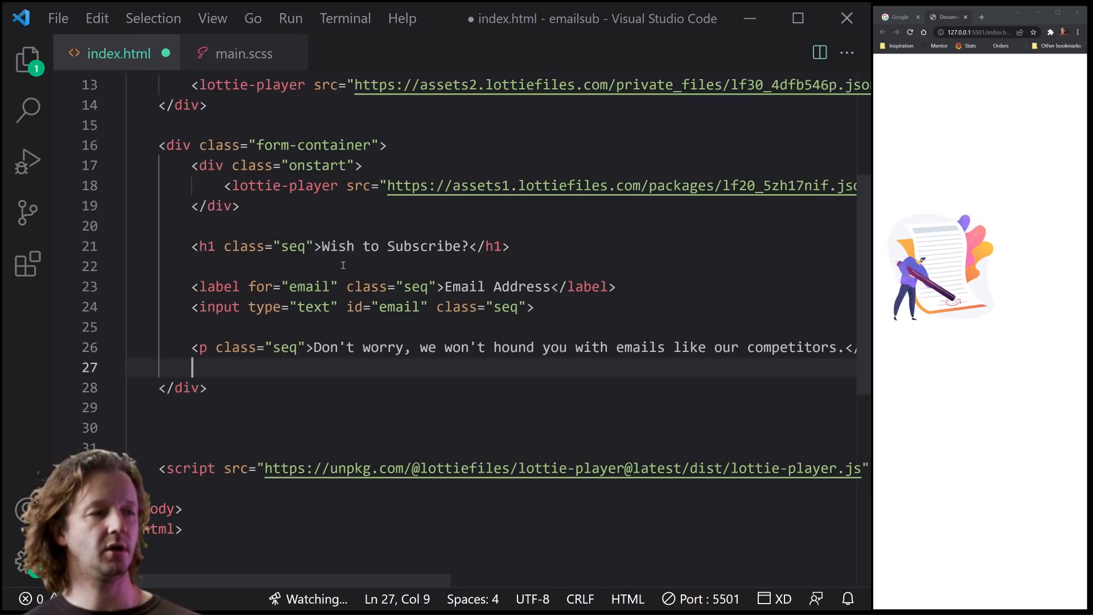
Add an anchor with href '#' reading 'Join List'
{"action": "type", "text": "a"}
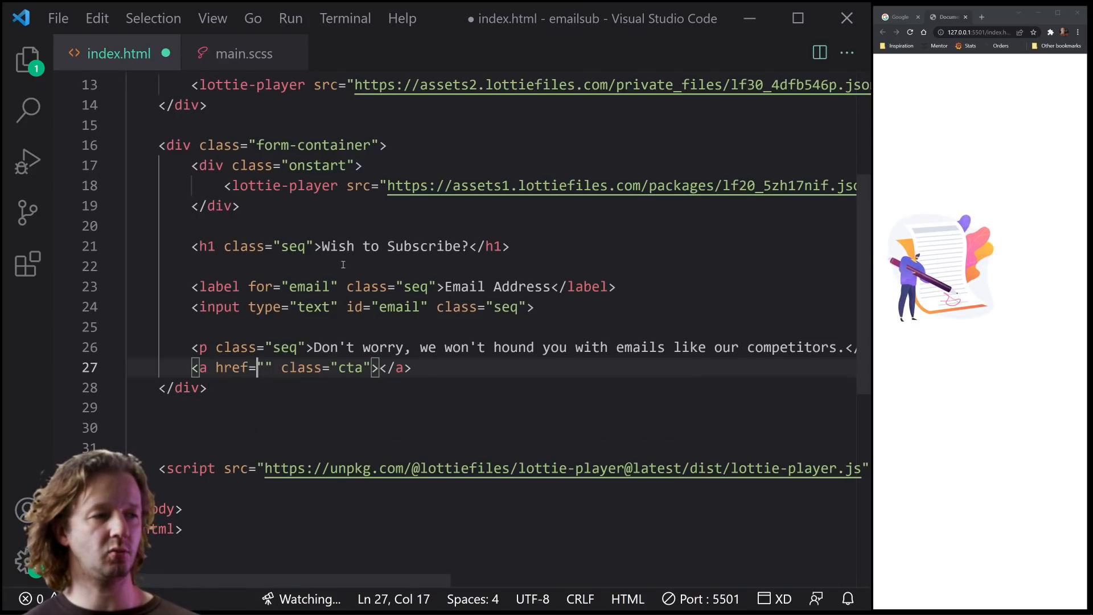
{"action": "type", "text": "#"}
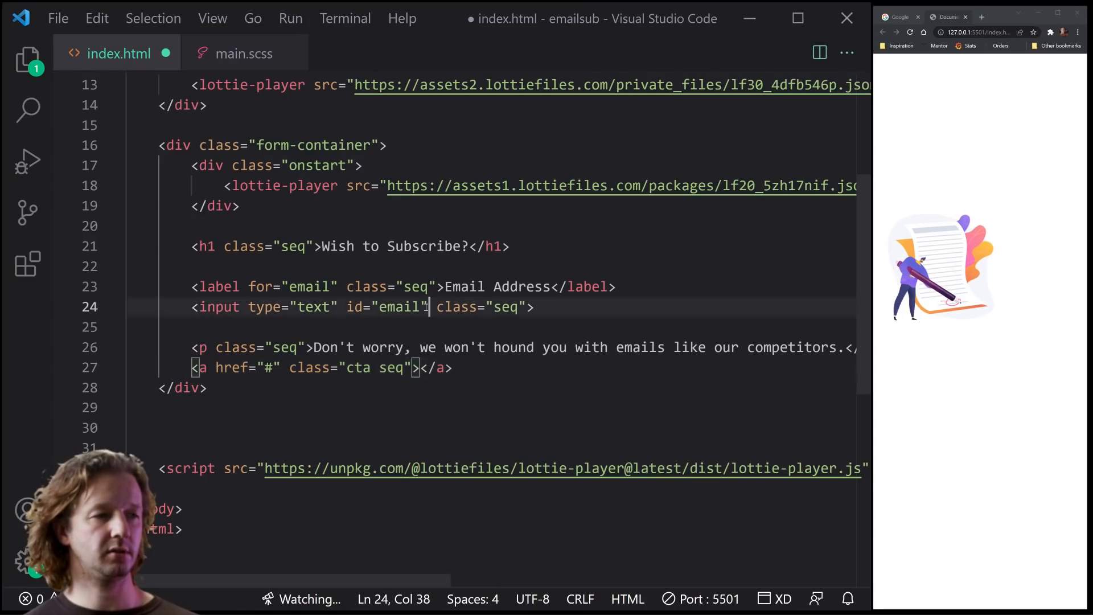
{"action": "left_click", "coordinate": [424, 368]}
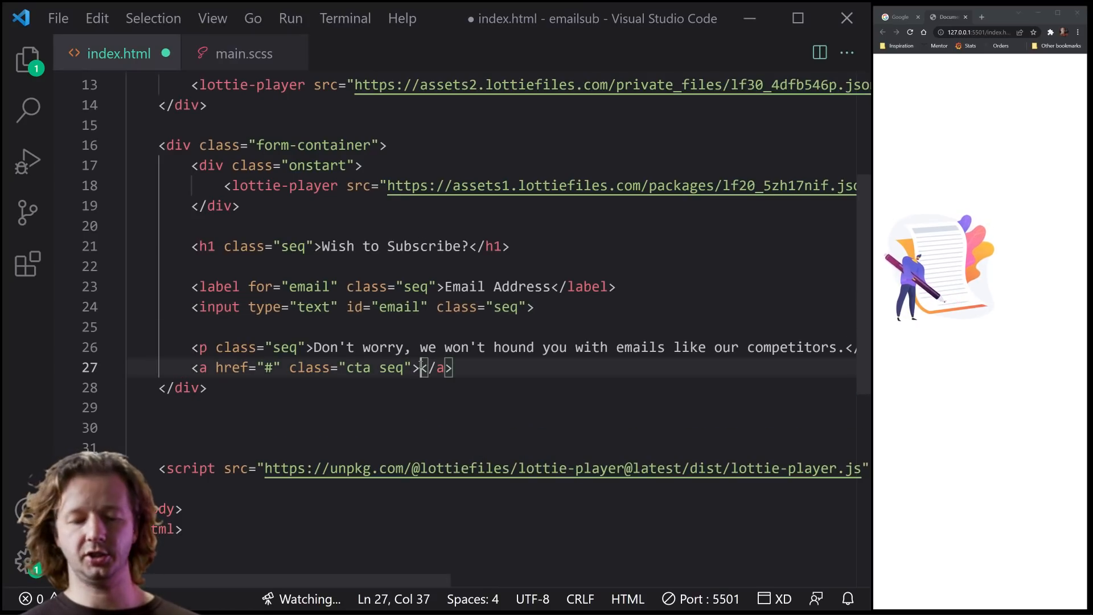
{"action": "type", "text": "Join List"}
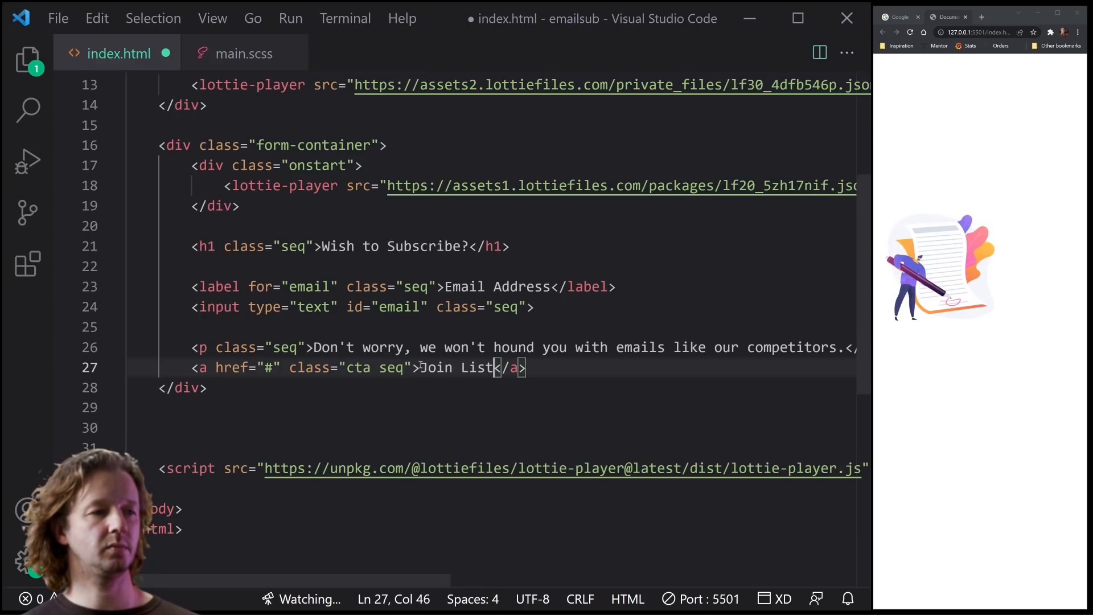
Add the Success! heading after the form container and save index.html
{"action": "left_click", "coordinate": [280, 426]}
{"action": "type", "text": "<h2>Success!</h2>"}
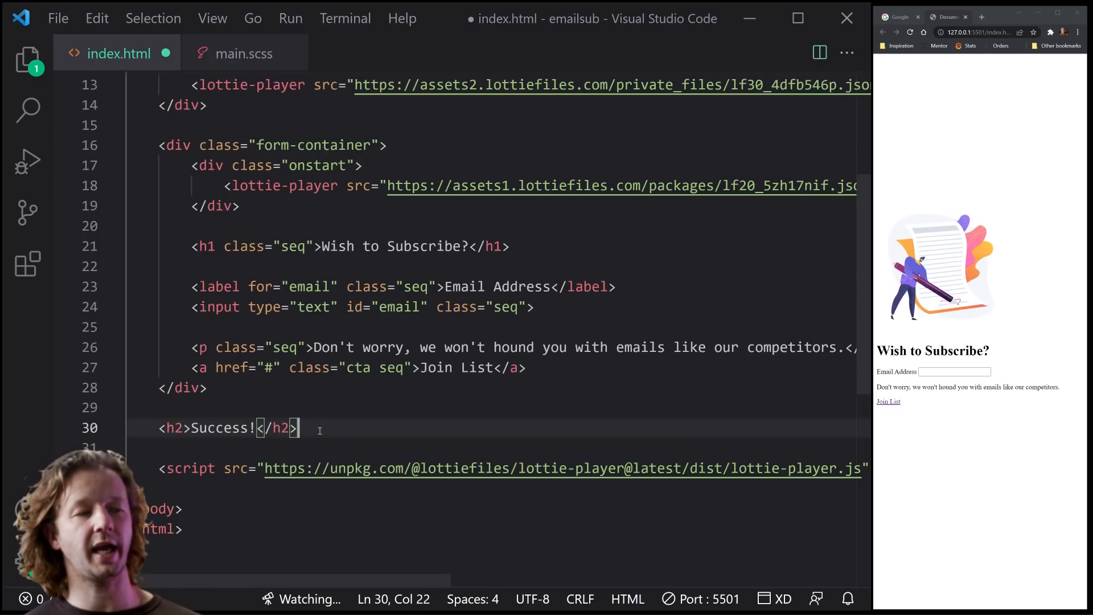
{"action": "key", "text": "ctrl+s"}
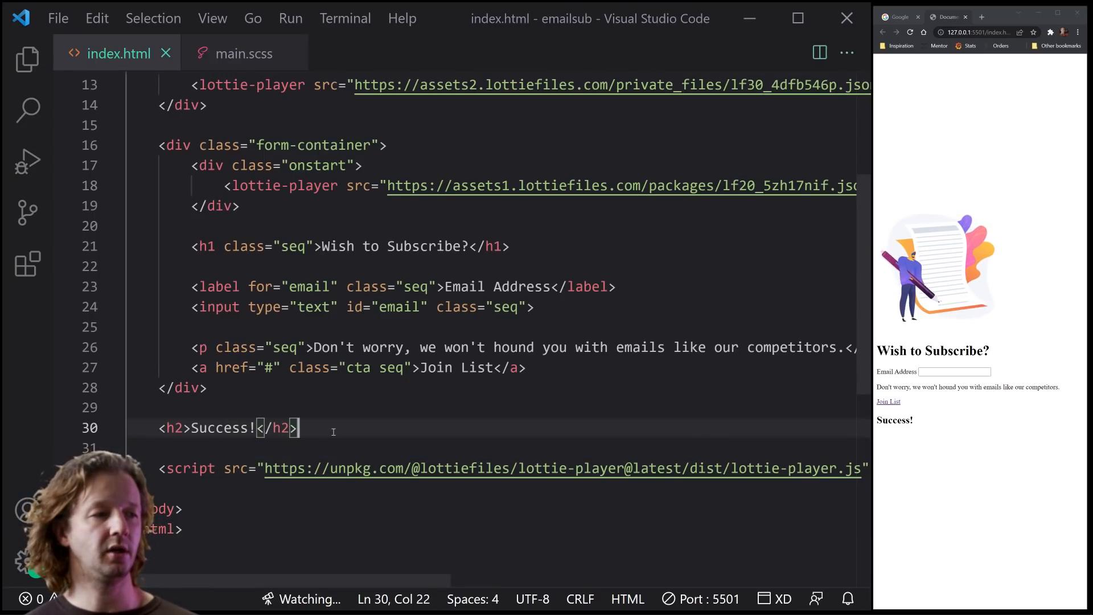
{"action": "left_click", "coordinate": [139, 266]}
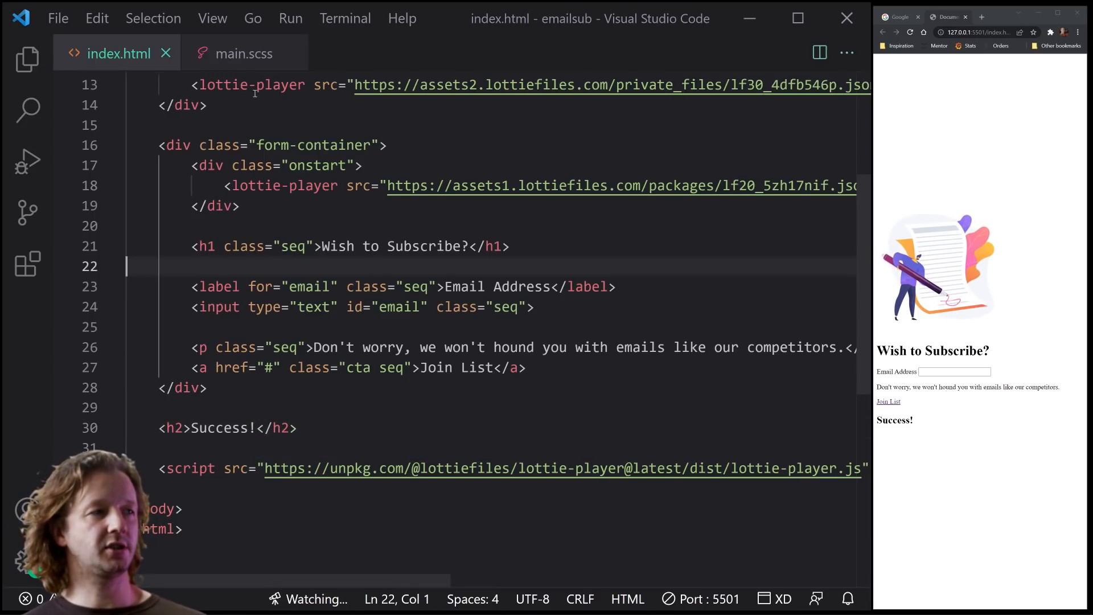
In main.scss add a universal box-sizing: border-box rule
{"action": "left_click", "coordinate": [244, 53]}
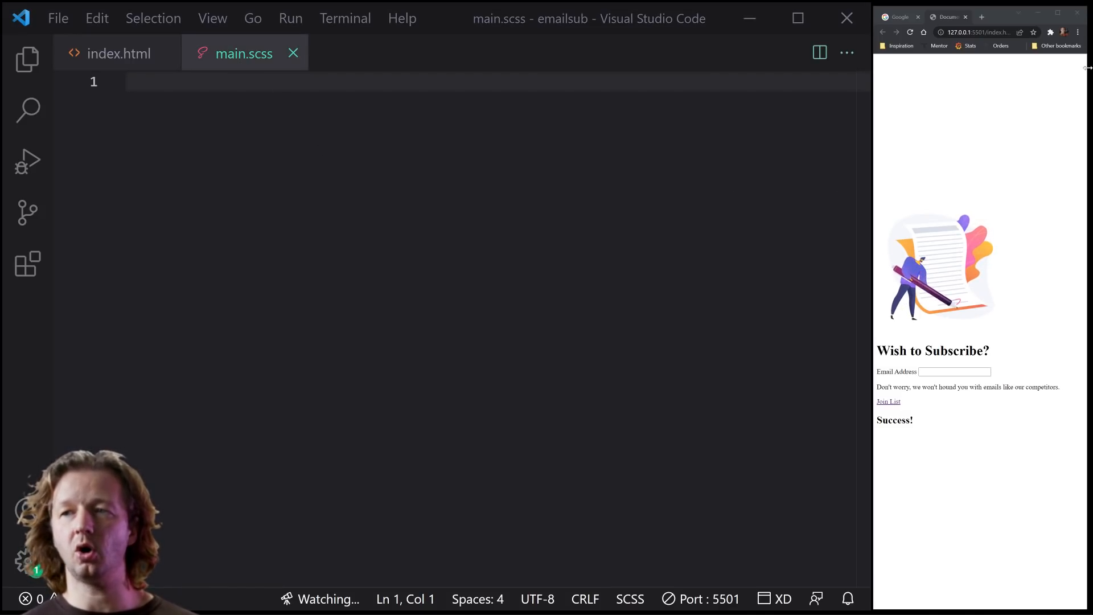
{"action": "left_click", "coordinate": [267, 139]}
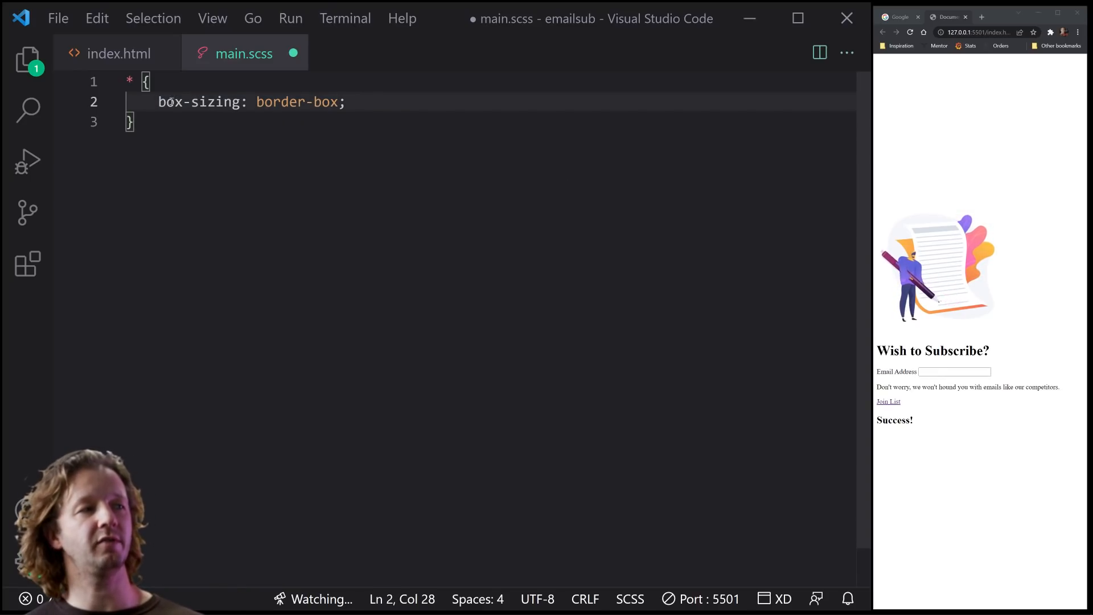
{"action": "key", "text": "enter"}
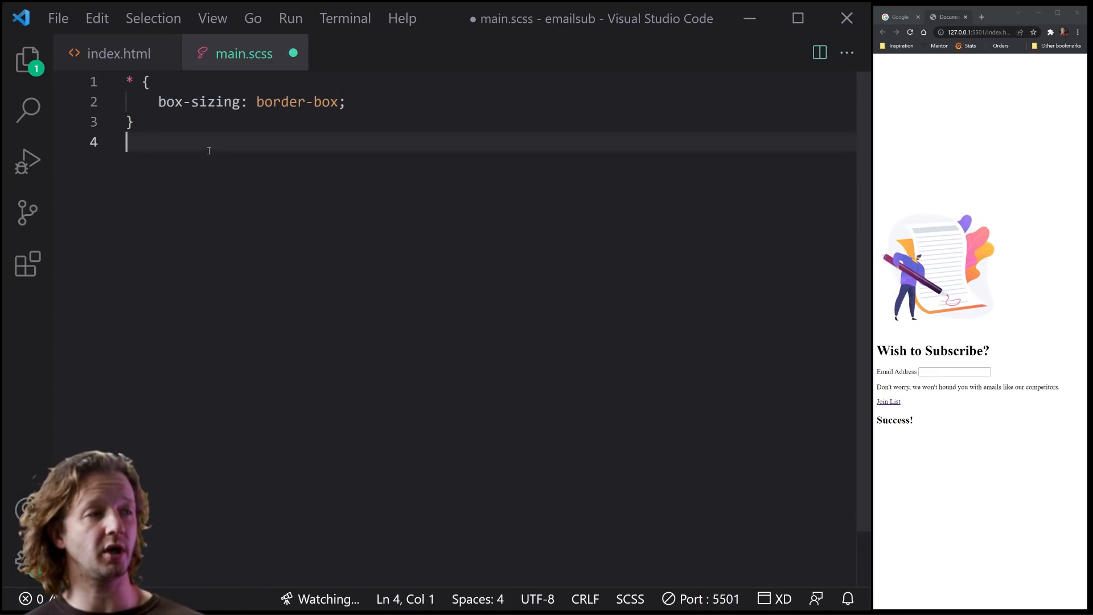
{"action": "key", "text": "Enter"}
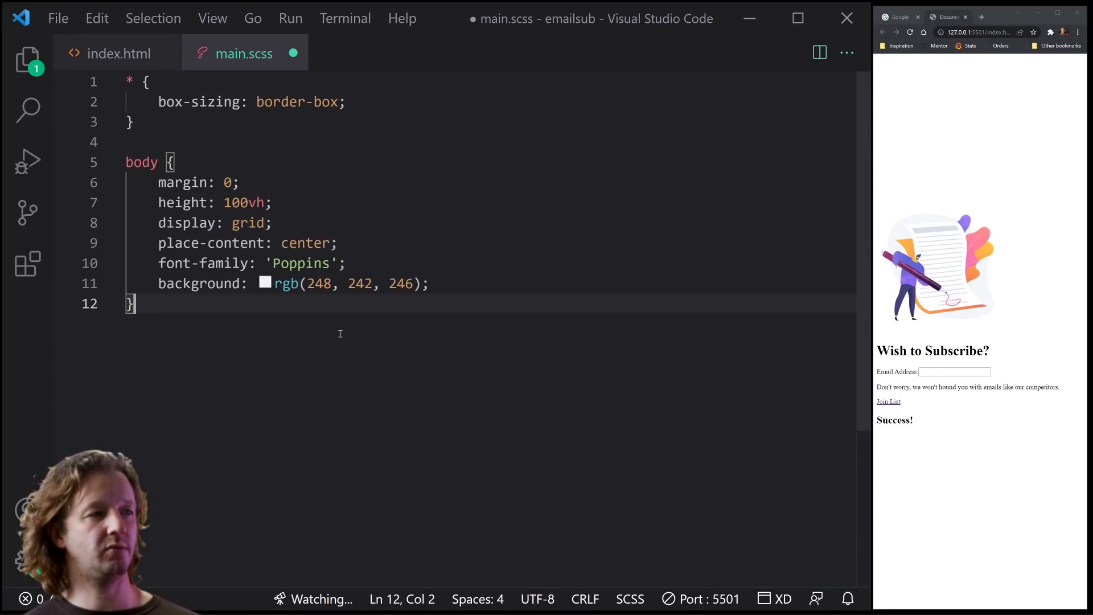
Add body styles: full-height centered grid, Poppins font, rgb(248,242,246) background, and save
{"action": "left_click", "coordinate": [273, 222]}
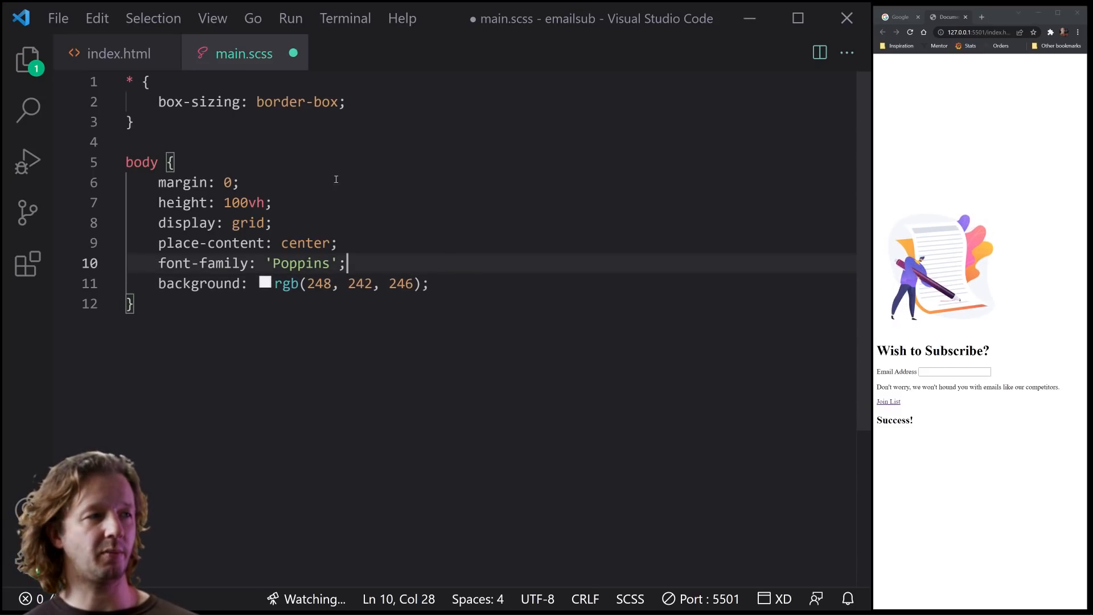
{"action": "left_click", "coordinate": [129, 142]}
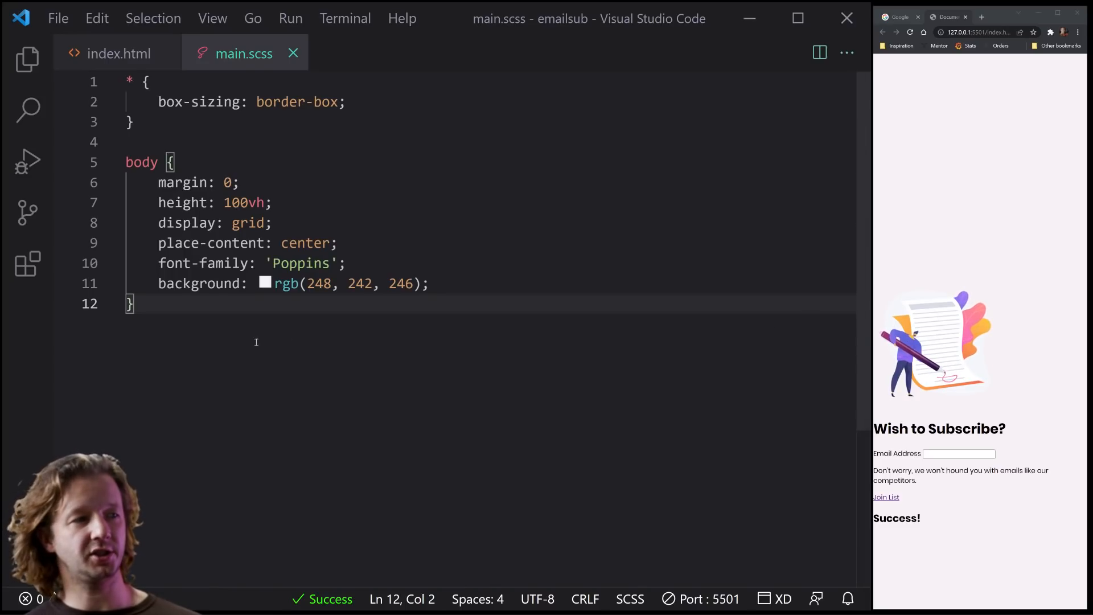
{"action": "key", "text": "Enter"}
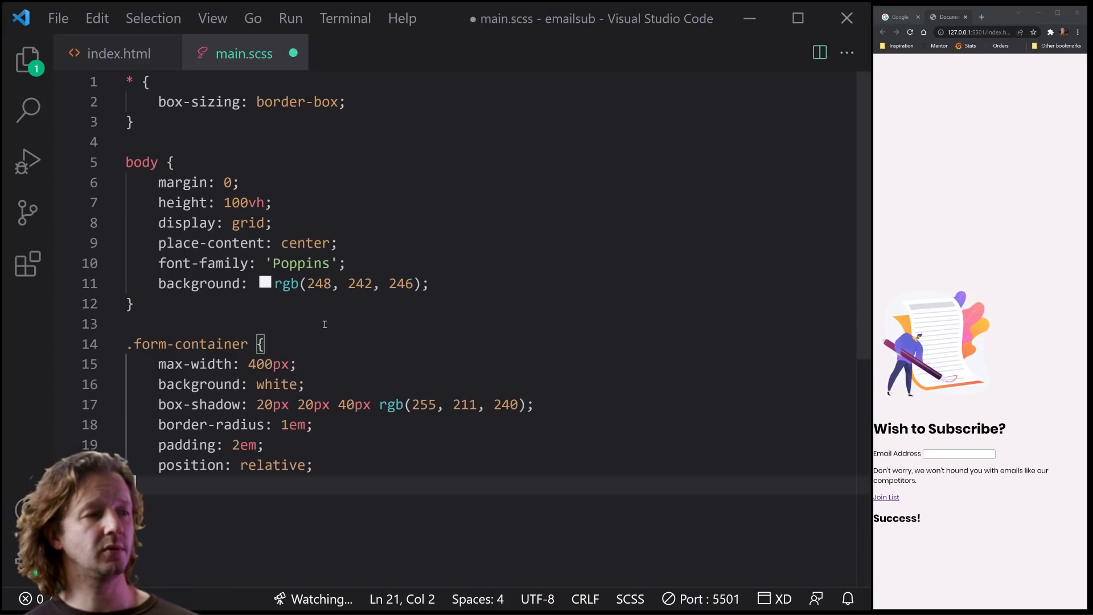
Save the form-container styles and the new h1 margin rule
{"action": "scroll", "scroll_direction": "down", "scroll_amount": 3}
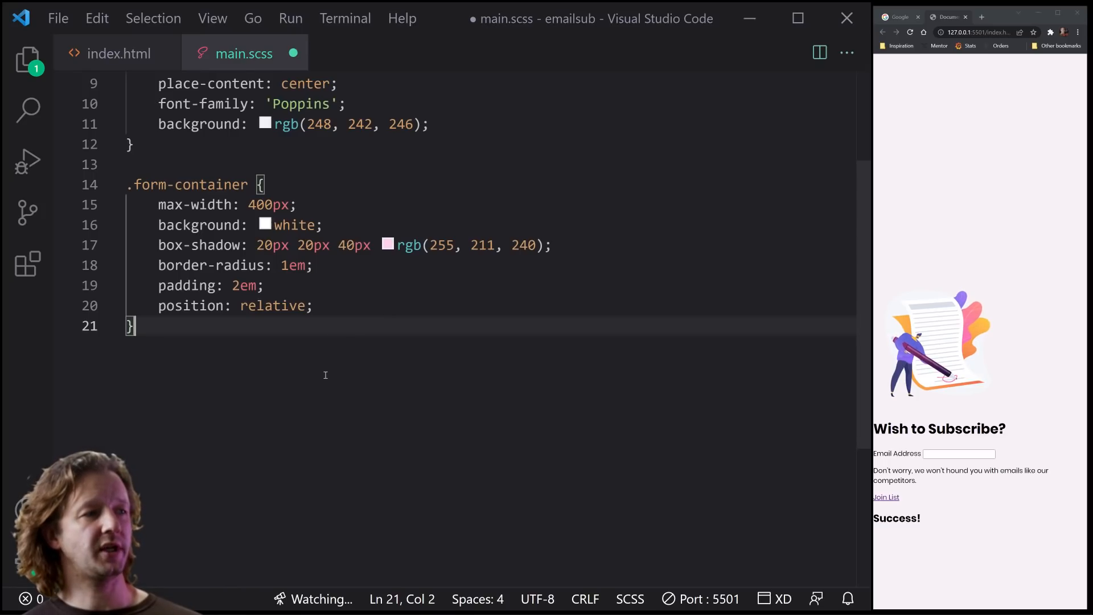
{"action": "key", "text": "ctrl+s"}
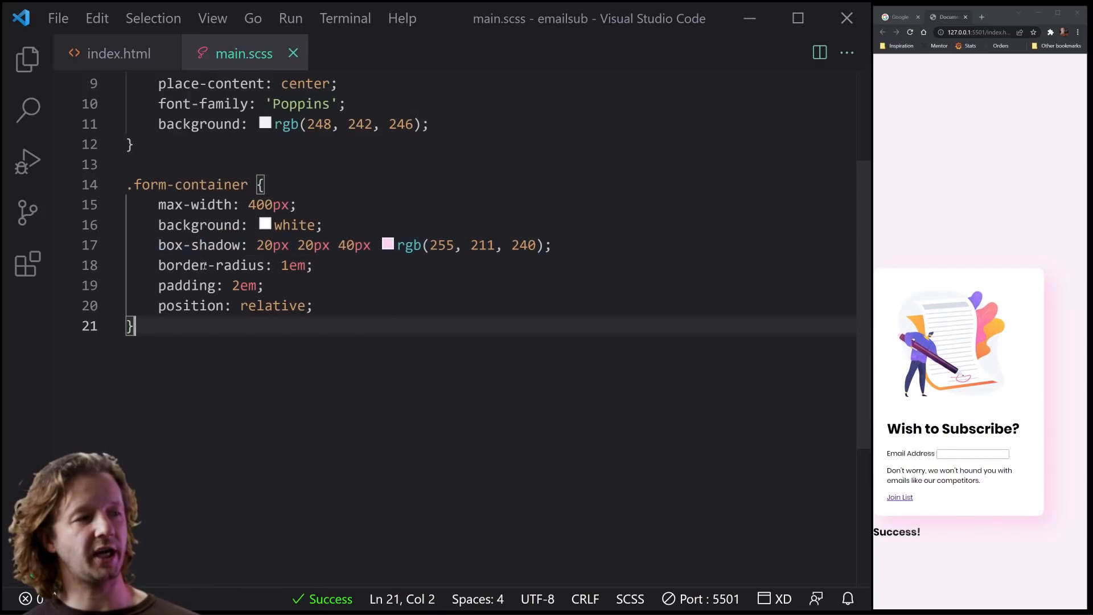
{"action": "mouse_move", "coordinate": [188, 305]}
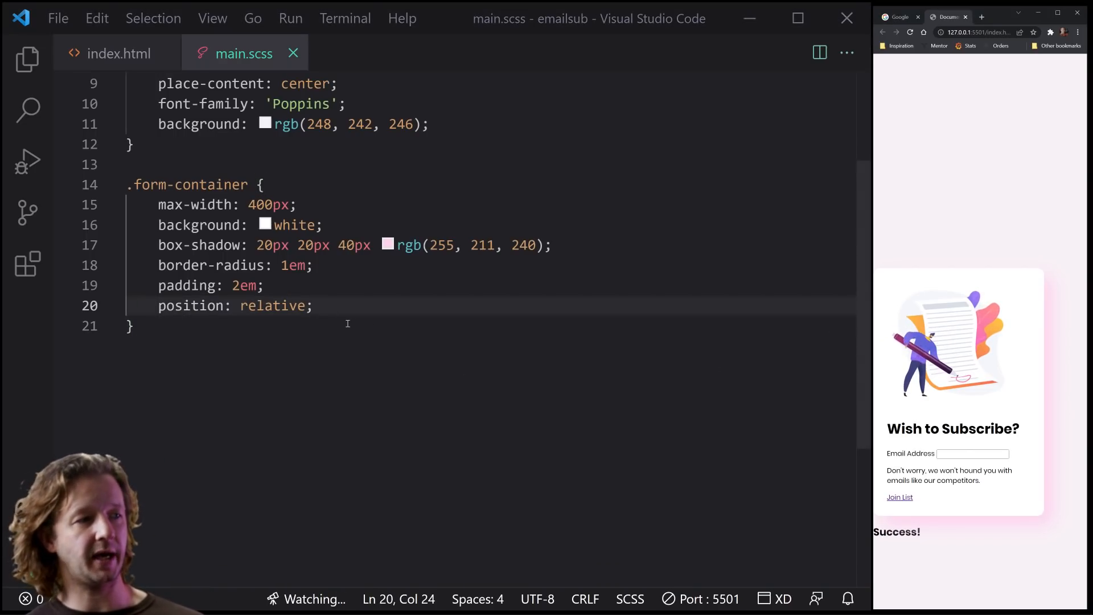
{"action": "key", "text": "enter"}
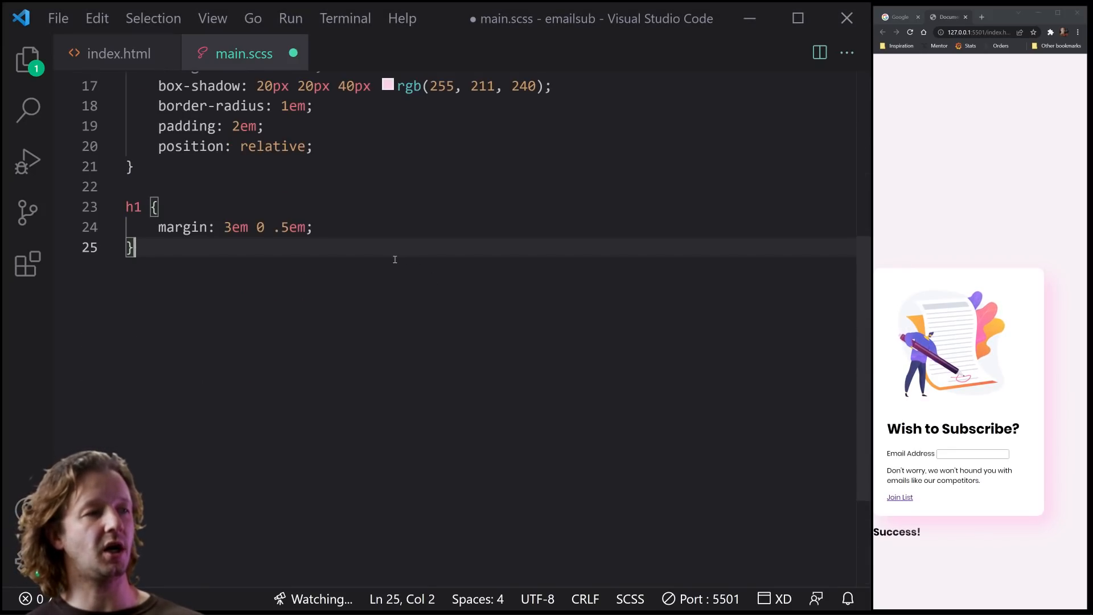
{"action": "key", "text": "ctrl+s"}
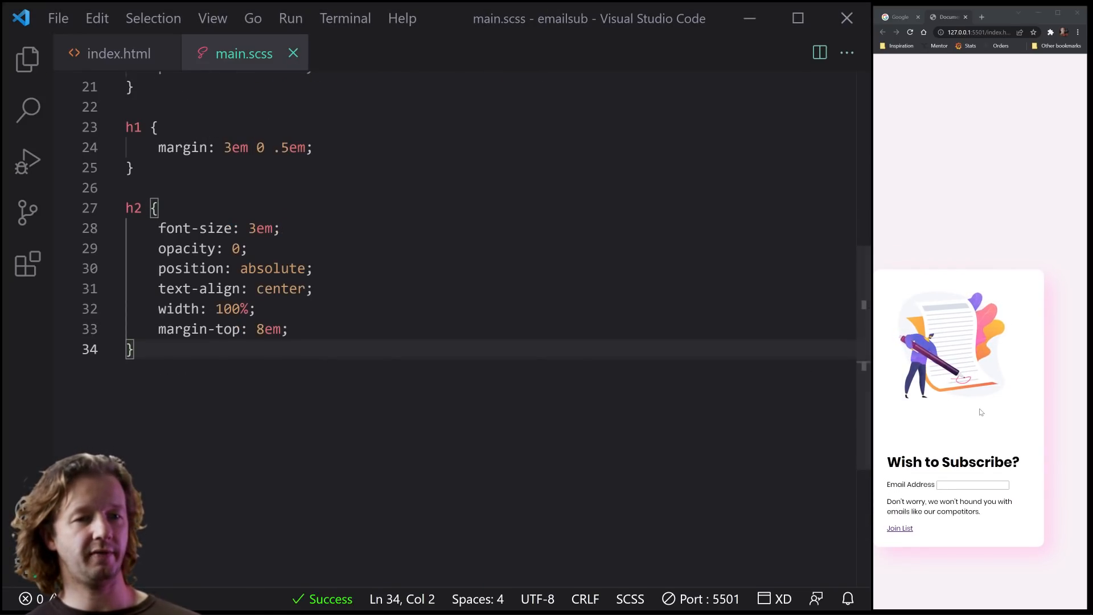
Finish the h2 rule and add .success with absolute position and z-index -1, saving
{"action": "key", "text": "Enter"}
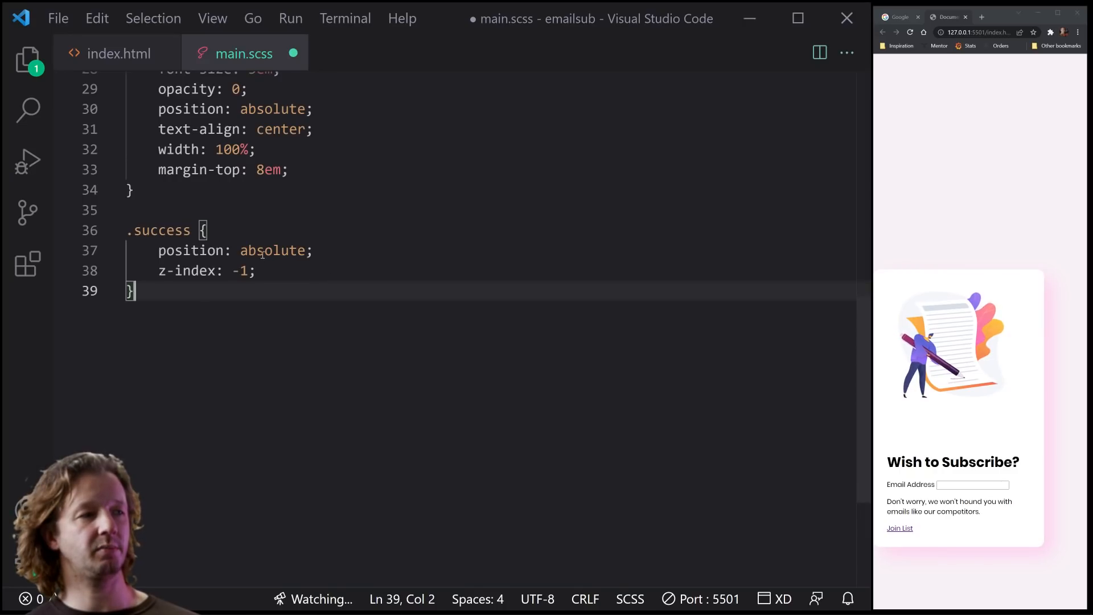
{"action": "mouse_move", "coordinate": [306, 352]}
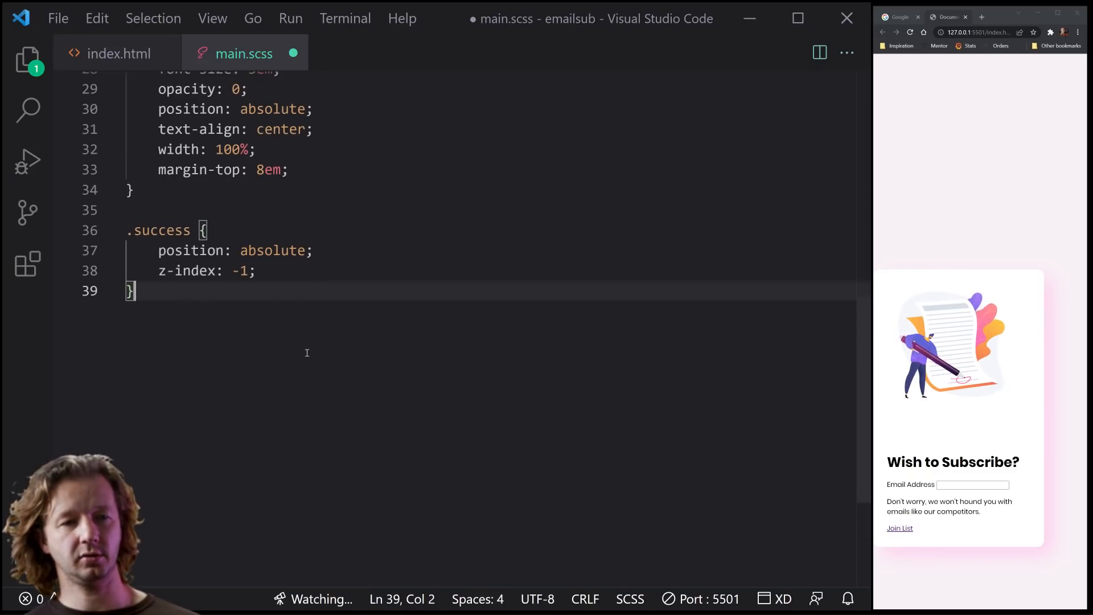
{"action": "key", "text": "ctrl+s"}
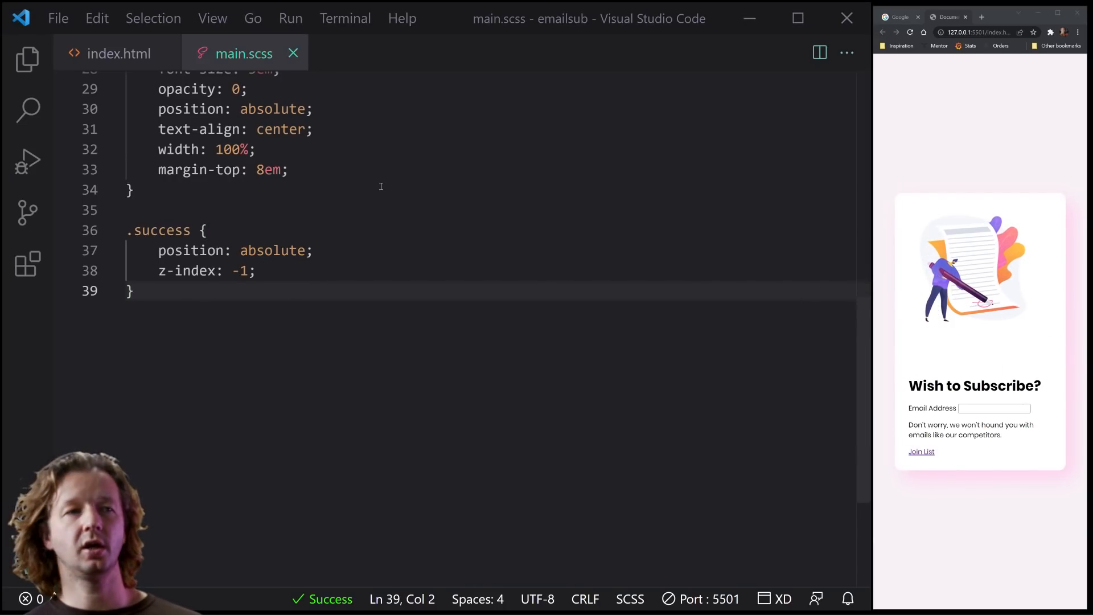
Give the success lottie-player class 'lottie' in index.html, then return to main.scss
{"action": "left_click", "coordinate": [118, 53]}
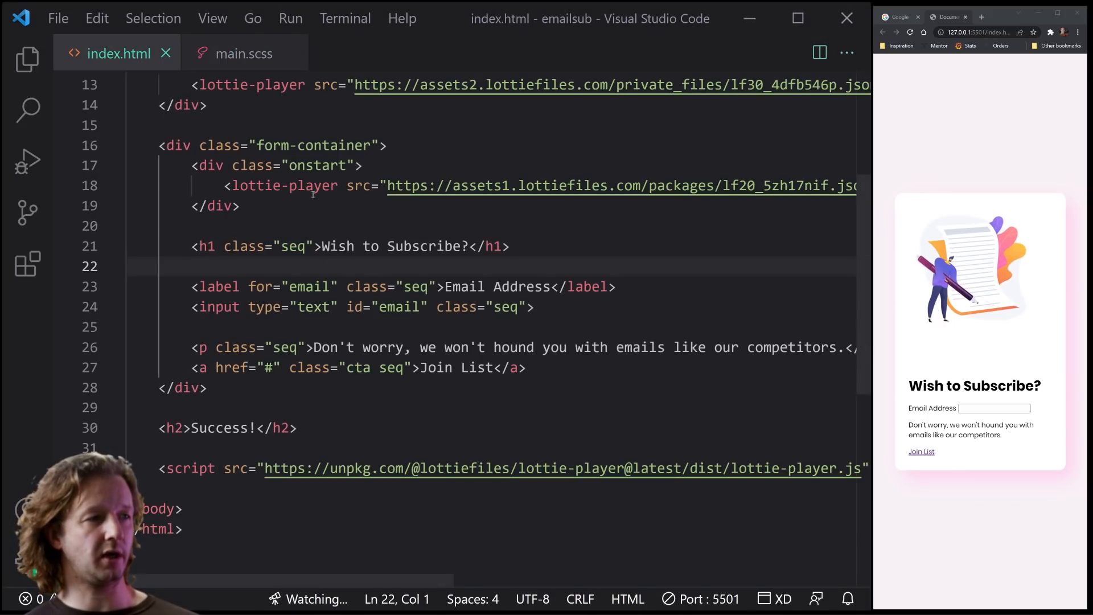
{"action": "type", "text": "c"}
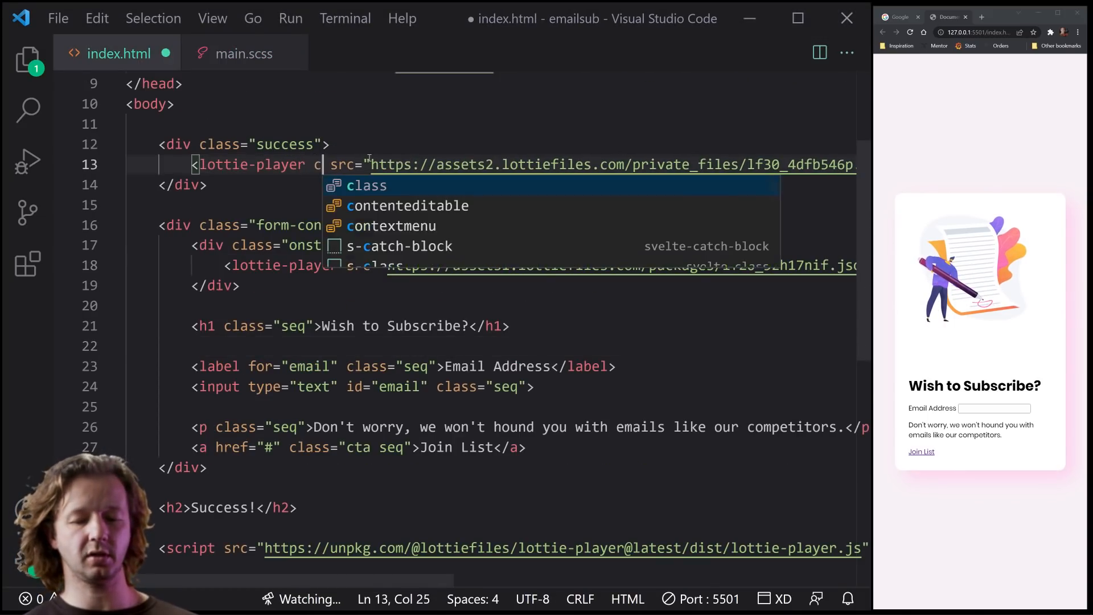
{"action": "type", "text": "class=\"lotti\""}
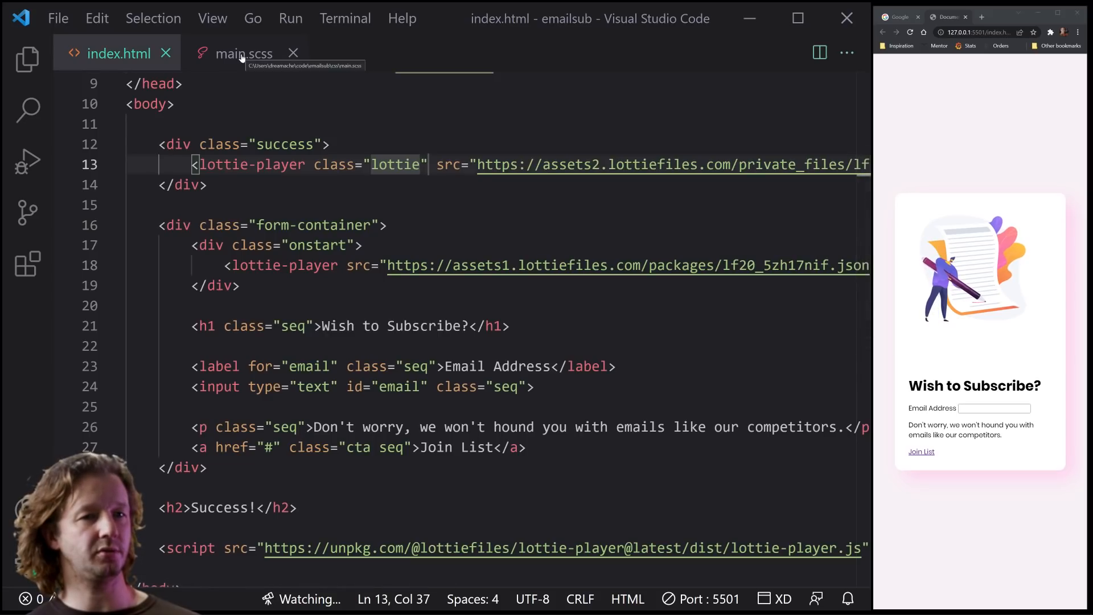
{"action": "left_click", "coordinate": [244, 54]}
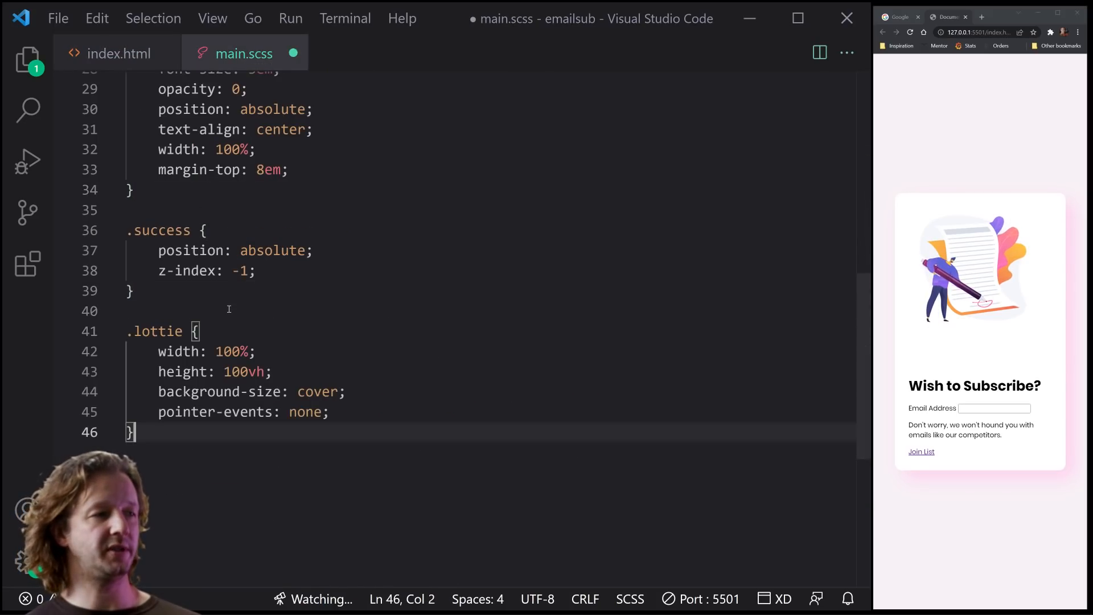
Add and save the .lottie, label and input rules in main.scss
{"action": "key", "text": "ctrl+s"}
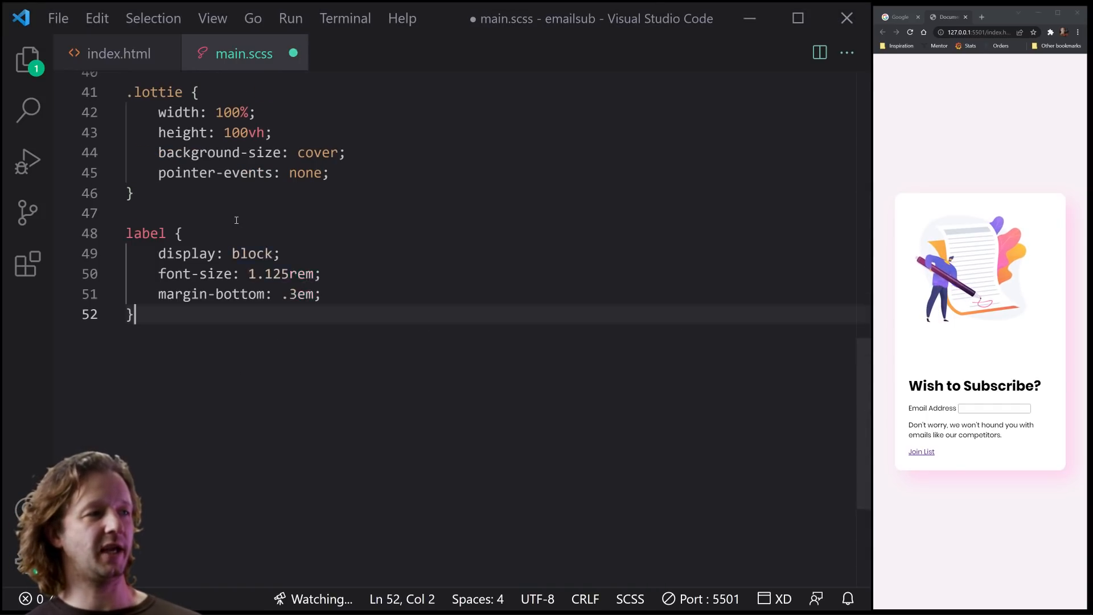
{"action": "key", "text": "ctrl+s"}
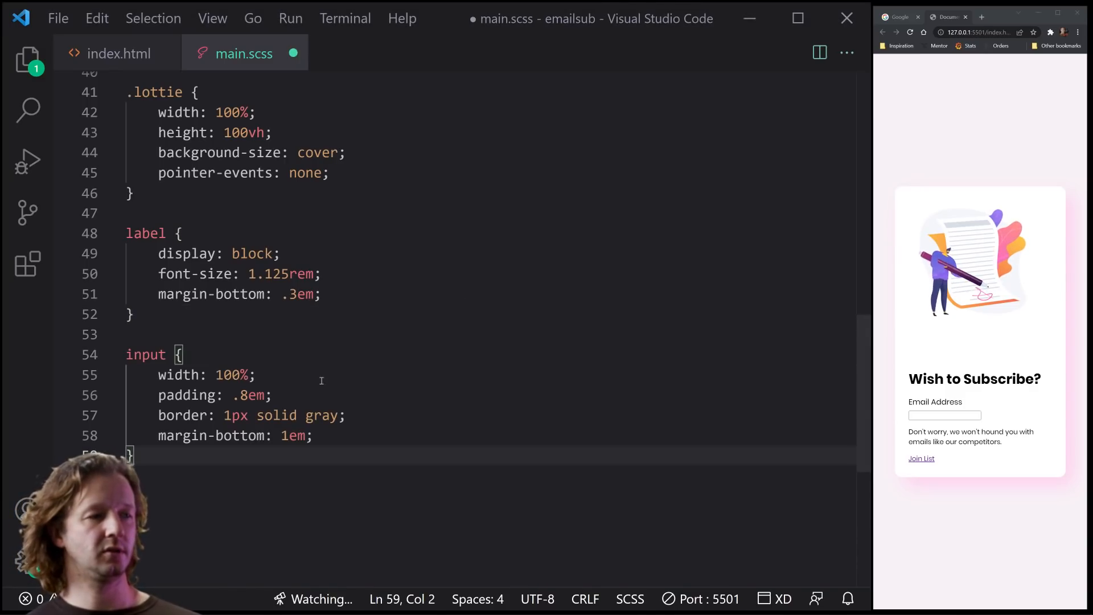
{"action": "key", "text": "ctrl+s"}
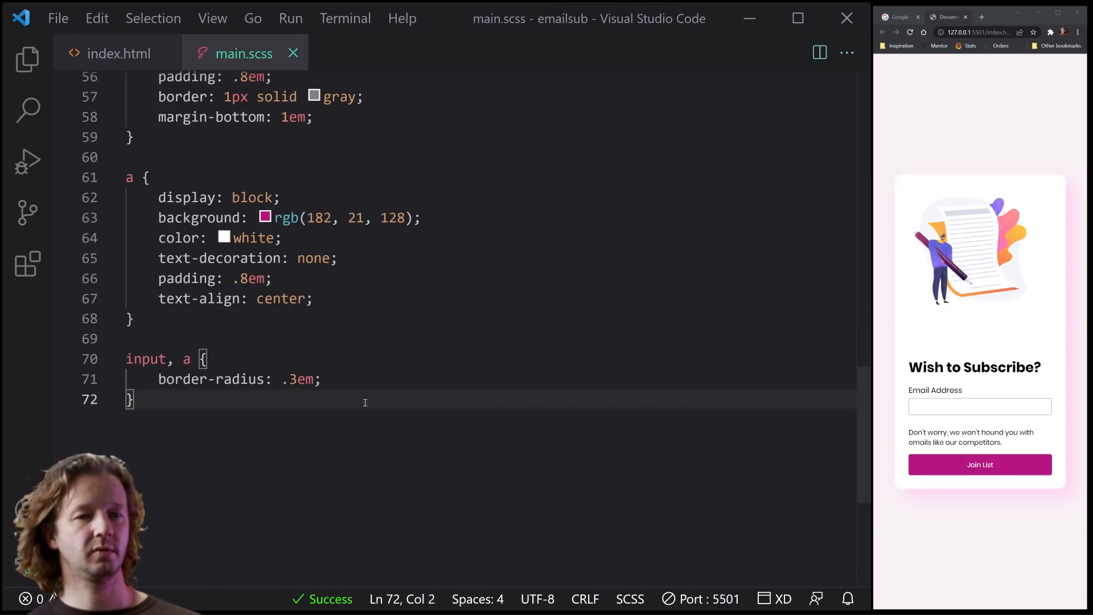
Add and save the link, paragraph and .onstart positioning rules
{"action": "scroll", "scroll_direction": "down", "scroll_amount": 3}
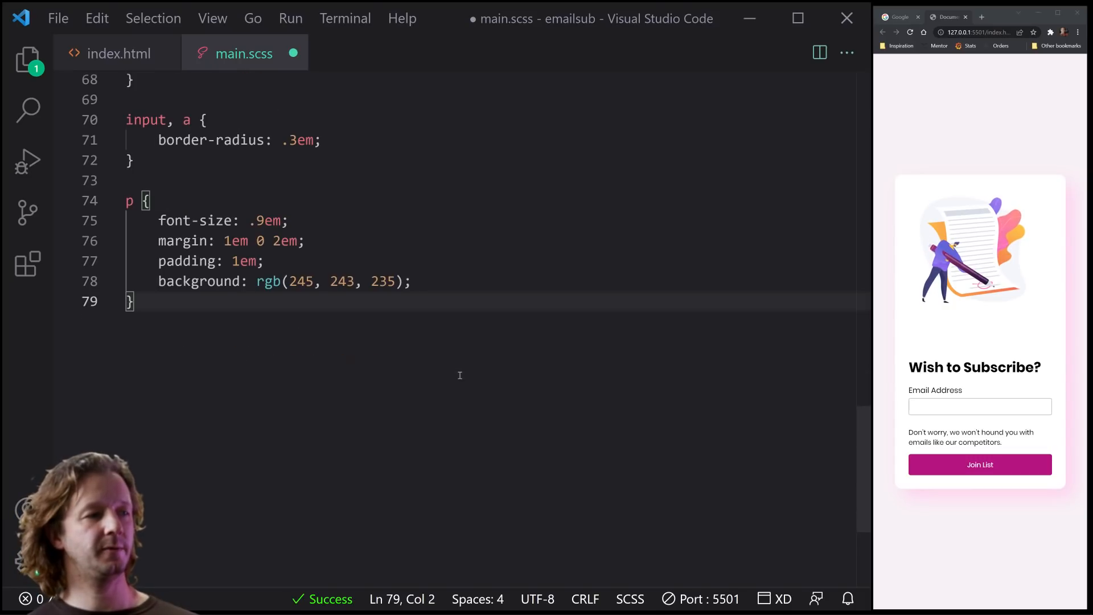
{"action": "key", "text": "ctrl+s"}
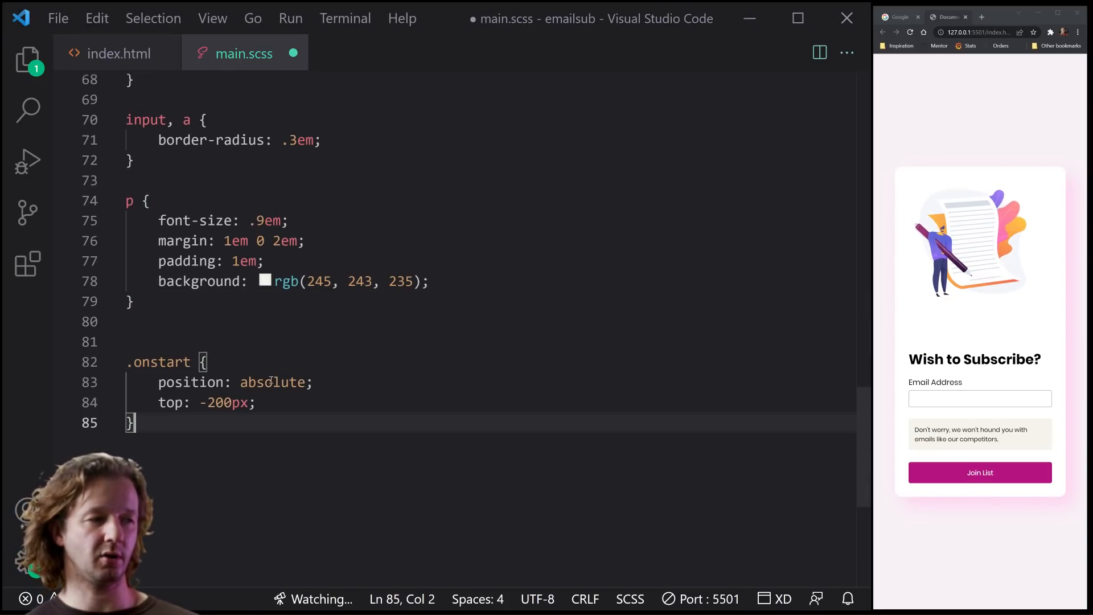
{"action": "scroll", "scroll_direction": "down", "scroll_amount": 3}
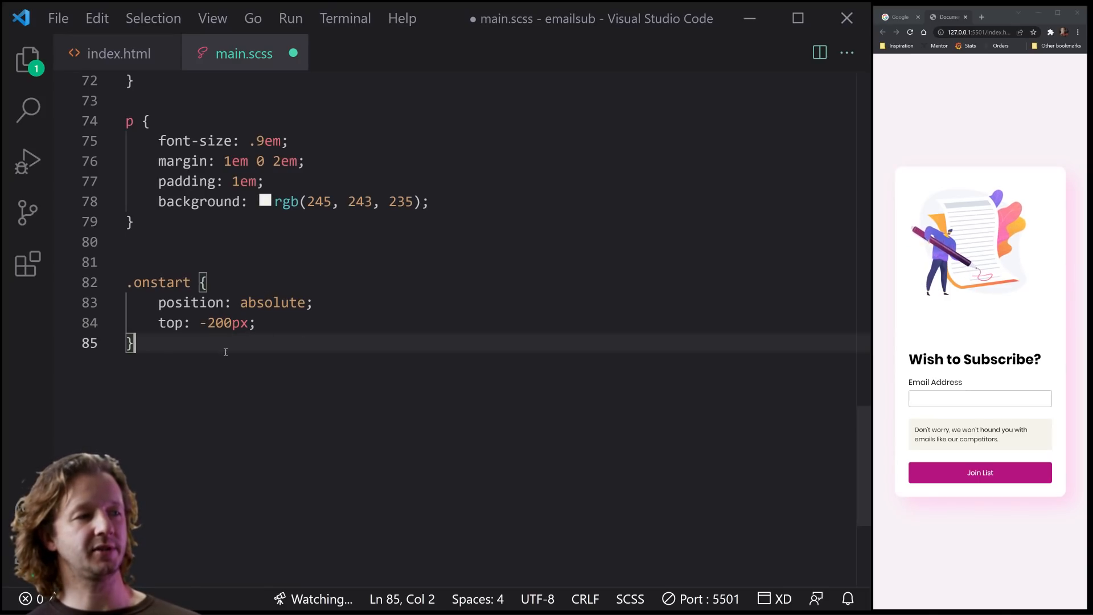
{"action": "key", "text": "ctrl+s"}
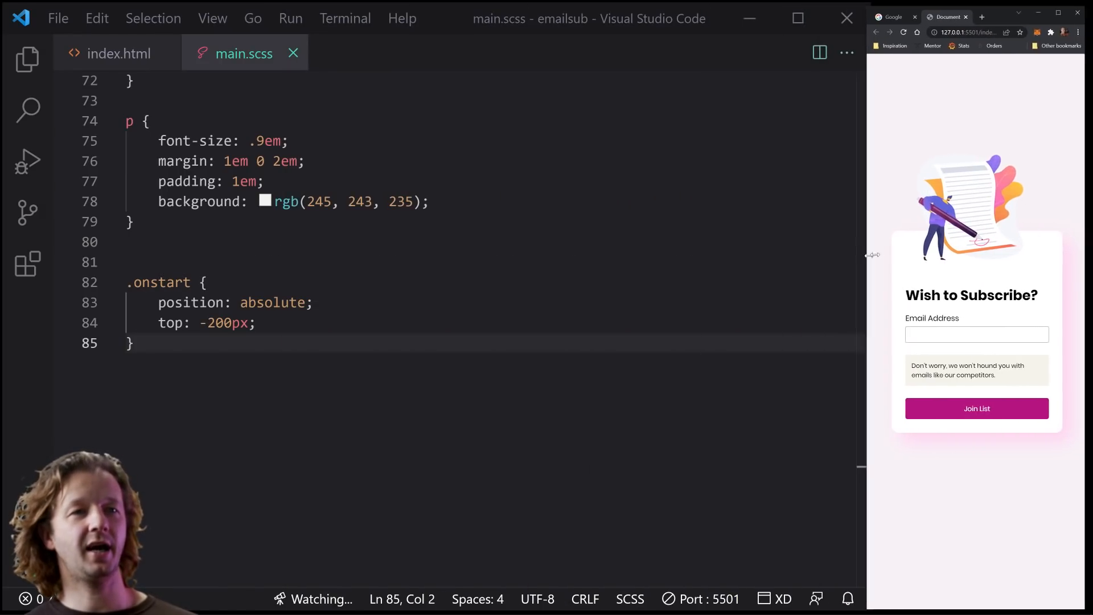
{"action": "mouse_move", "coordinate": [118, 53]}
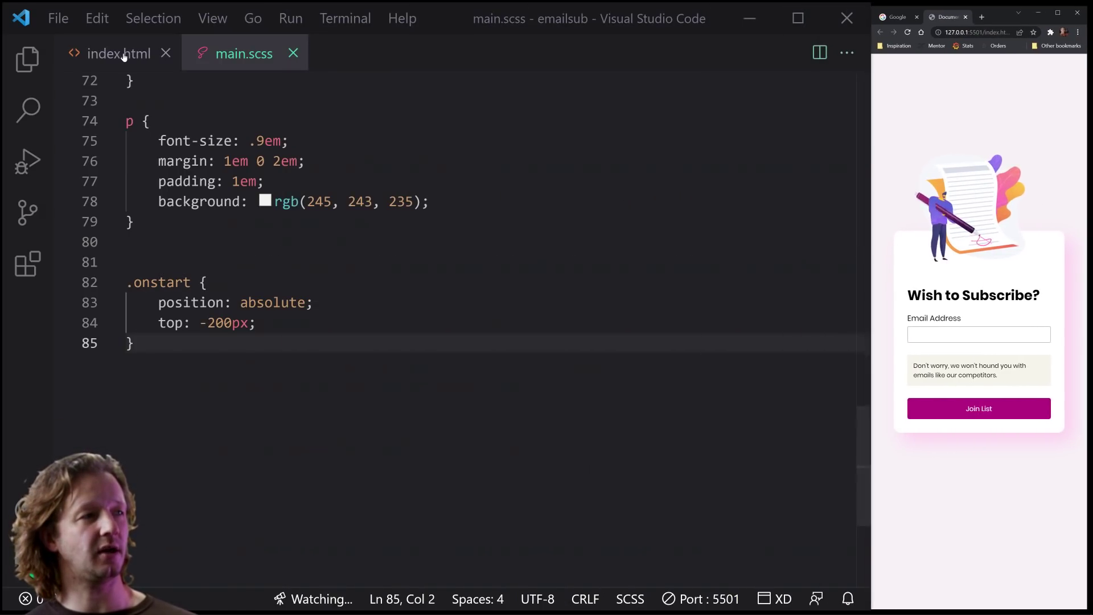
In index.html add an empty script block before the closing body tag
{"action": "left_click", "coordinate": [118, 54]}
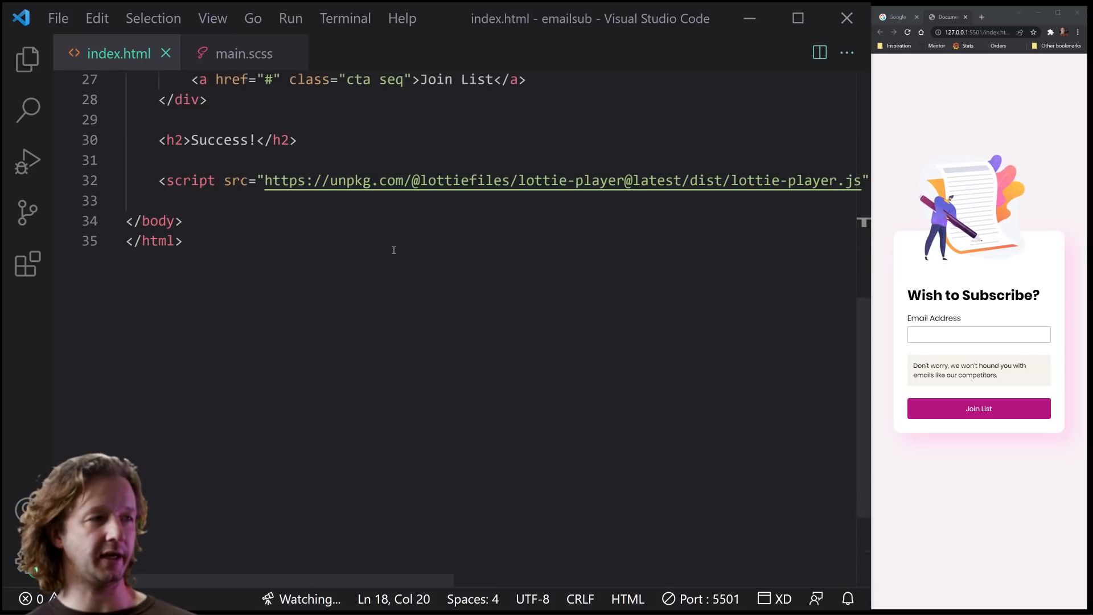
{"action": "key", "text": "enter"}
{"action": "type", "text": "<script>"}
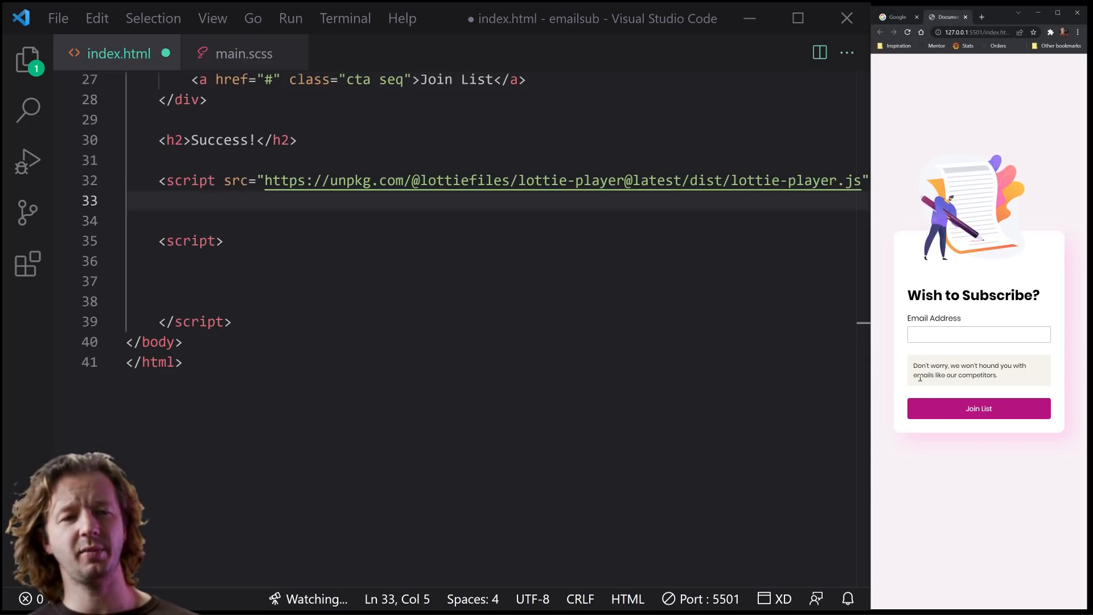
{"action": "mouse_move", "coordinate": [978, 408]}
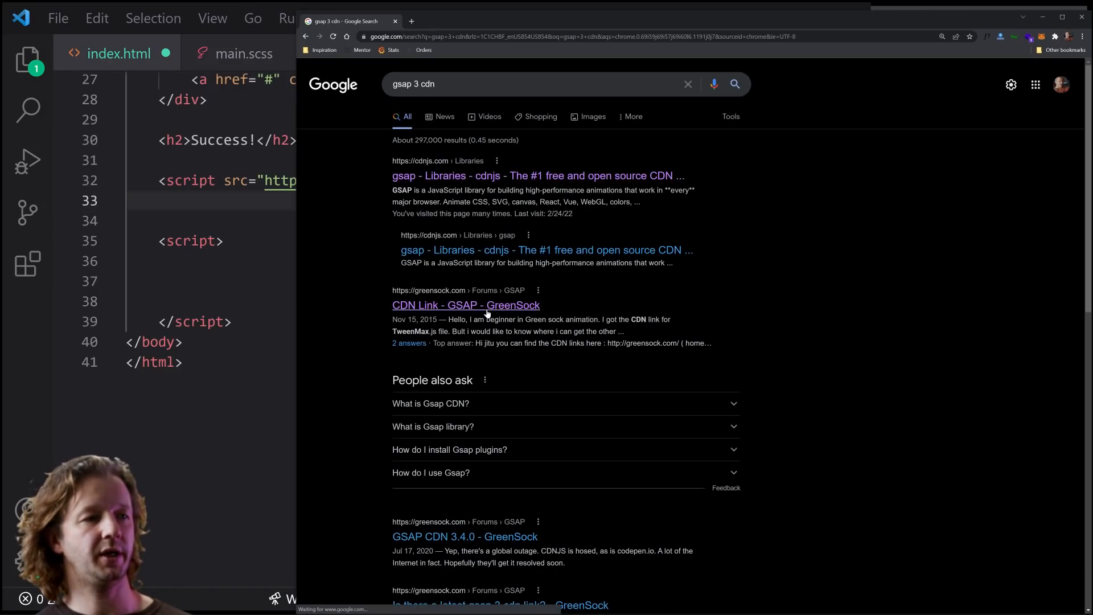
From the GSAP CDN search result, open the cdnjs page and copy the gsap.min.js link
{"action": "left_click", "coordinate": [465, 305]}
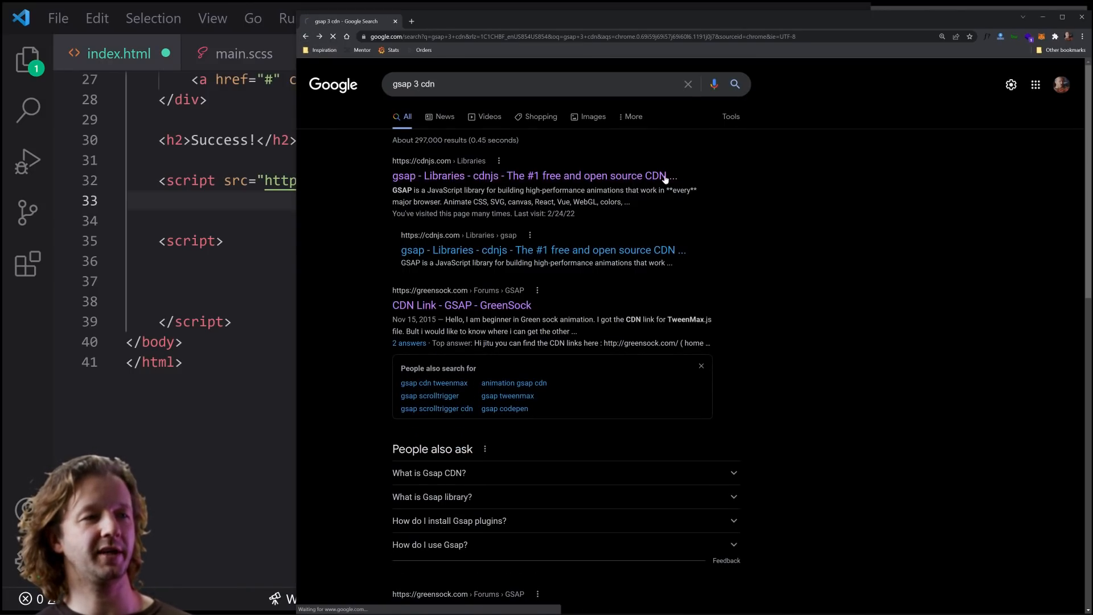
{"action": "left_click", "coordinate": [528, 175]}
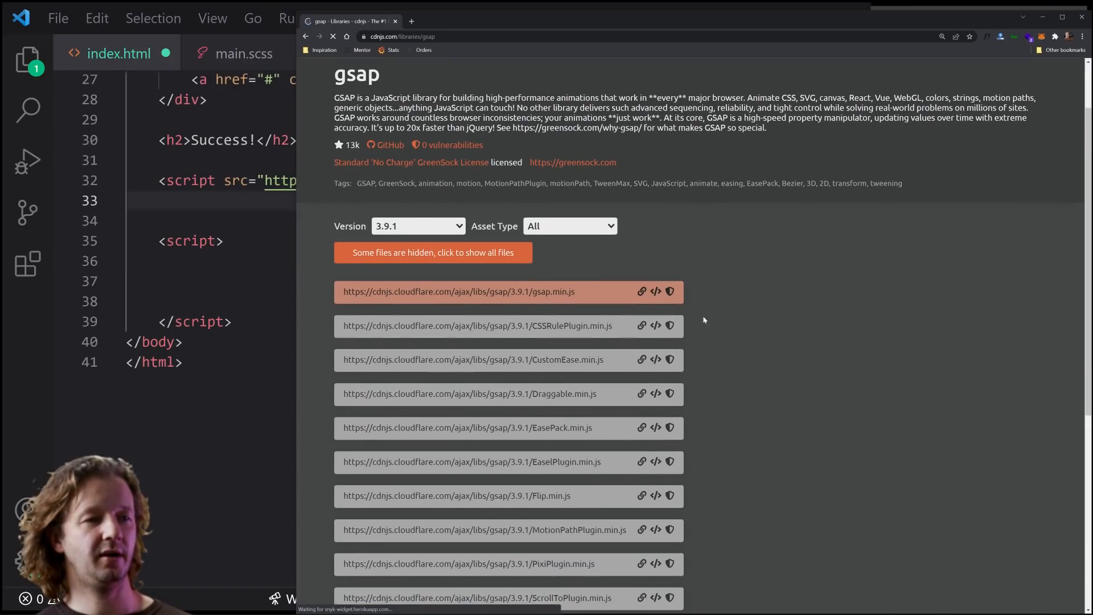
{"action": "left_click", "coordinate": [641, 291]}
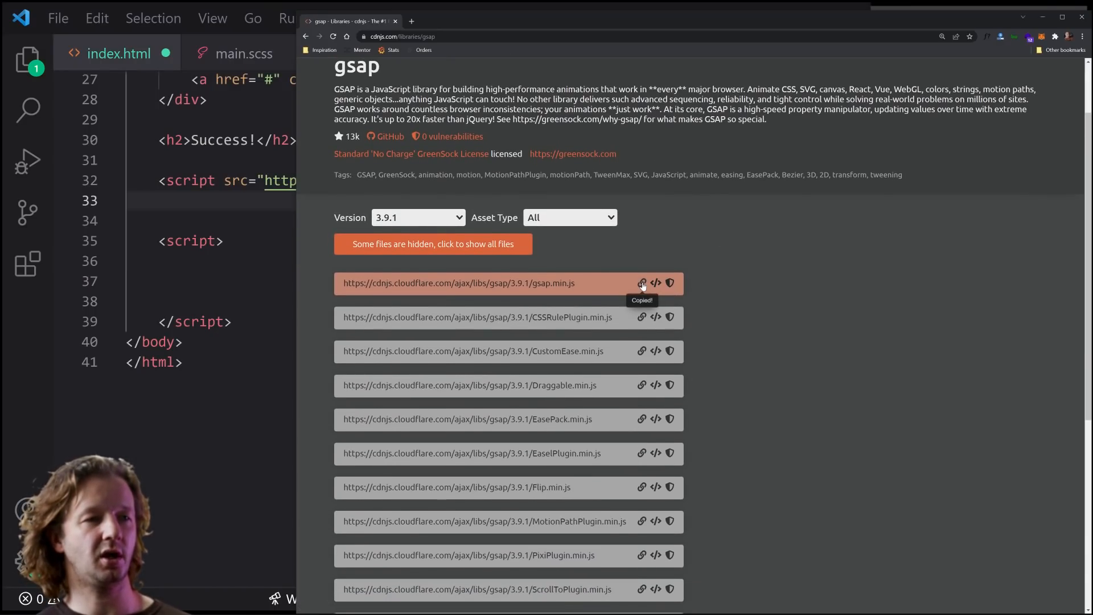
{"action": "mouse_move", "coordinate": [788, 176]}
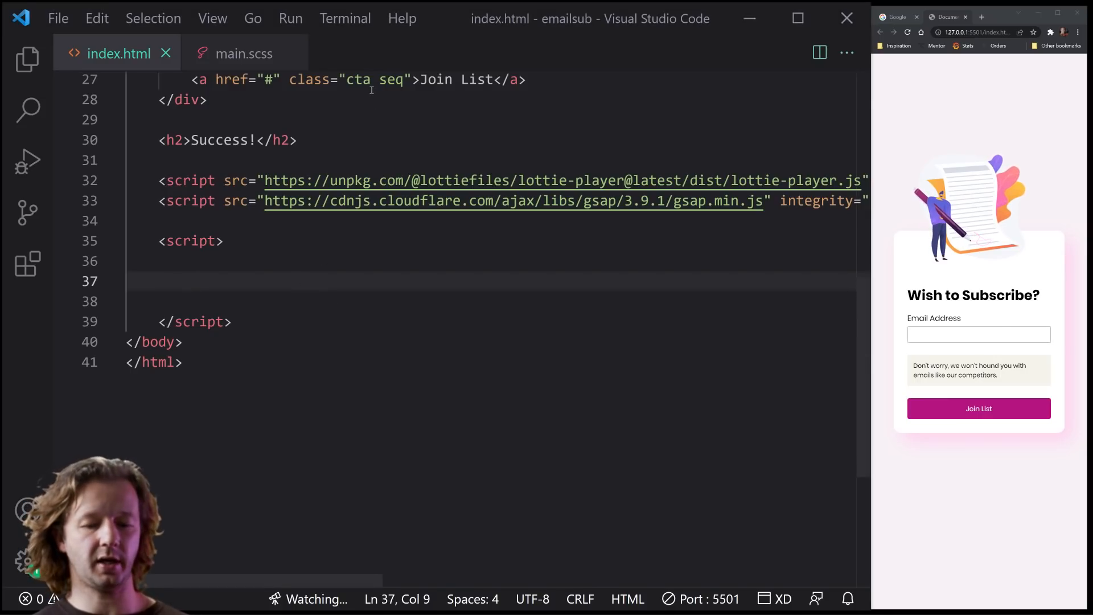
Declare tl as a new gsap timeline with defaults ease Circ.easeOut
{"action": "type", "text": "let tl ="}
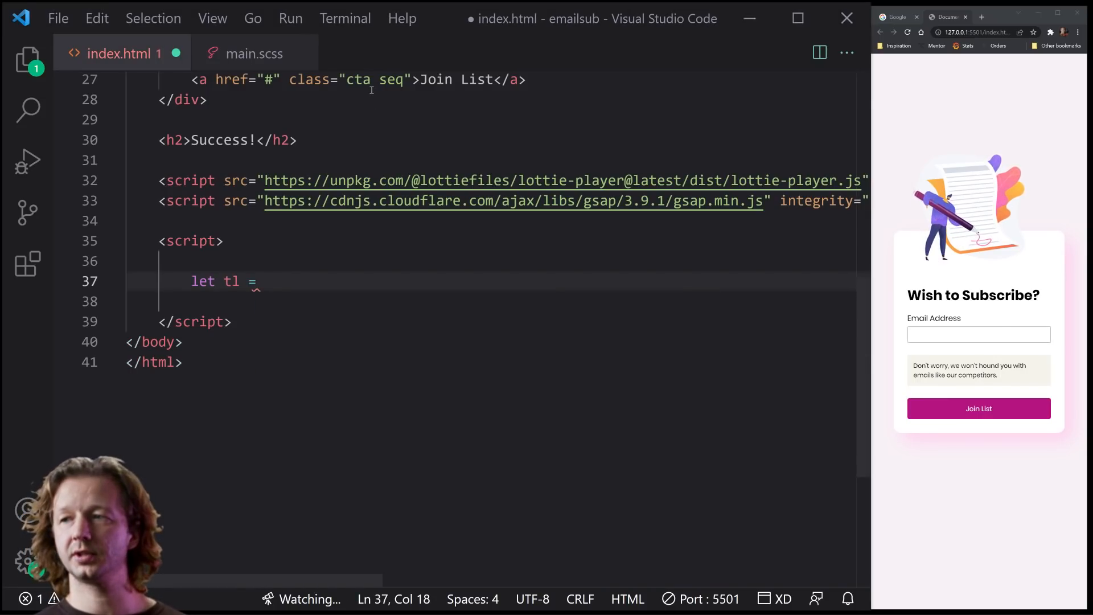
{"action": "type", "text": "new gsap"}
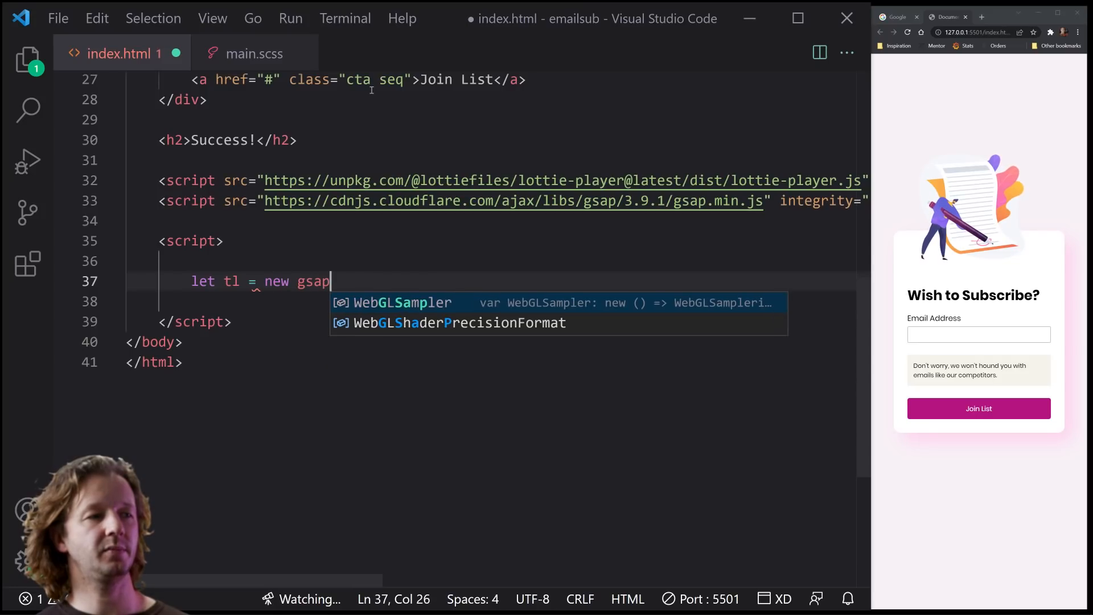
{"action": "type", "text": ".timeline({ defaults: {"}
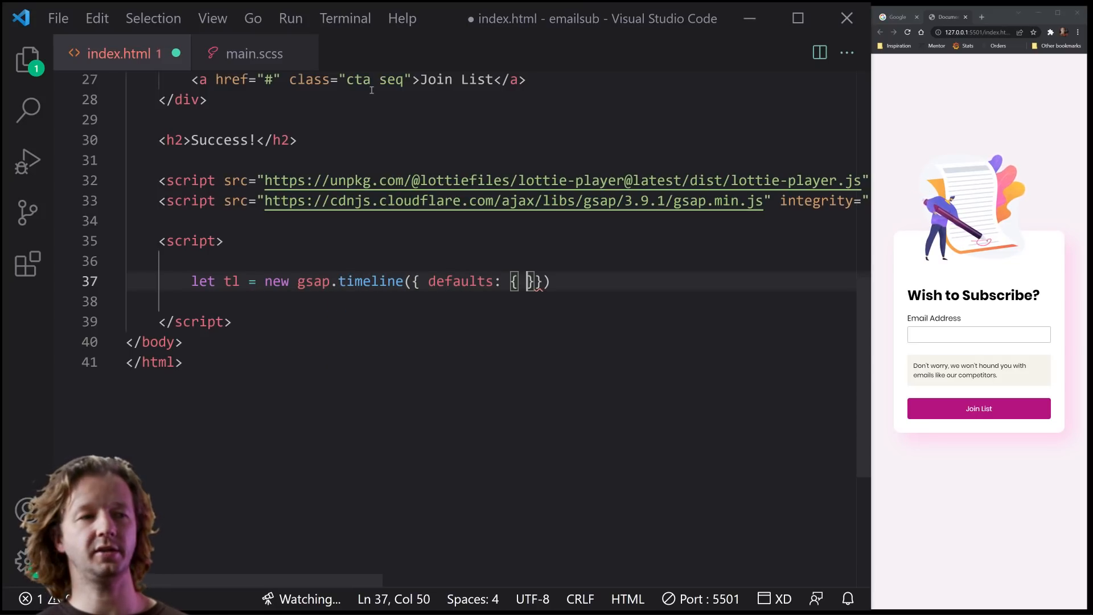
{"action": "type", "text": "ease: Cir"}
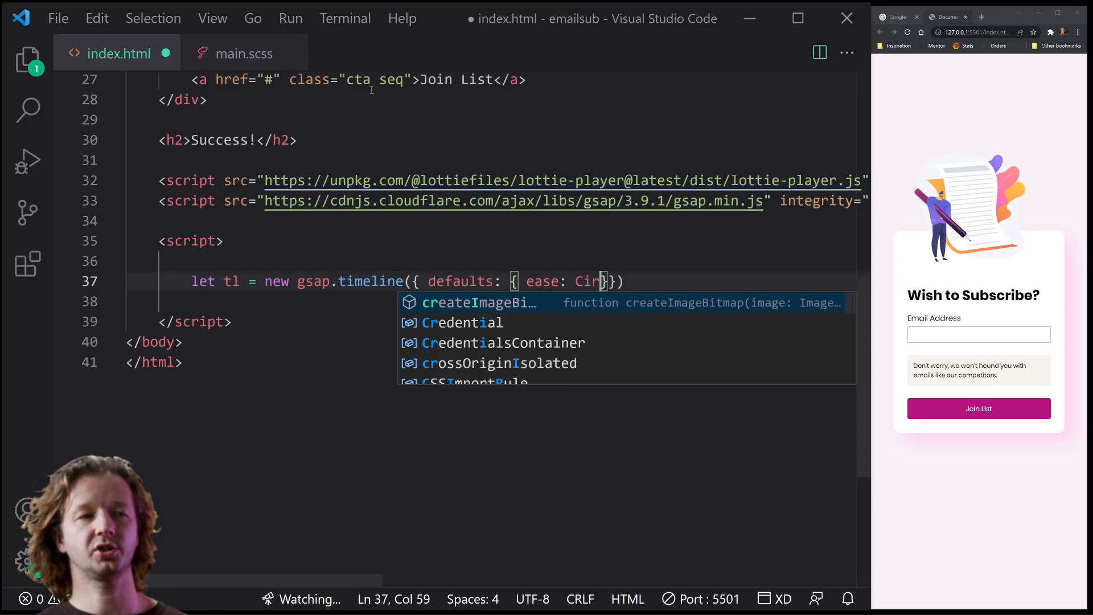
{"action": "type", "text": "c.ease"}
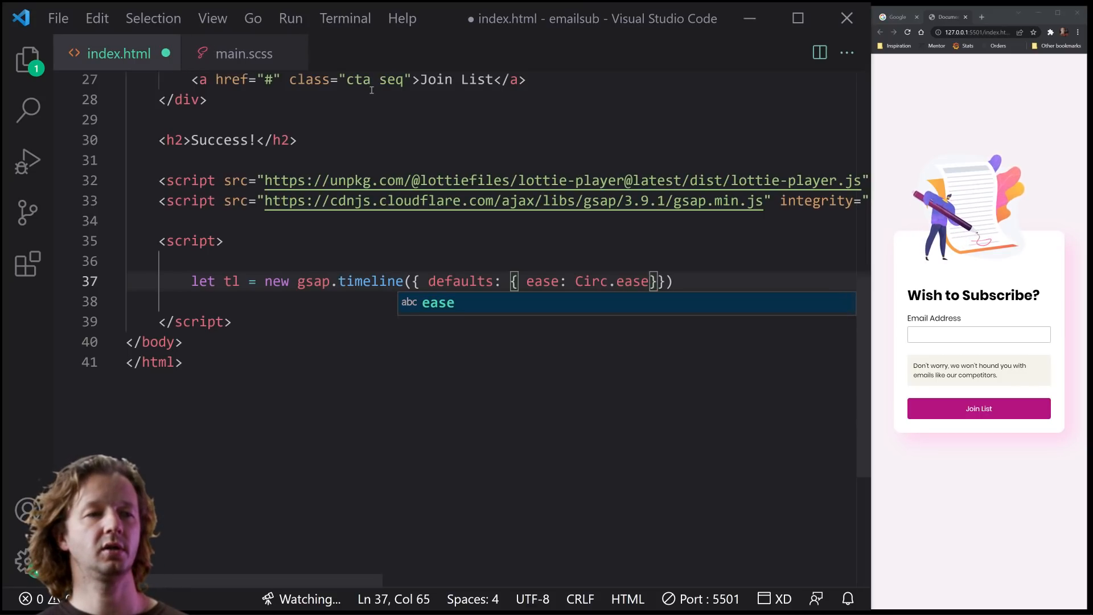
{"action": "type", "text": "Out"}
{"action": "left_click", "coordinate": [490, 300]}
{"action": "type", "text": "let cta"}
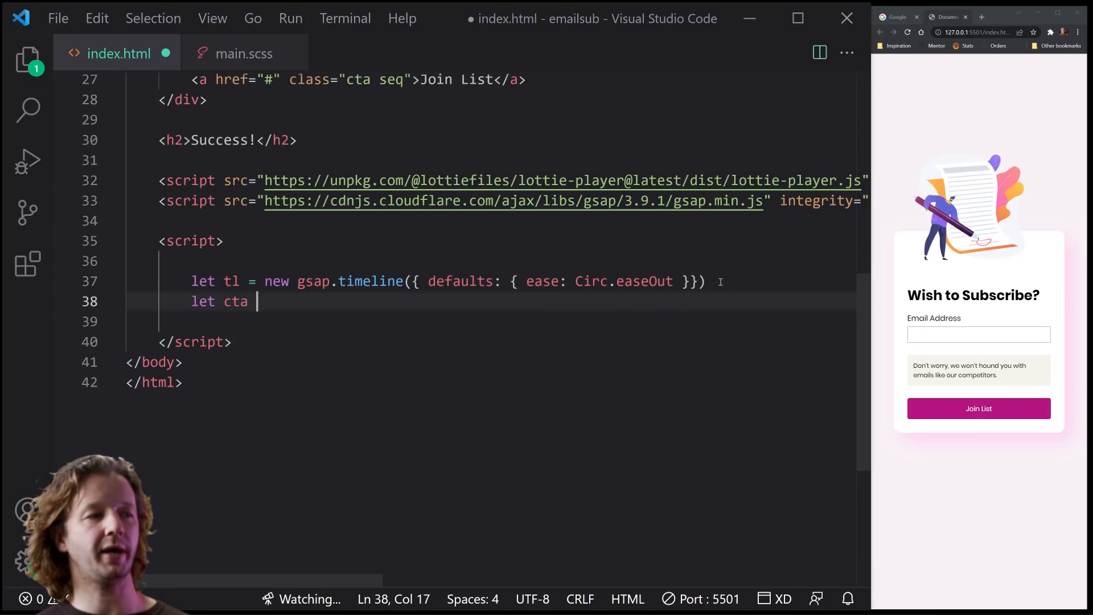
Declare cta as querySelector('.cta') and player as querySelector('.lottie')
{"action": "type", "text": "= document"}
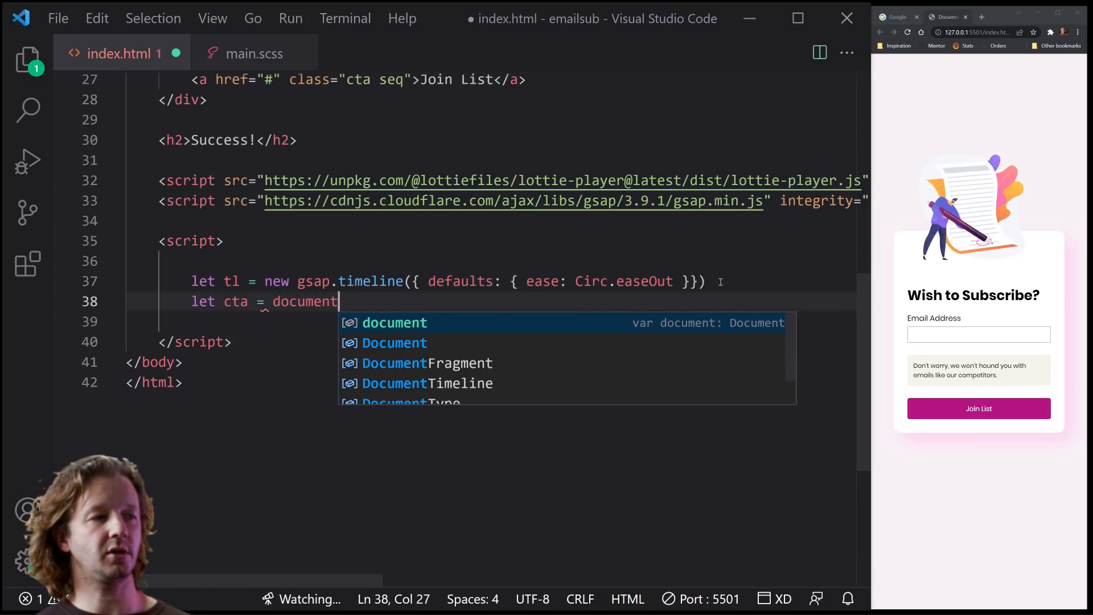
{"action": "type", "text": ".querySelector"}
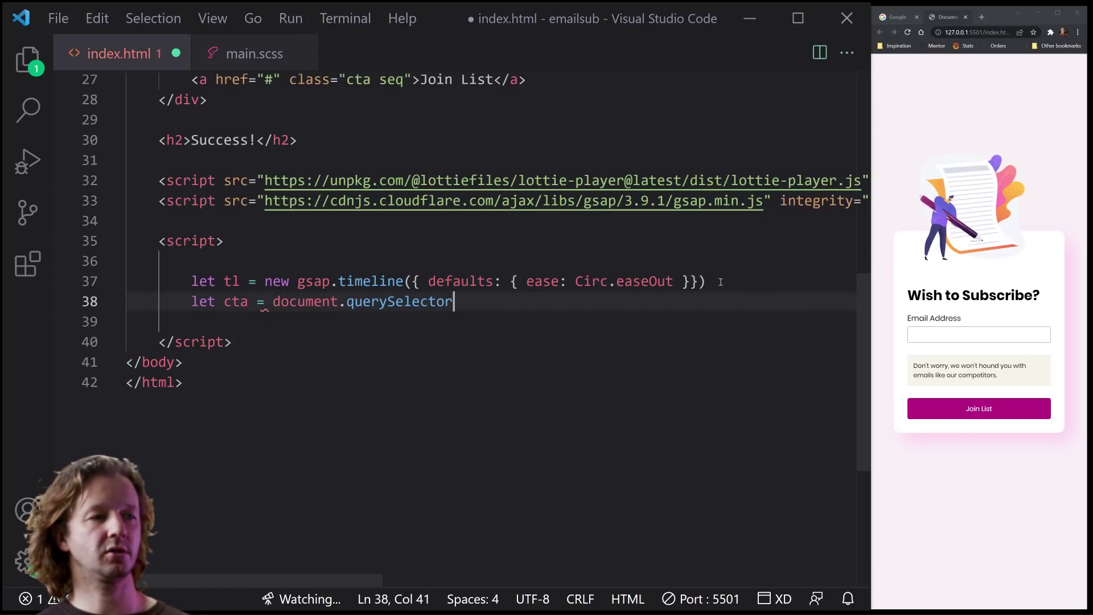
{"action": "type", "text": "('.cta'"}
{"action": "left_click", "coordinate": [489, 321]}
{"action": "type", "text": "const player"}
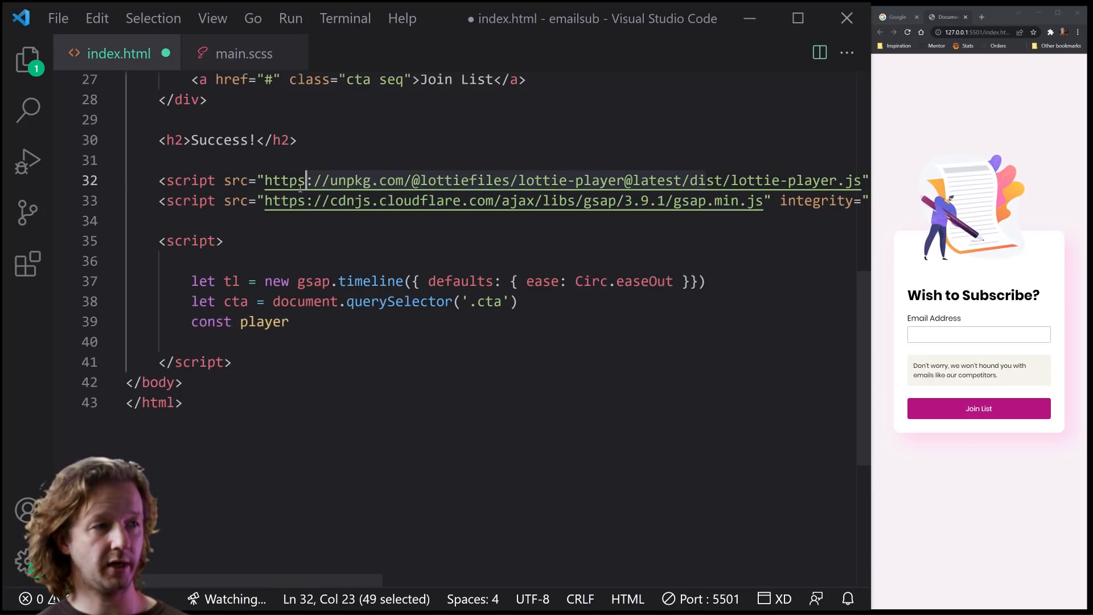
{"action": "left_click", "coordinate": [266, 321]}
{"action": "type", "text": " = document."}
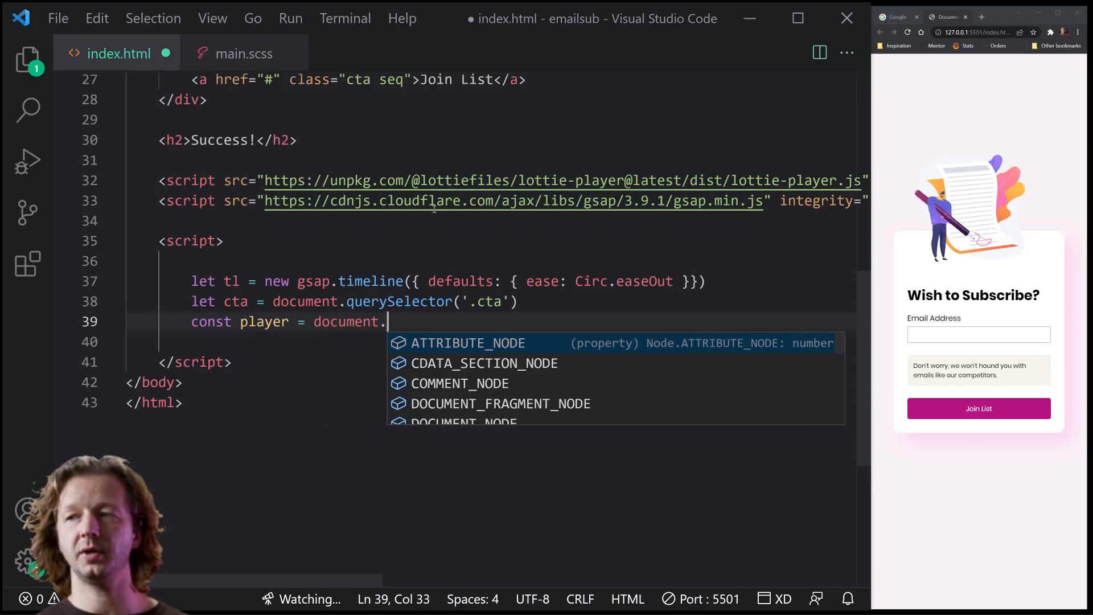
{"action": "type", "text": "querySelector('.lottie"}
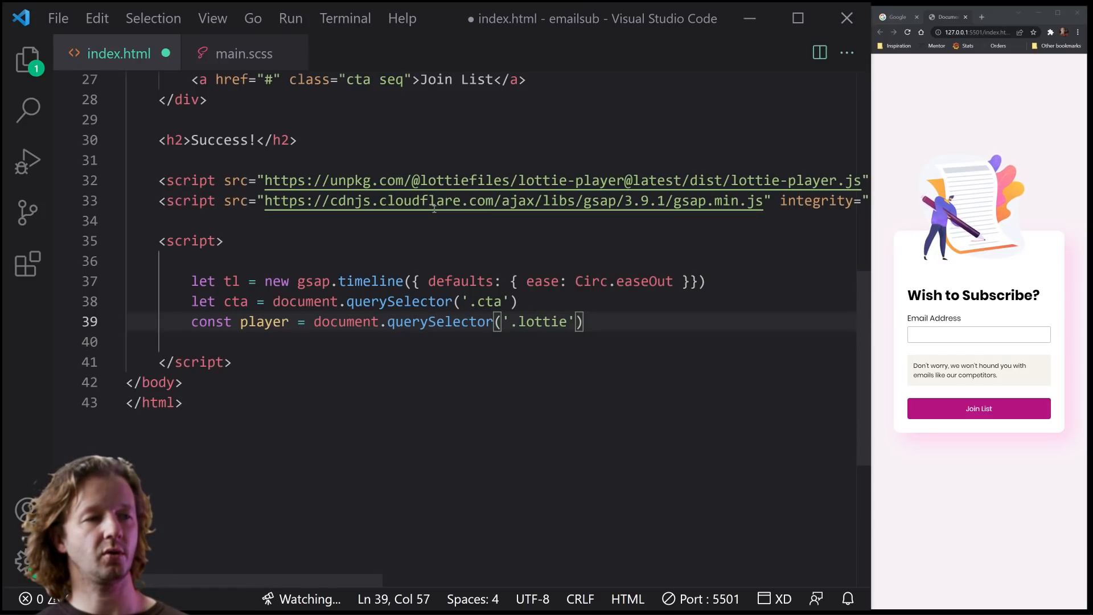
{"action": "key", "text": "Enter"}
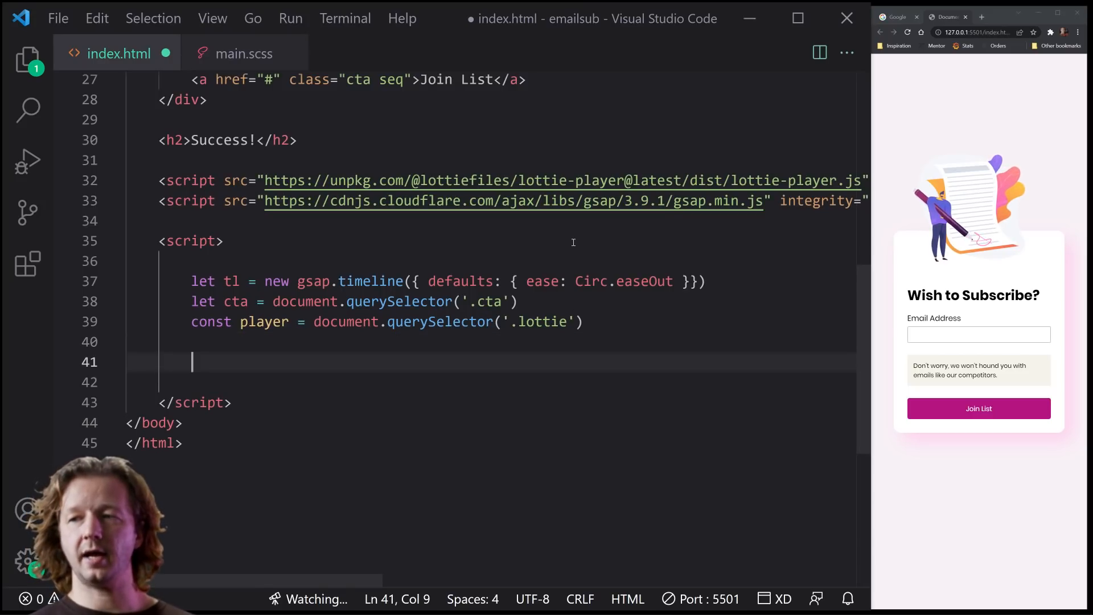
Add a commented tl.paused(true) line and start a tl.to('.seq', {}) tween
{"action": "type", "text": "tl.pause"}
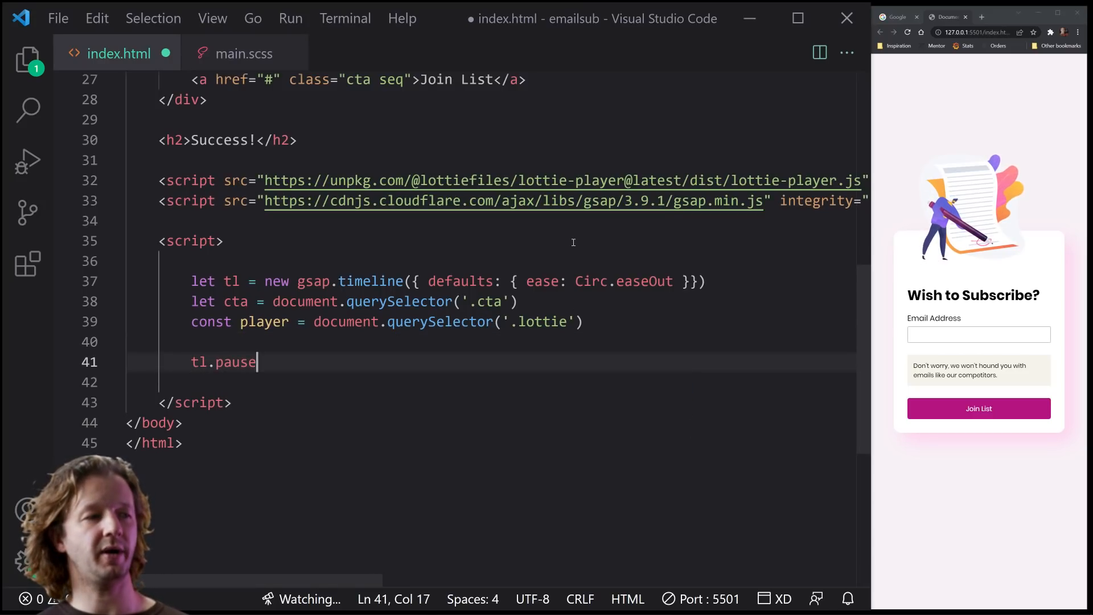
{"action": "key", "text": "Backspace"}
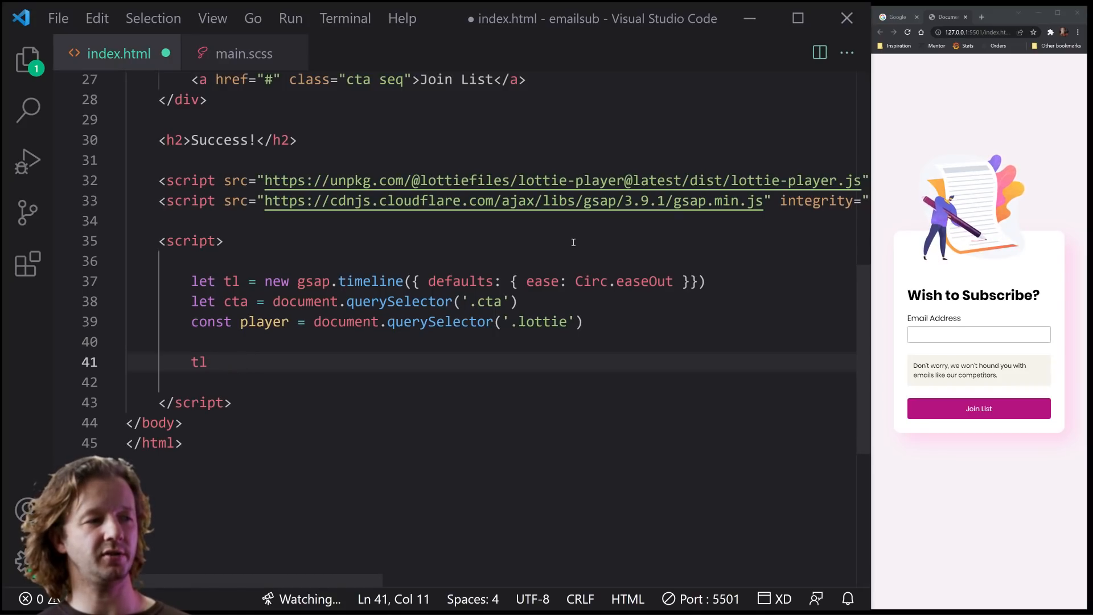
{"action": "type", "text": ".paused(true"}
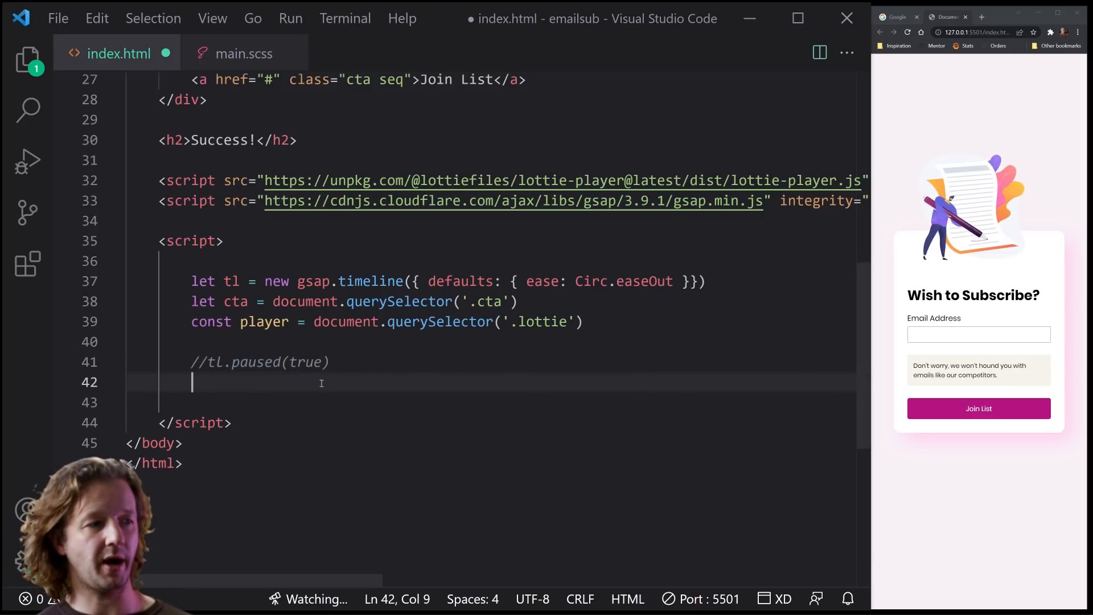
{"action": "type", "text": "tl.t"}
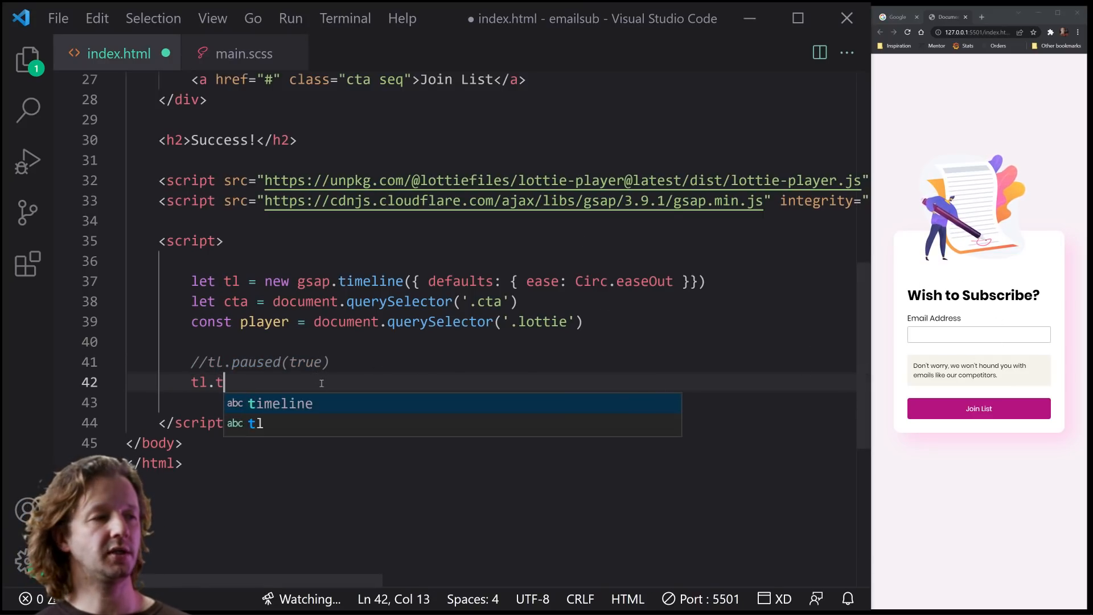
{"action": "type", "text": "o()"}
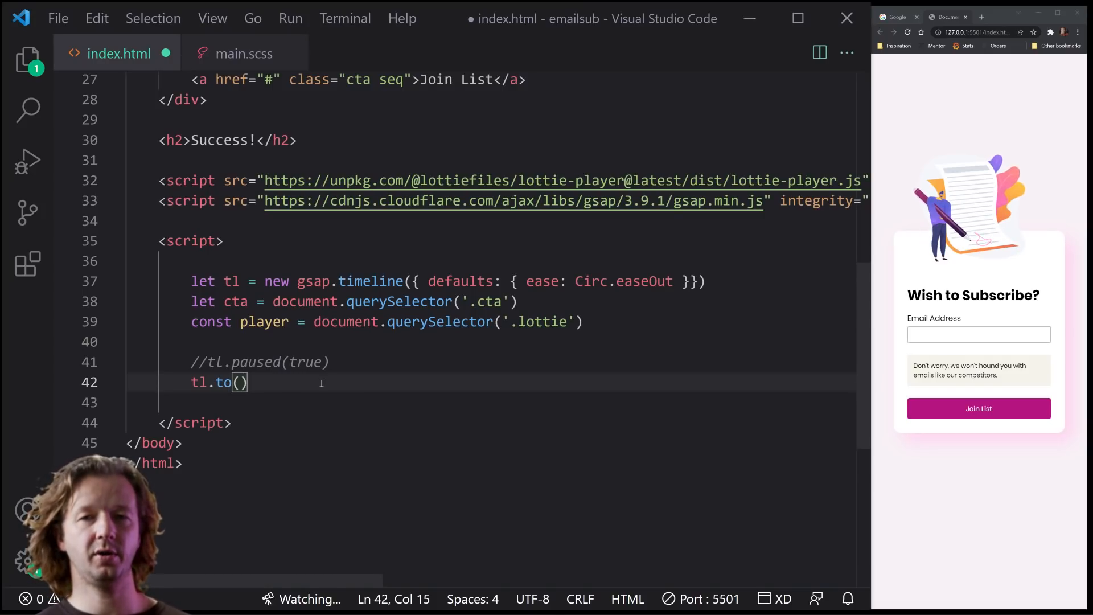
{"action": "mouse_move", "coordinate": [244, 54]}
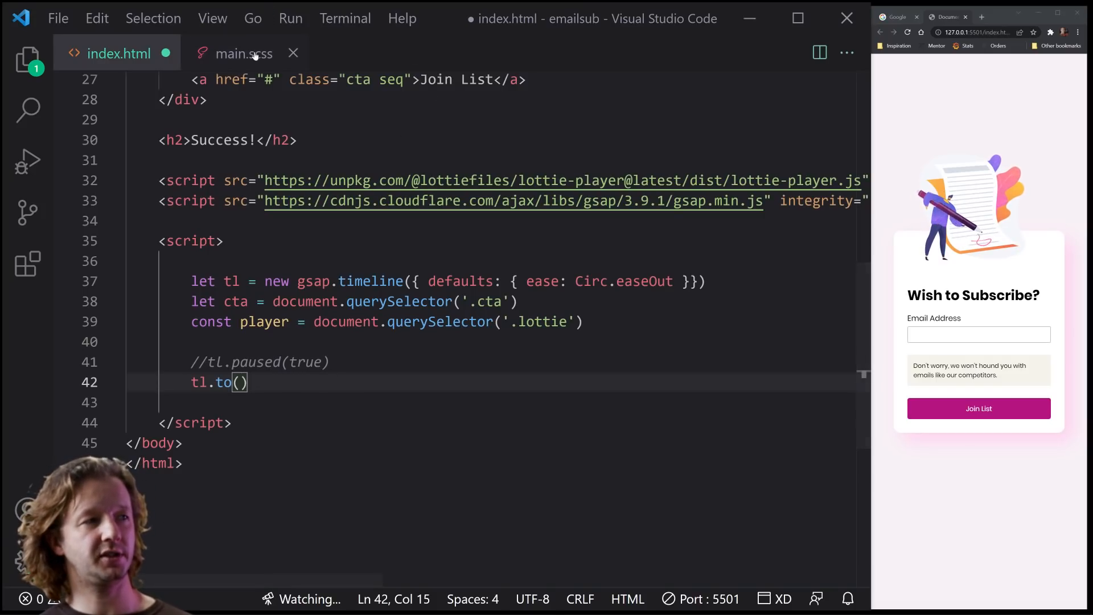
{"action": "scroll", "scroll_direction": "up", "scroll_amount": 3}
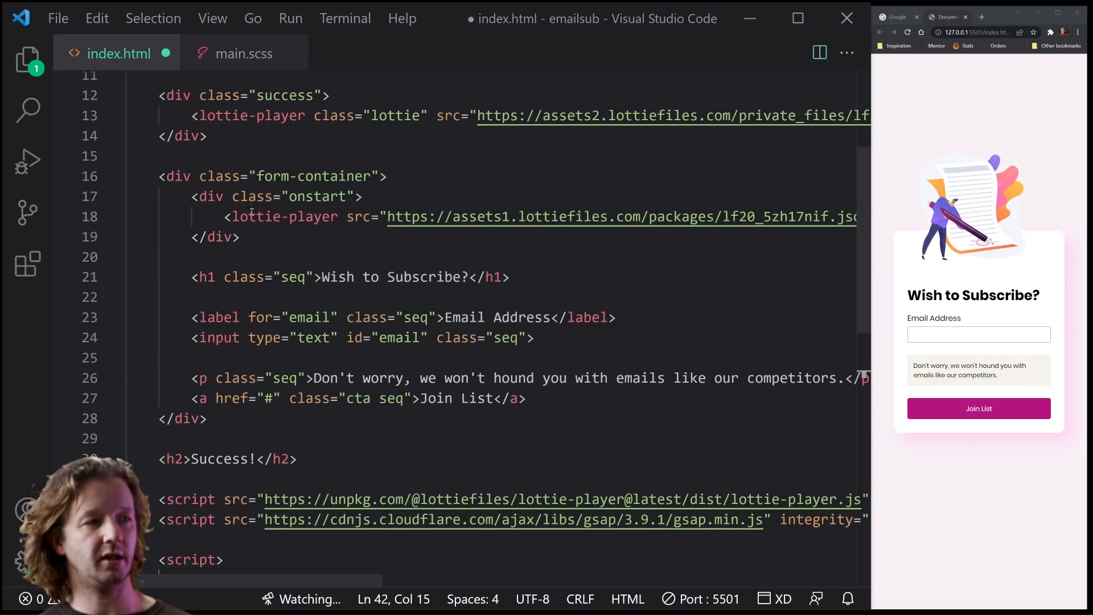
{"action": "scroll", "scroll_direction": "down", "scroll_amount": 3}
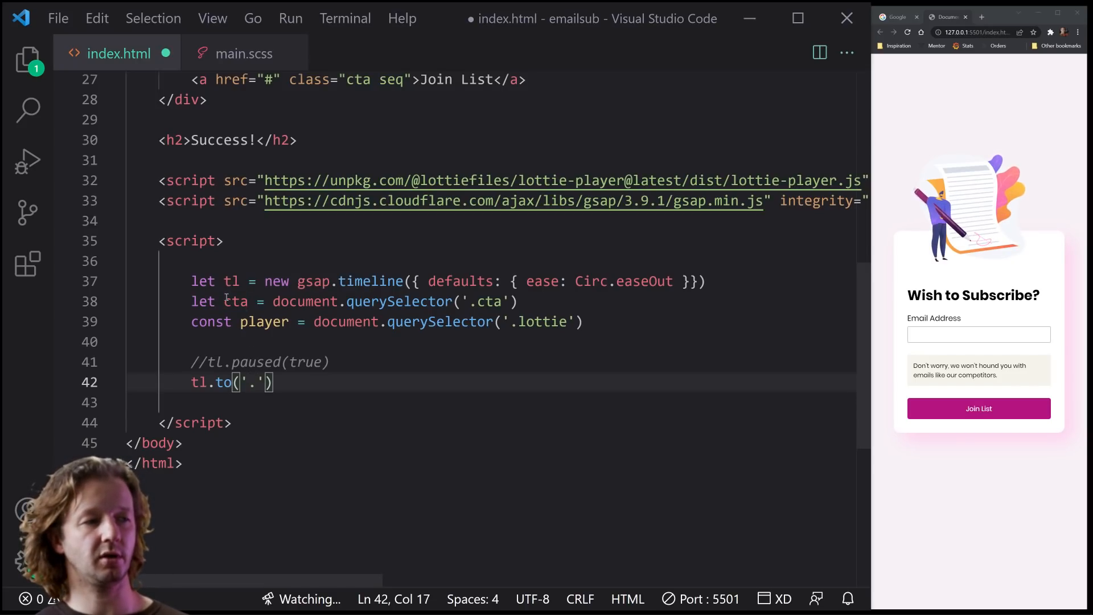
{"action": "type", "text": "seq"}
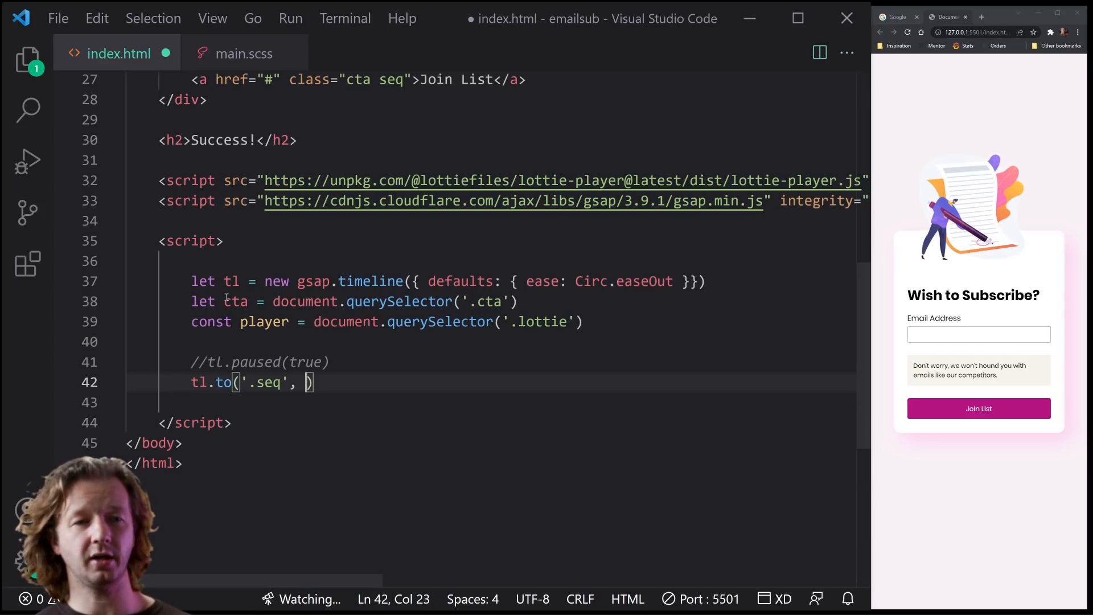
{"action": "type", "text": "{}"}
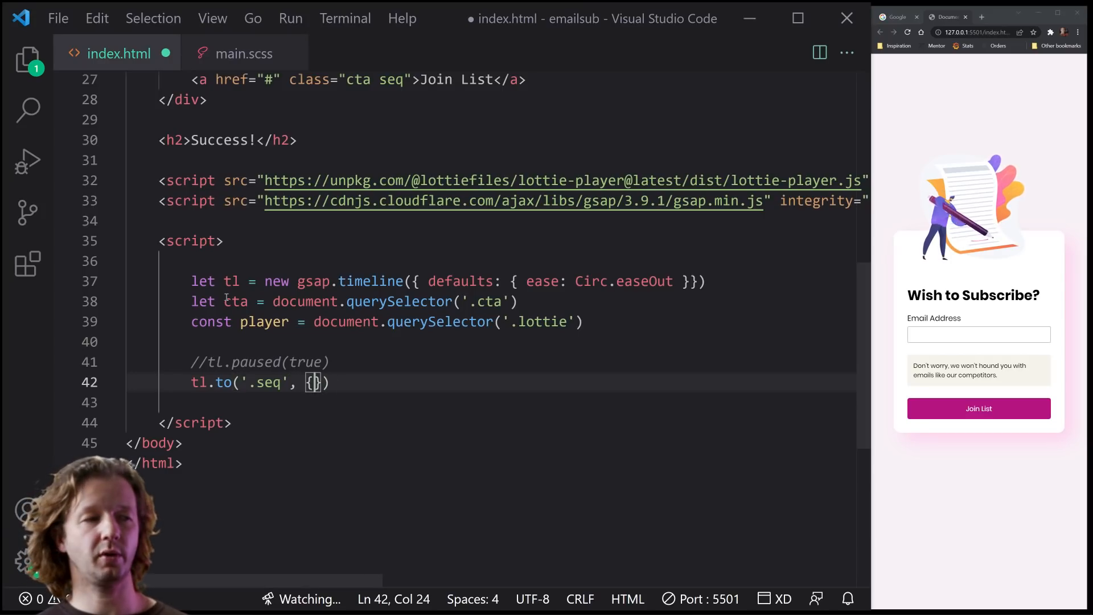
Set the tween to y 40, opacity 0, stagger .05, save and reload the preview
{"action": "type", "text": "y:"}
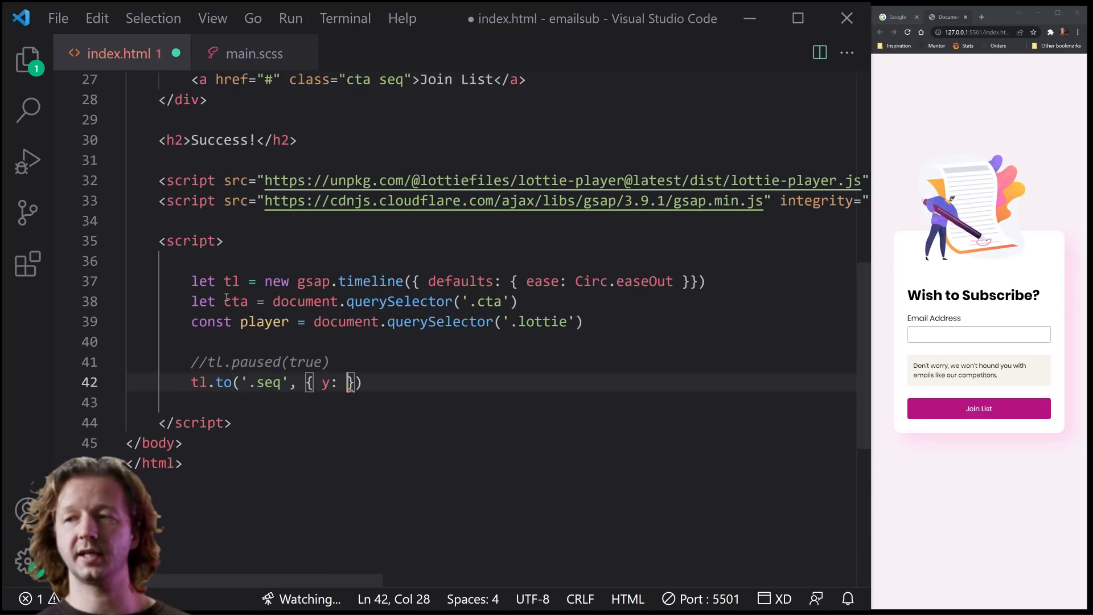
{"action": "type", "text": "40"}
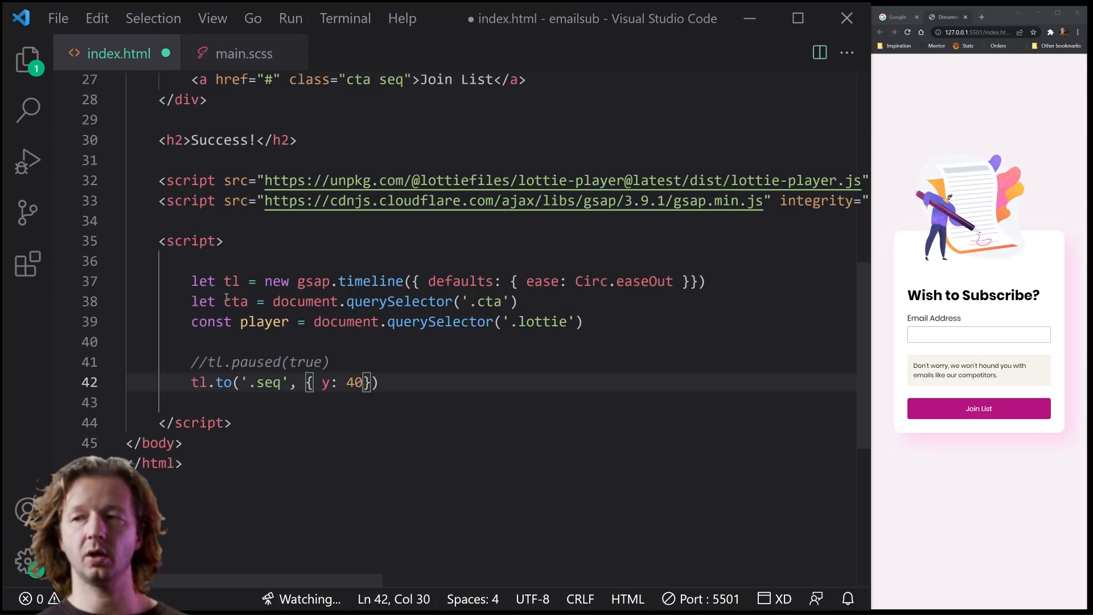
{"action": "type", "text": ", opacity: 0"}
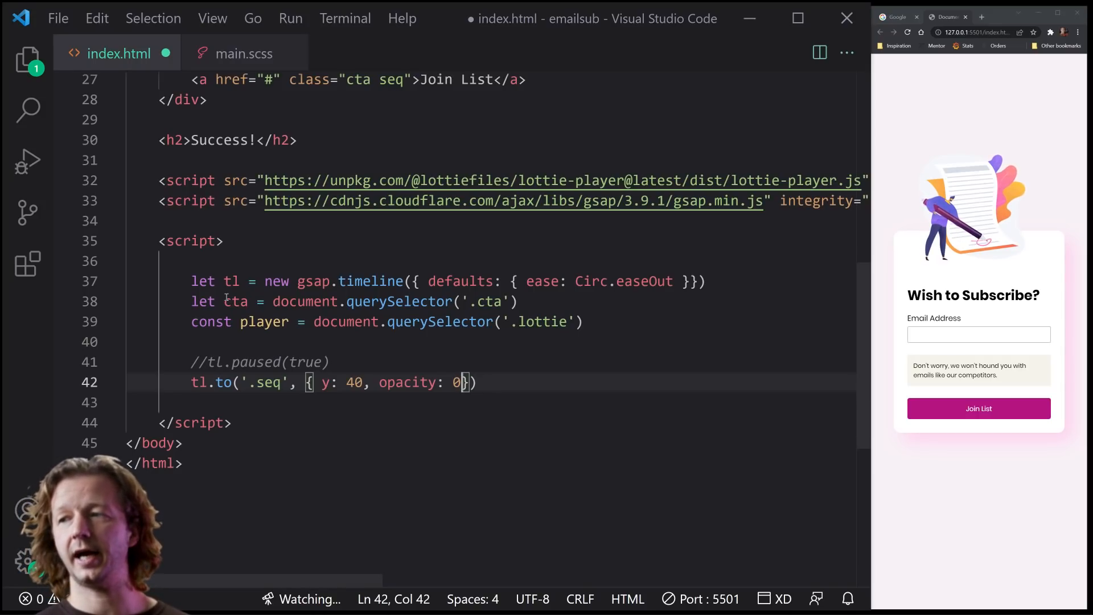
{"action": "type", "text": ", stagger: .05"}
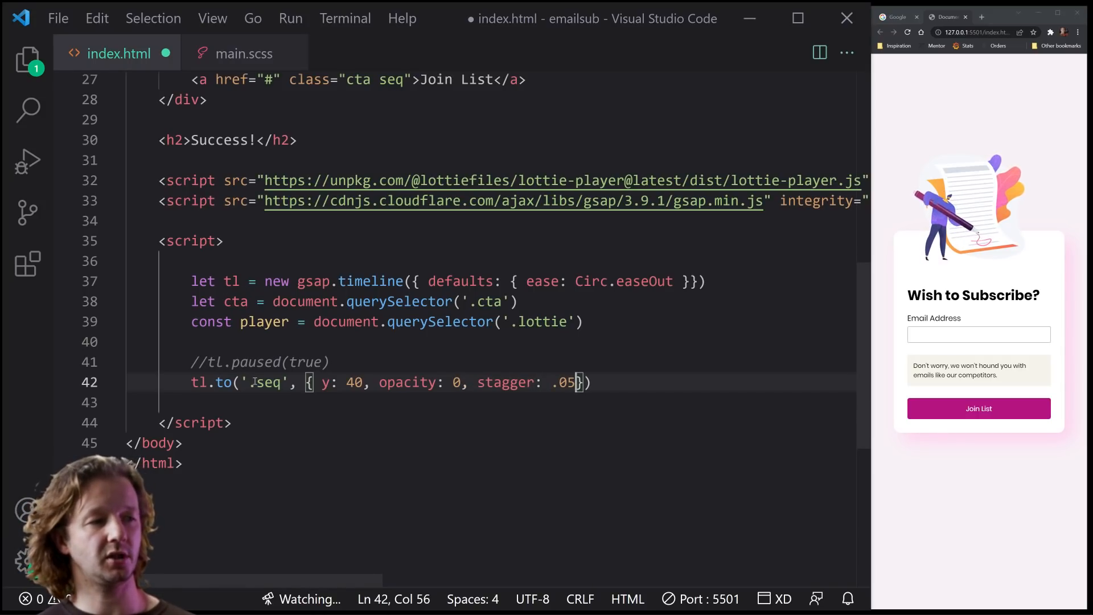
{"action": "double_click", "coordinate": [269, 382]}
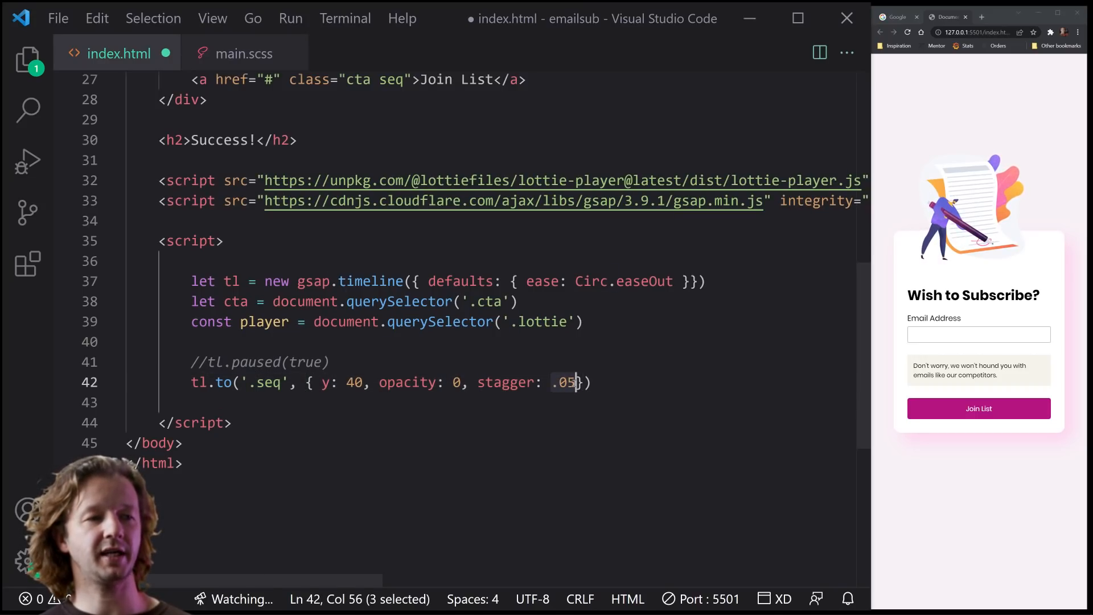
{"action": "left_click", "coordinate": [591, 382]}
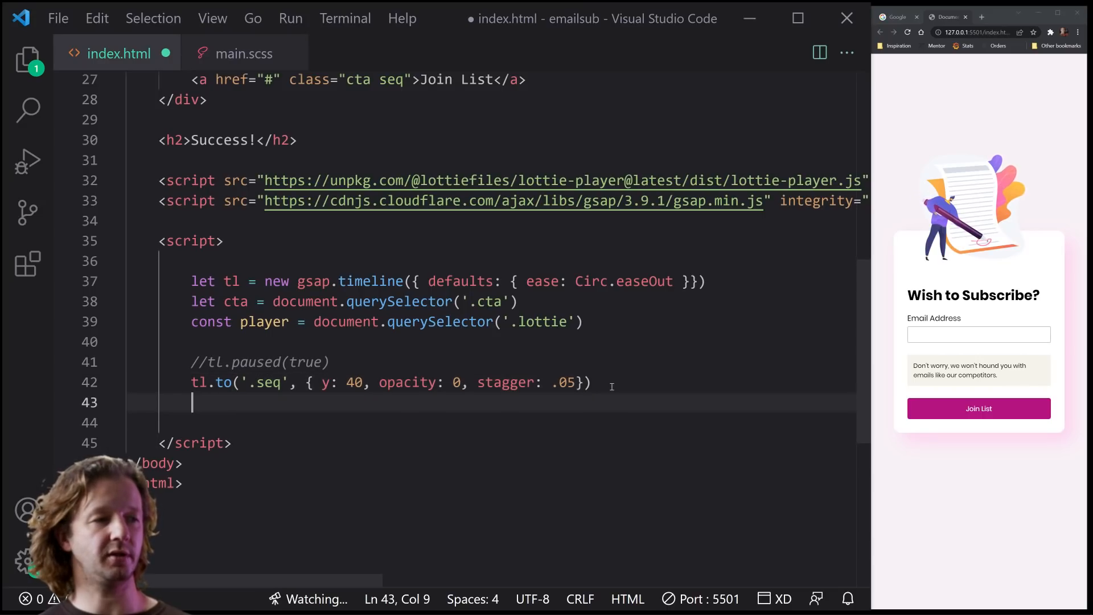
{"action": "key", "text": "ctrl+s"}
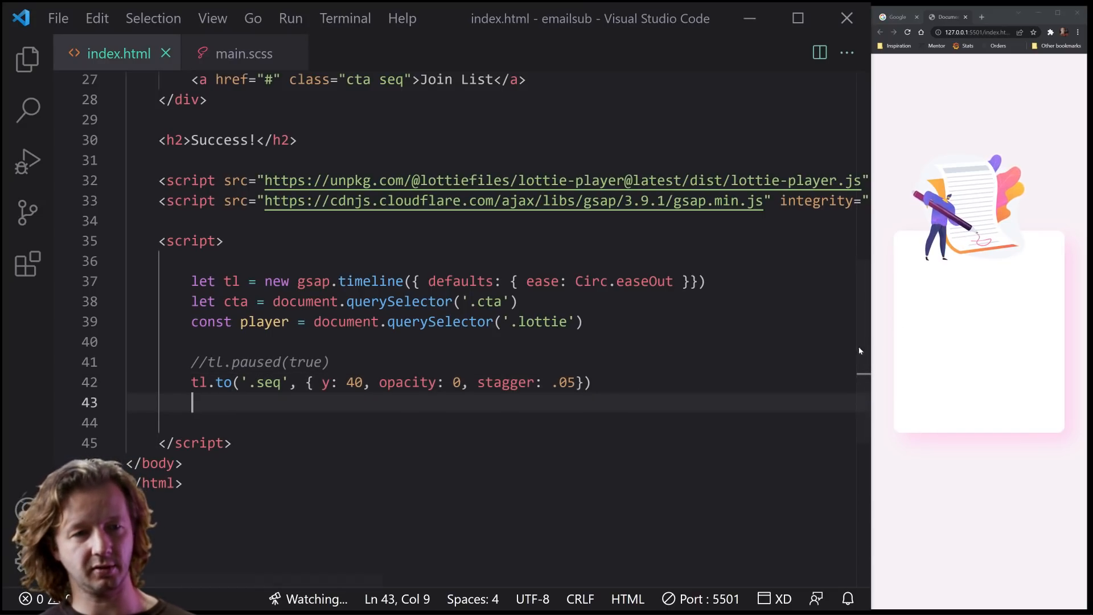
{"action": "left_click", "coordinate": [907, 32]}
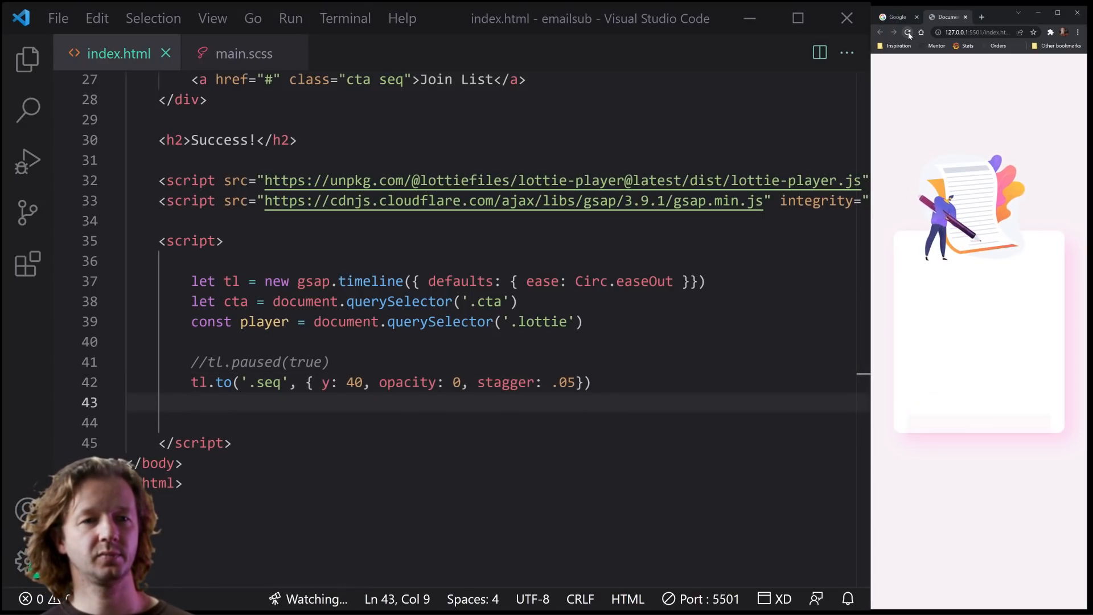
{"action": "left_click", "coordinate": [907, 32]}
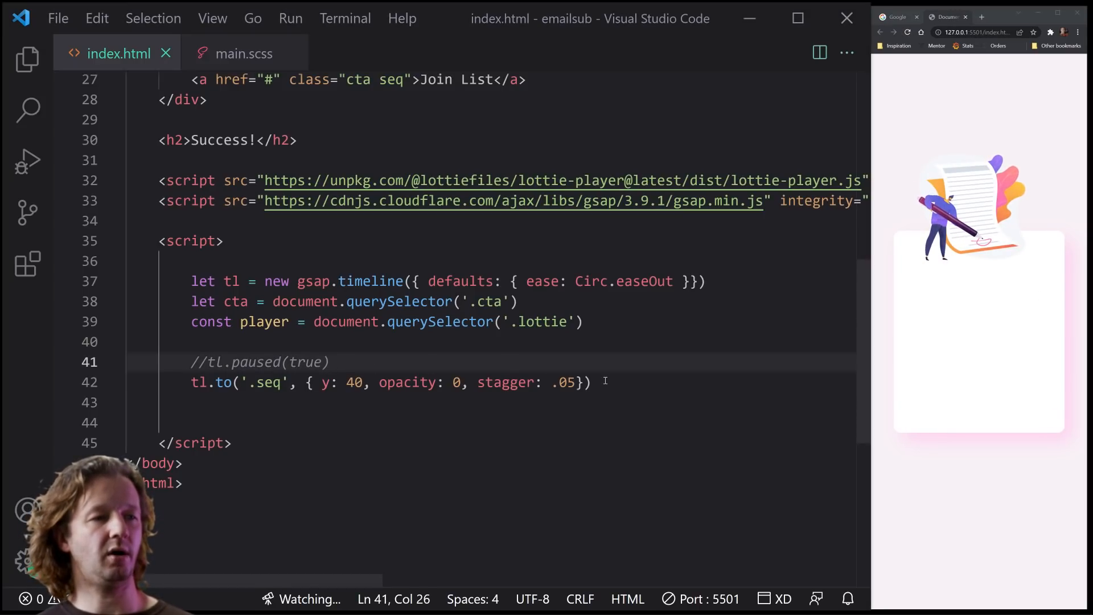
Add tl.to('.form-container', { opacity: 0 }, "-=.4") to fade the form out
{"action": "key", "text": "Enter"}
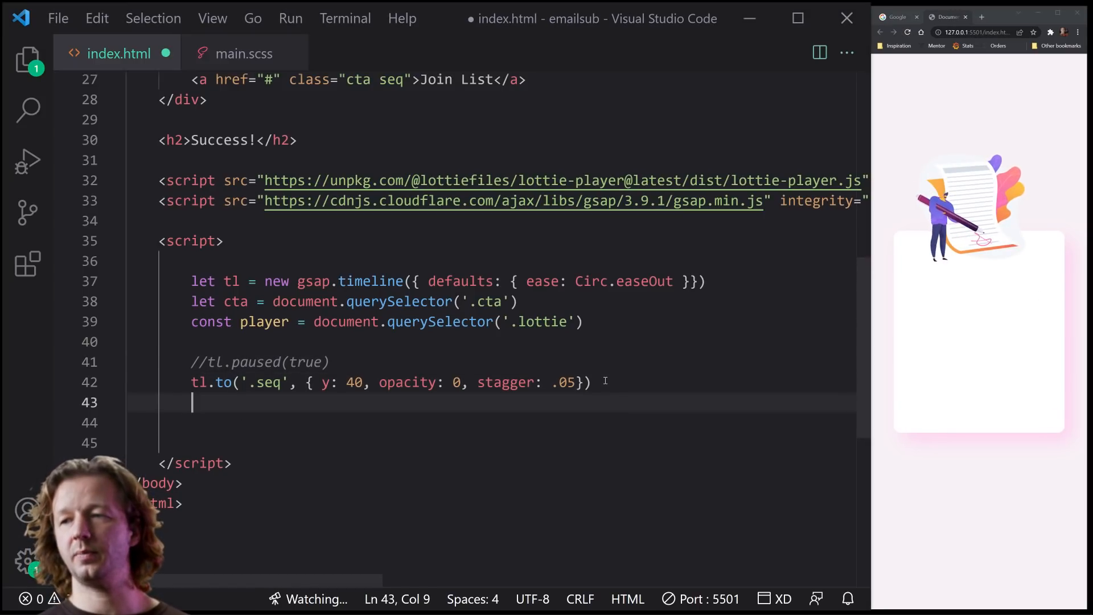
{"action": "type", "text": "tl.to("}
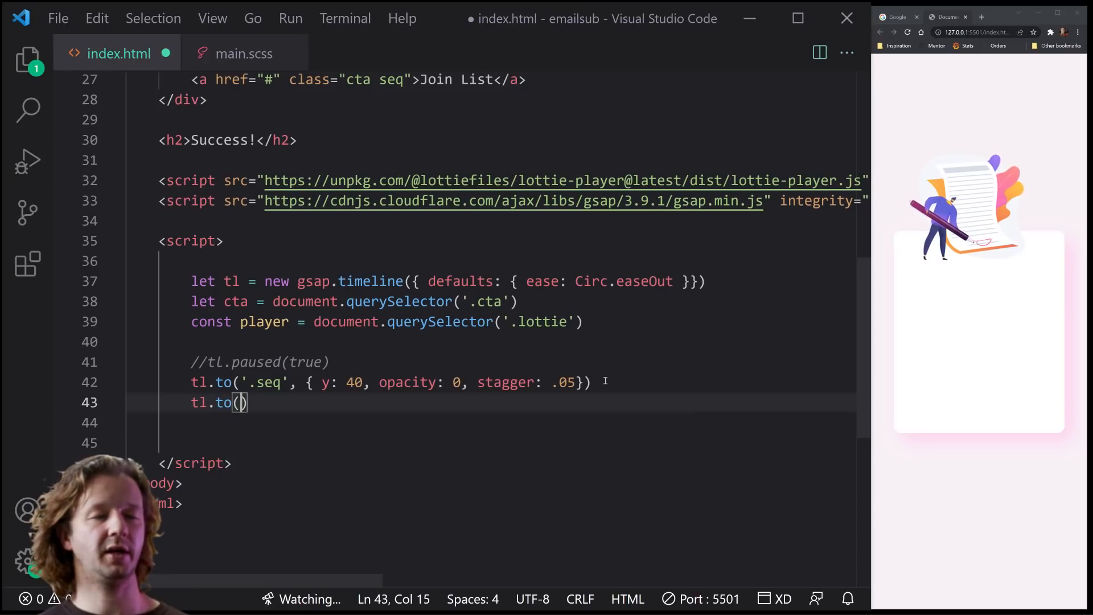
{"action": "type", "text": "'.form-"}
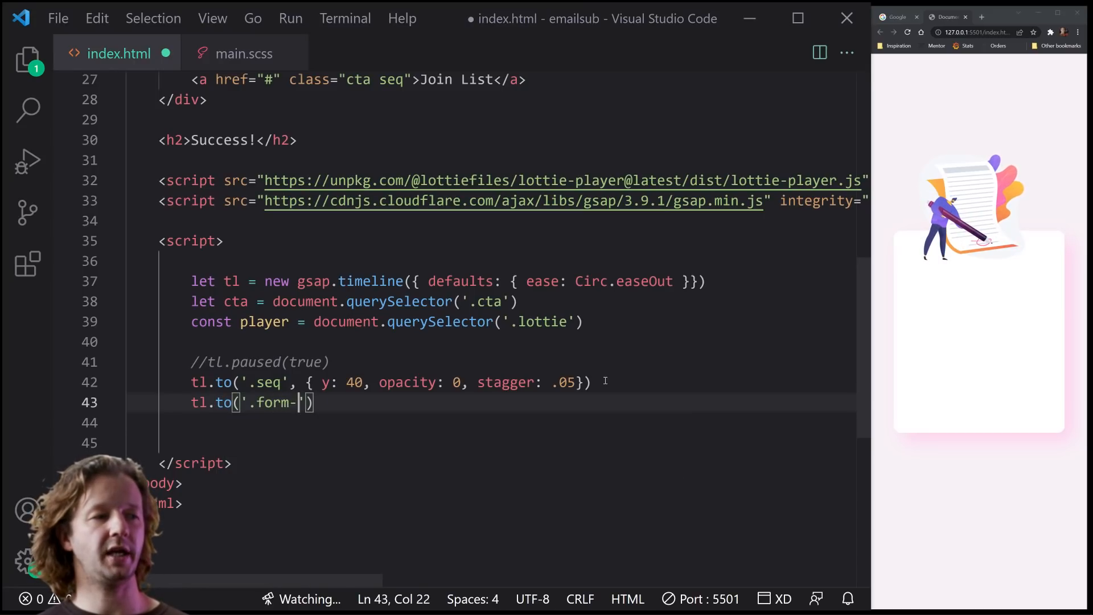
{"action": "type", "text": "container', {}"}
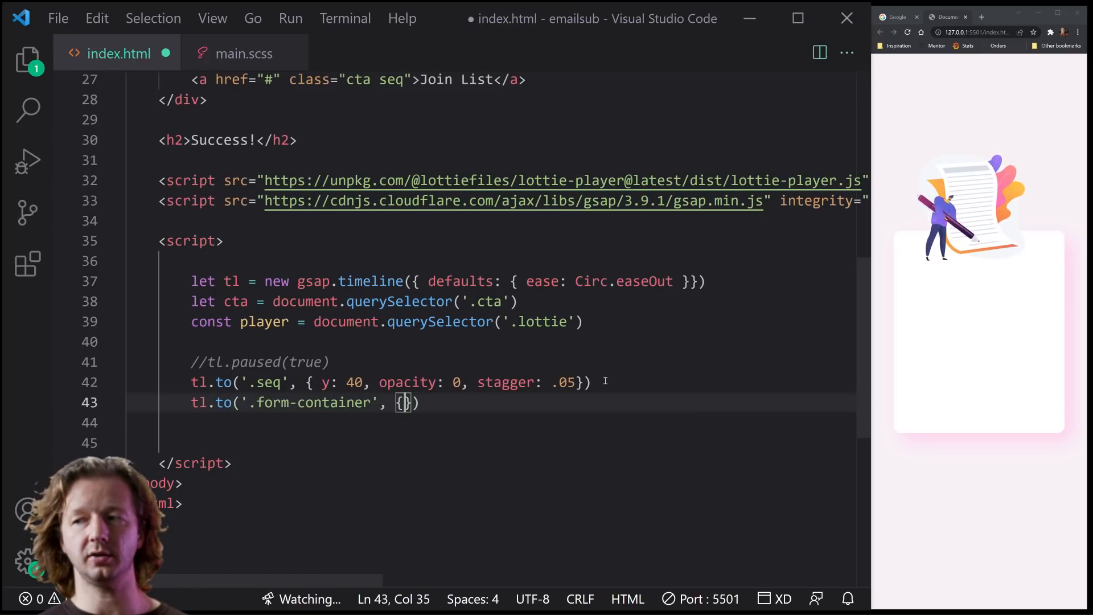
{"action": "type", "text": "opacity: 0"}
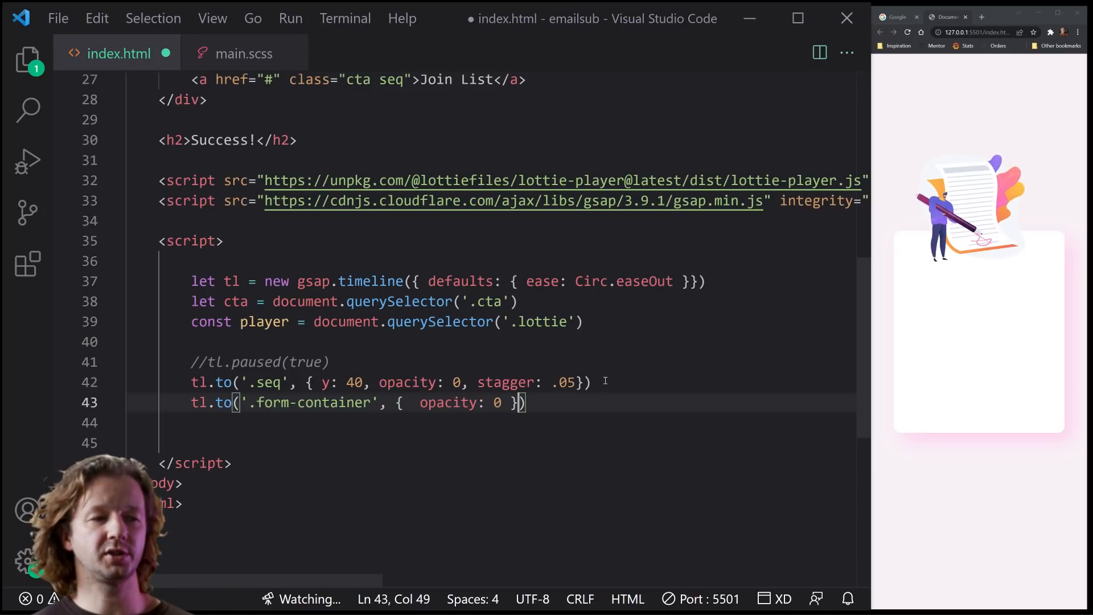
{"action": "type", "text": ", \""}
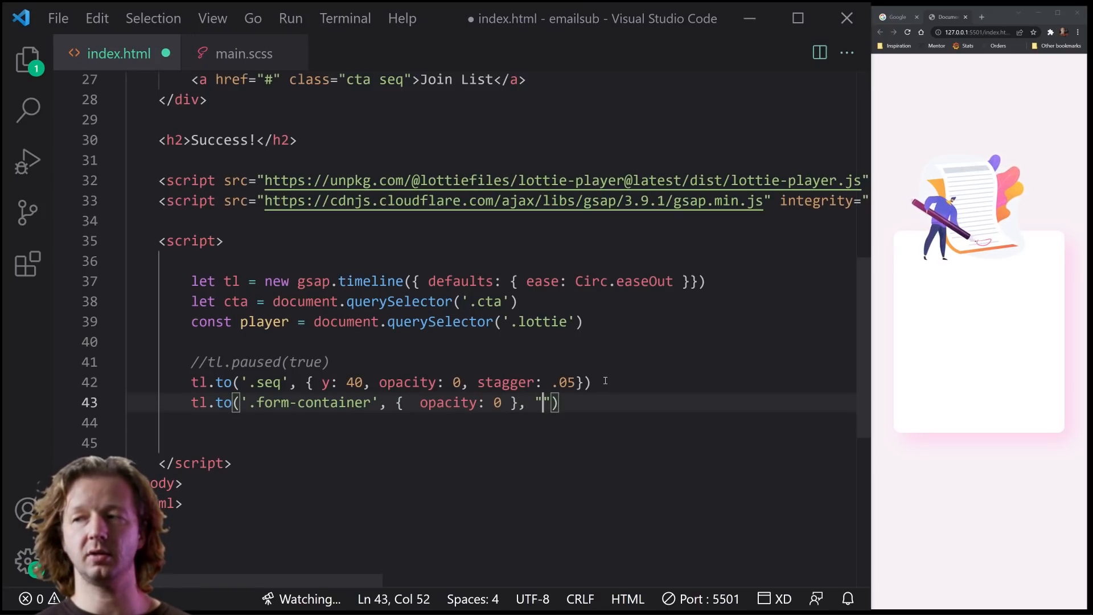
{"action": "type", "text": "-=.4"}
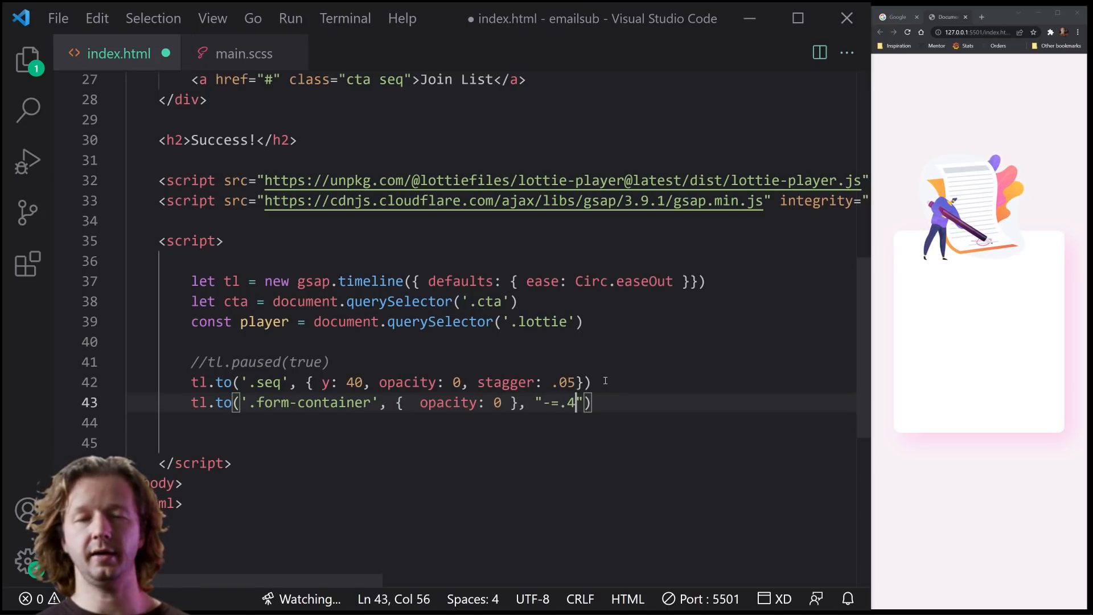
{"action": "double_click", "coordinate": [505, 383]}
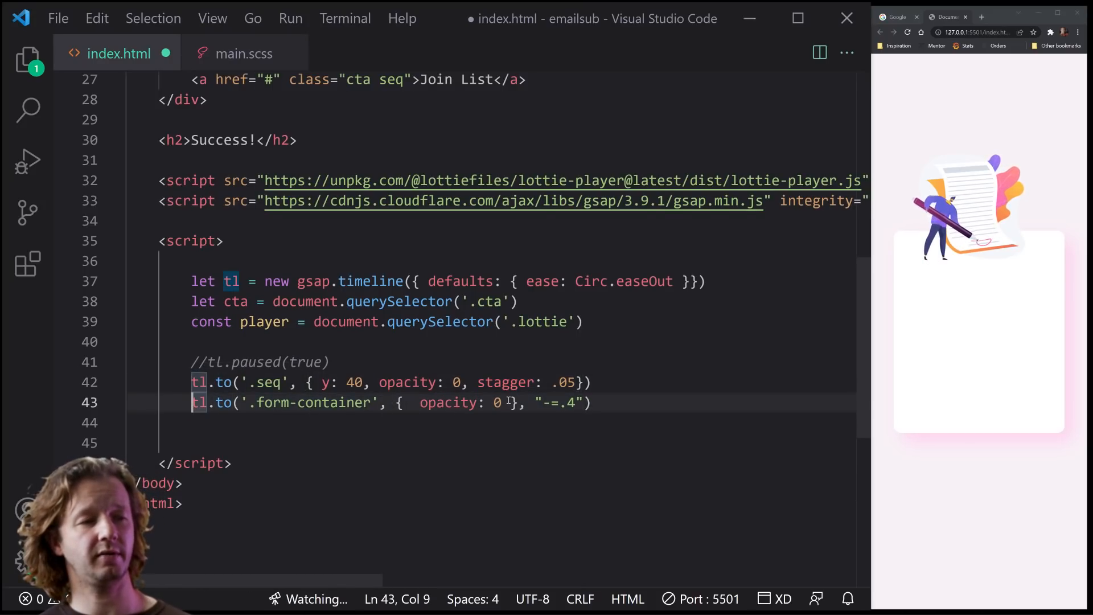
{"action": "left_click", "coordinate": [539, 401]}
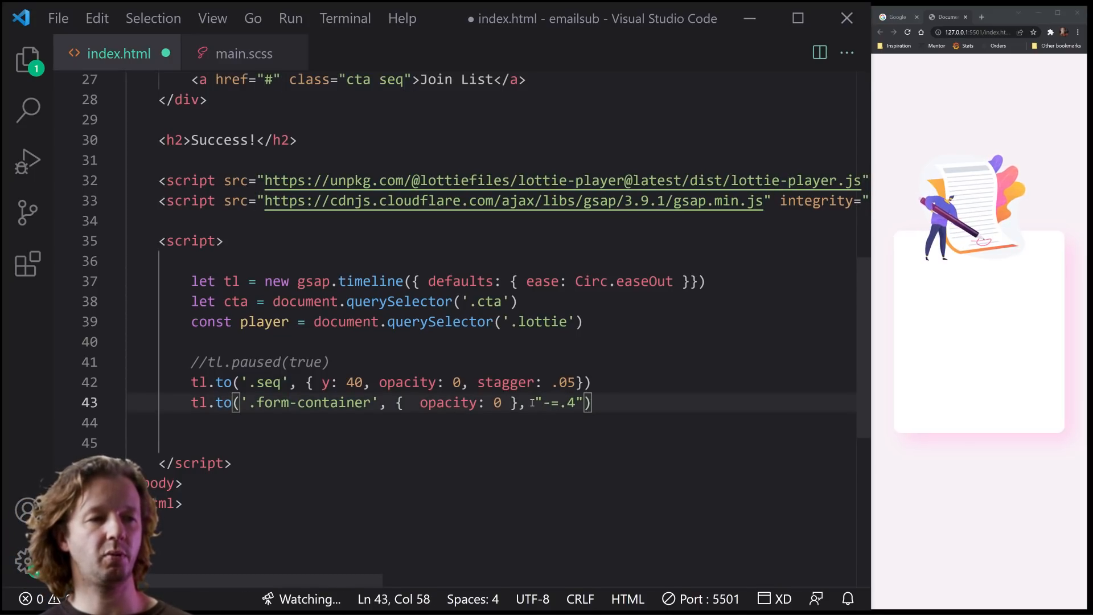
{"action": "key", "text": "Backspace"}
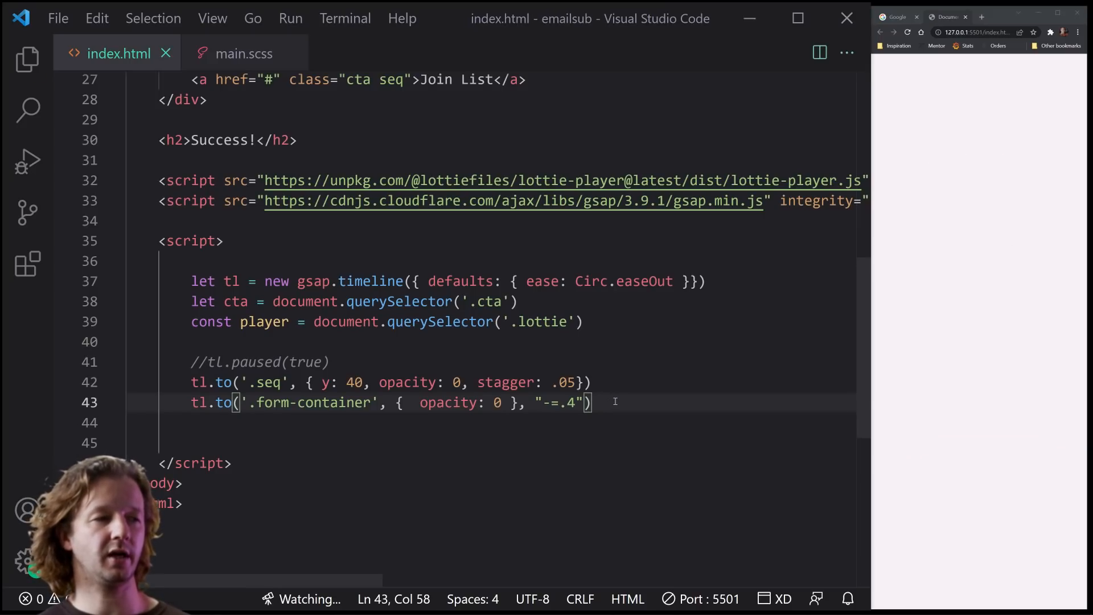
Add tl.to('h2', { opacity: 1, duration: 2, y: 20 }, "+=1") and save
{"action": "type", "text": "tl.to"}
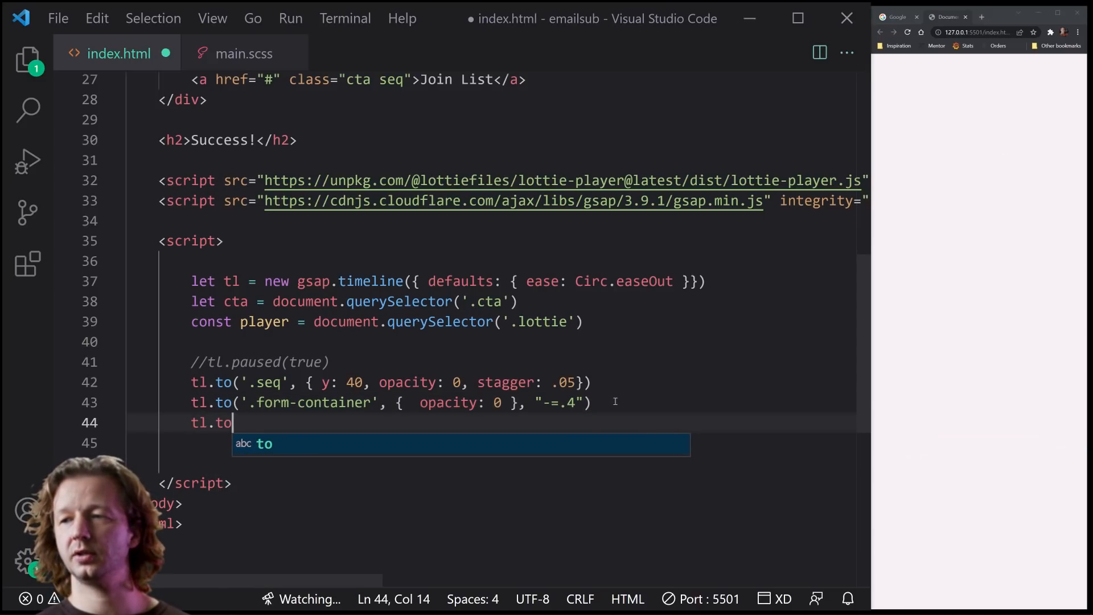
{"action": "type", "text": "('h2', { opacity: 1"}
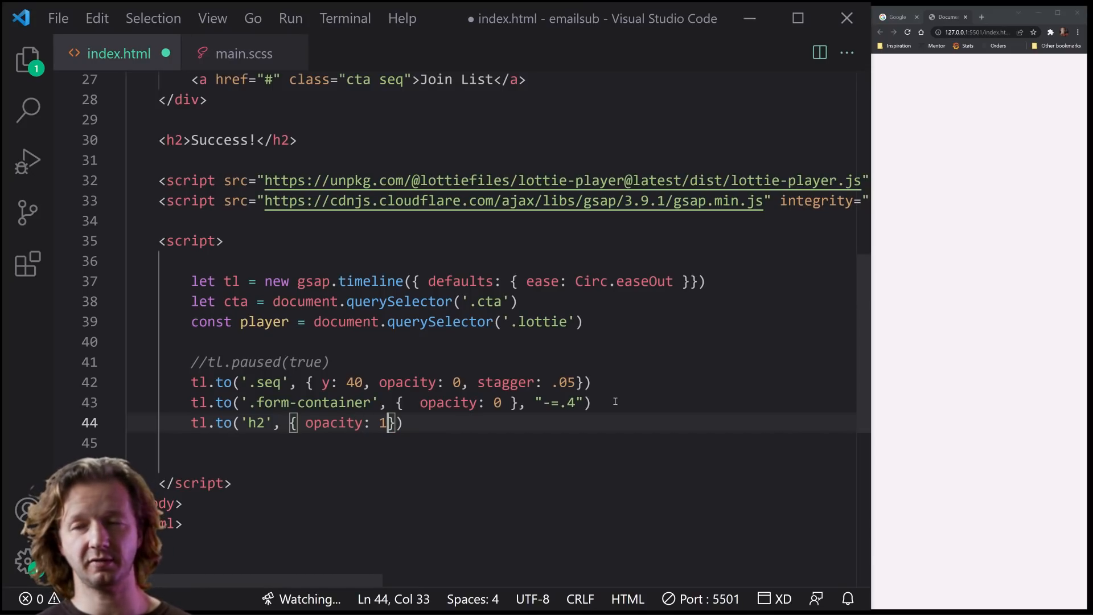
{"action": "type", "text": ", duration: 2,"}
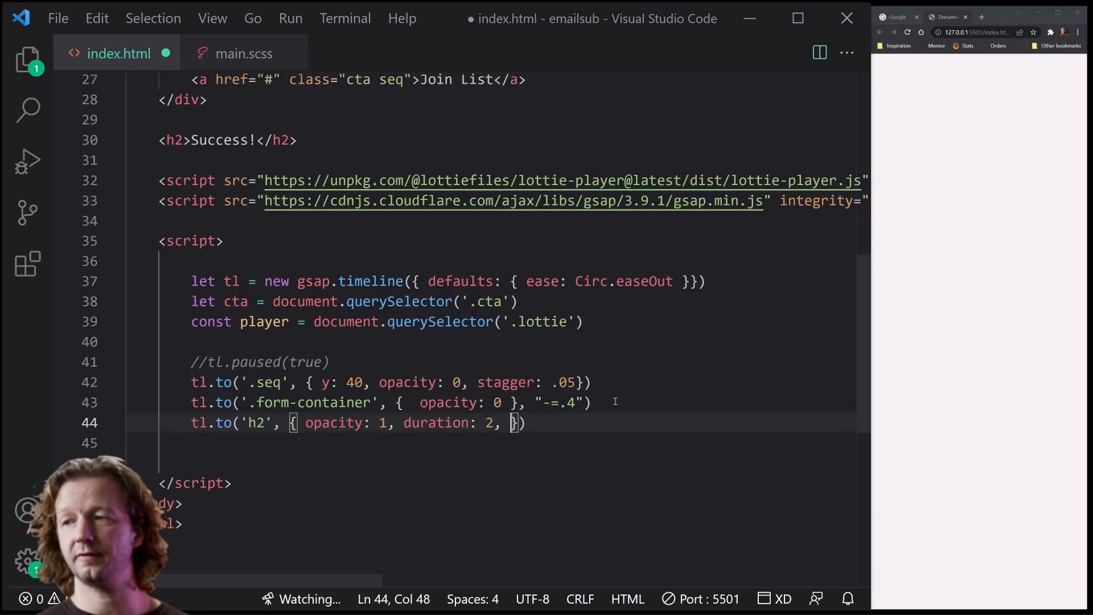
{"action": "type", "text": "y: 20"}
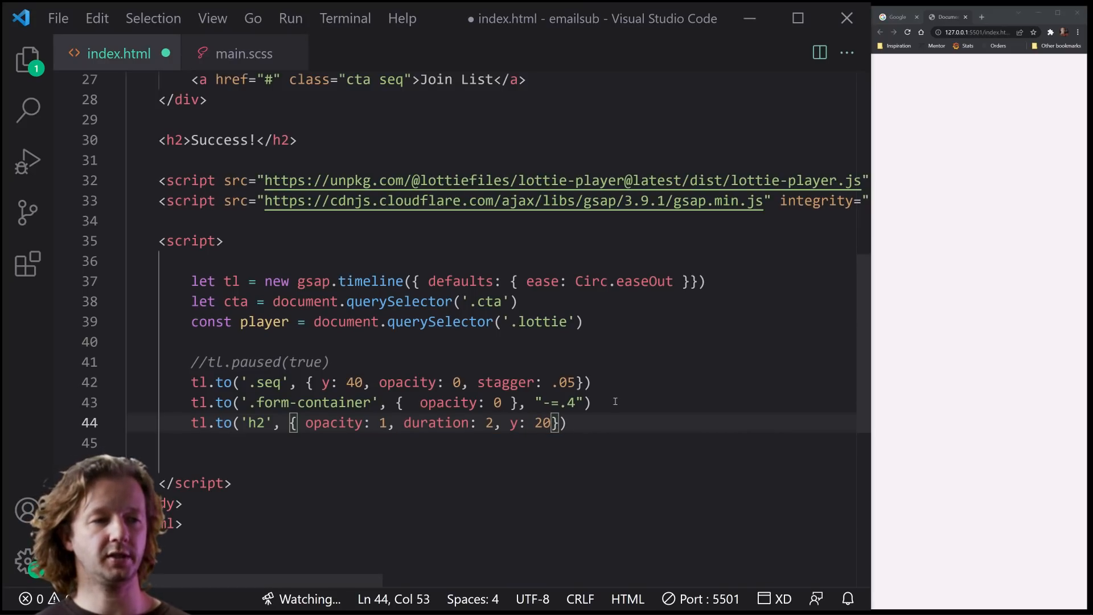
{"action": "type", "text": ", \"\""}
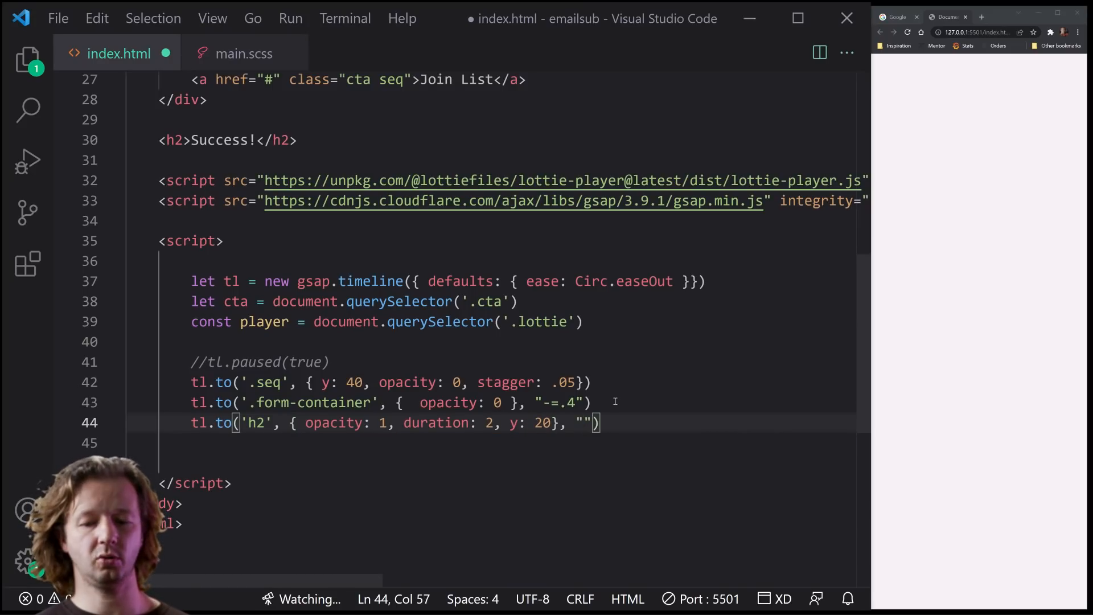
{"action": "type", "text": "+=1"}
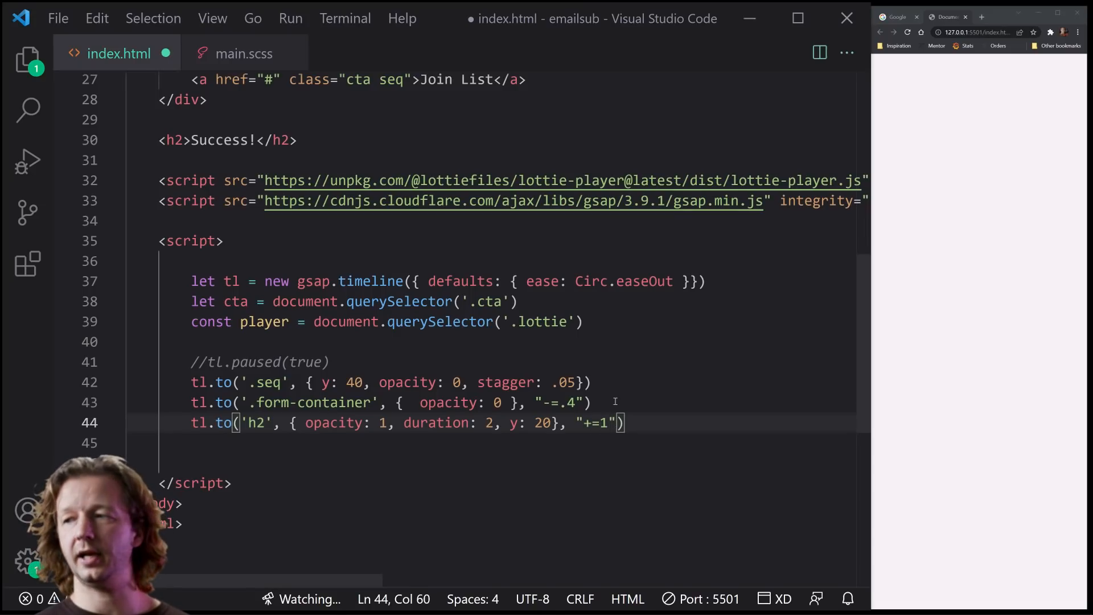
{"action": "key", "text": "ctrl+s"}
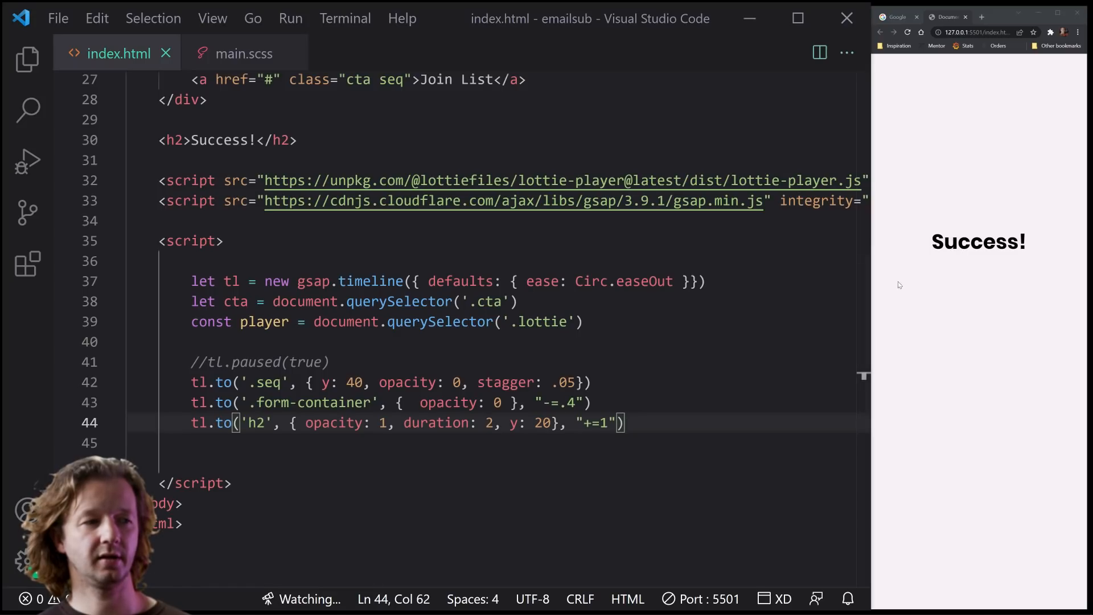
Add cta.addEventListener('click', () => { tl.play() }) so the paused timeline plays on Join List click
{"action": "scroll", "scroll_direction": "down", "scroll_amount": 3}
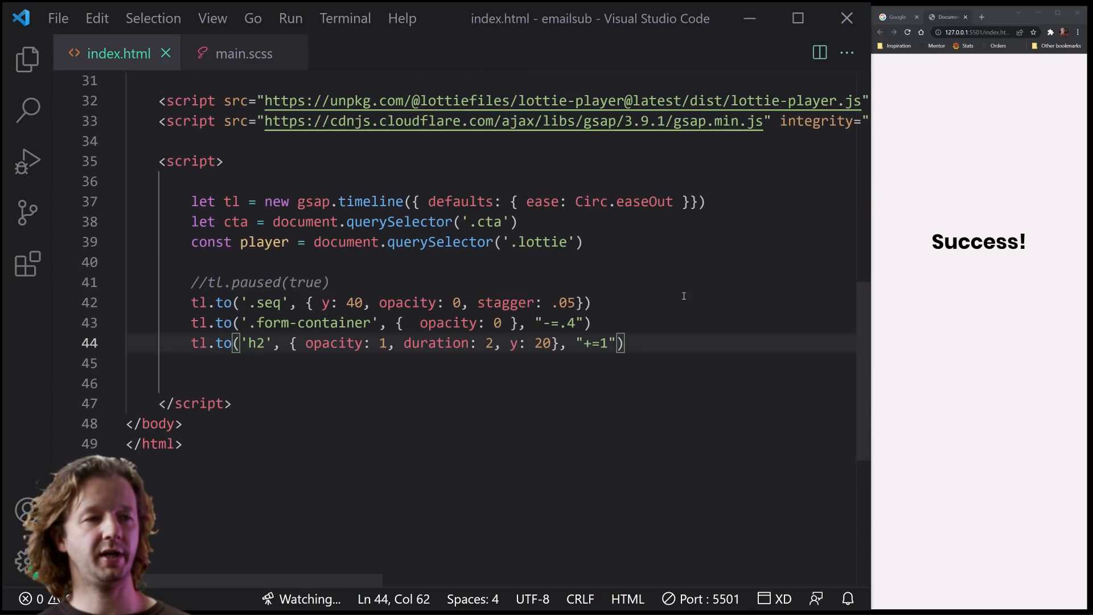
{"action": "mouse_move", "coordinate": [662, 342]}
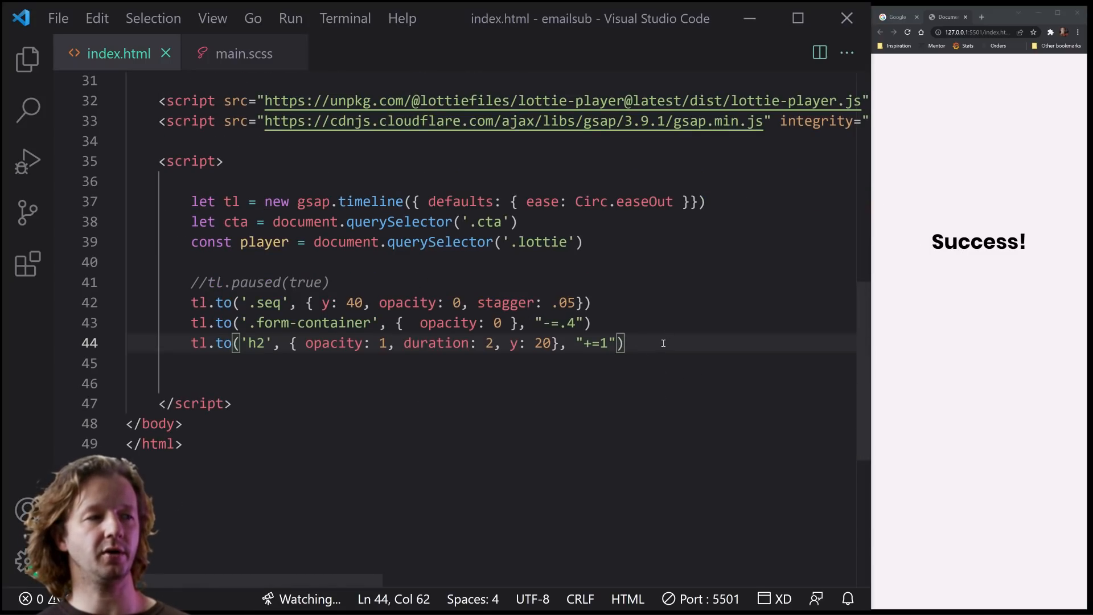
{"action": "type", "text": "c"}
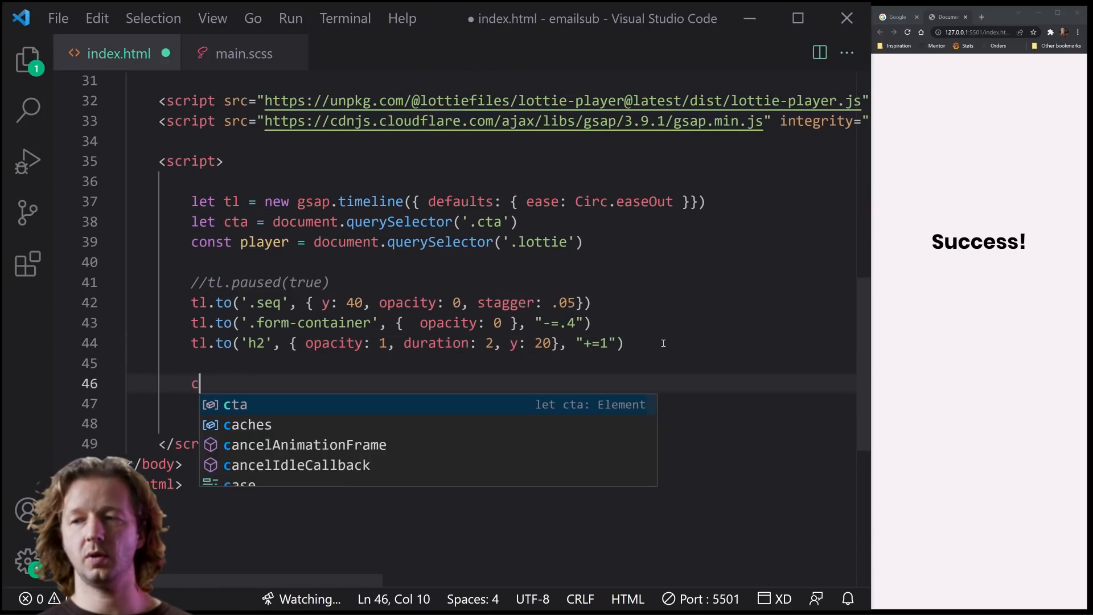
{"action": "type", "text": "ta.addEventListener('click"}
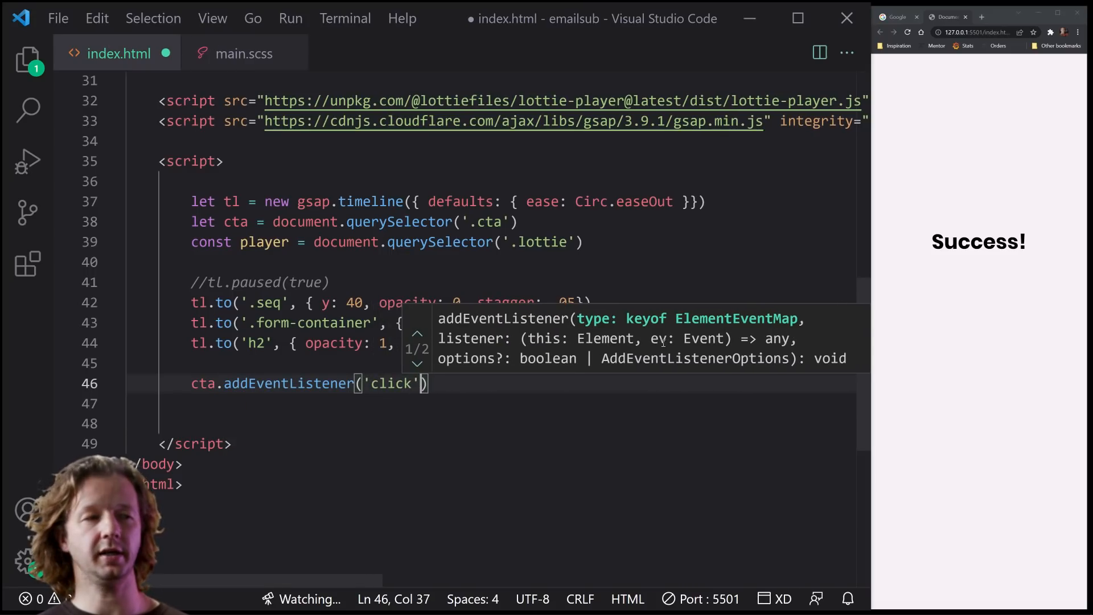
{"action": "type", "text": ", () => {"}
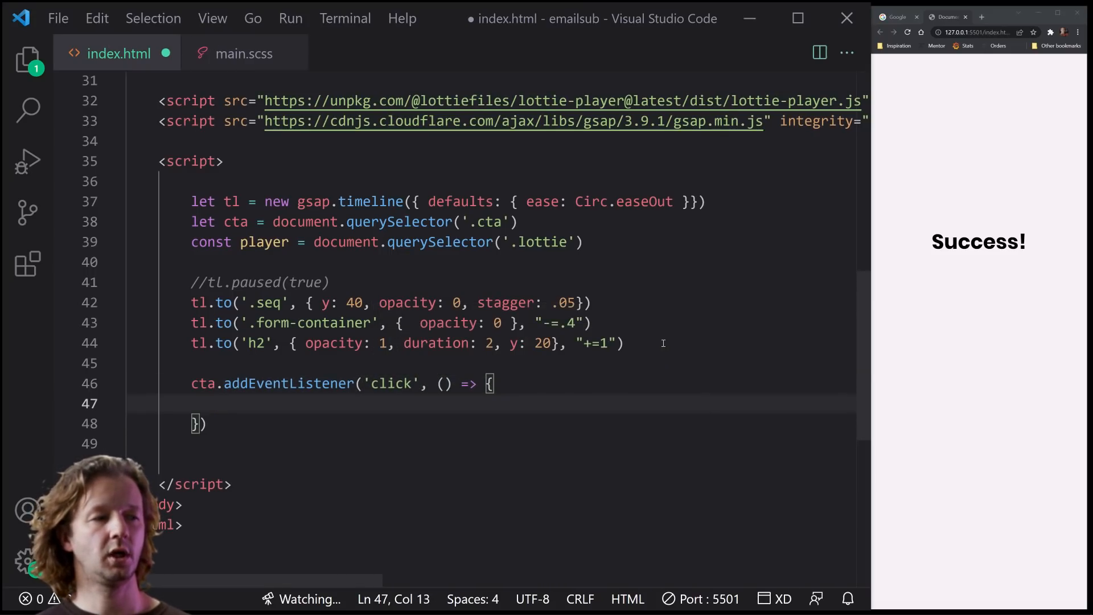
{"action": "type", "text": "tl."}
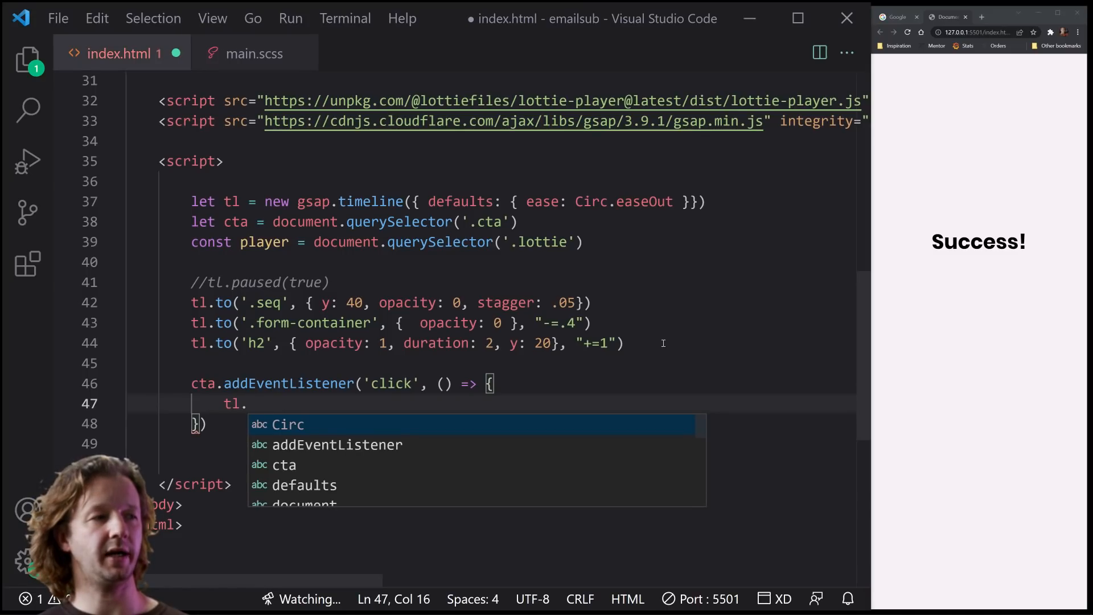
{"action": "type", "text": "play()"}
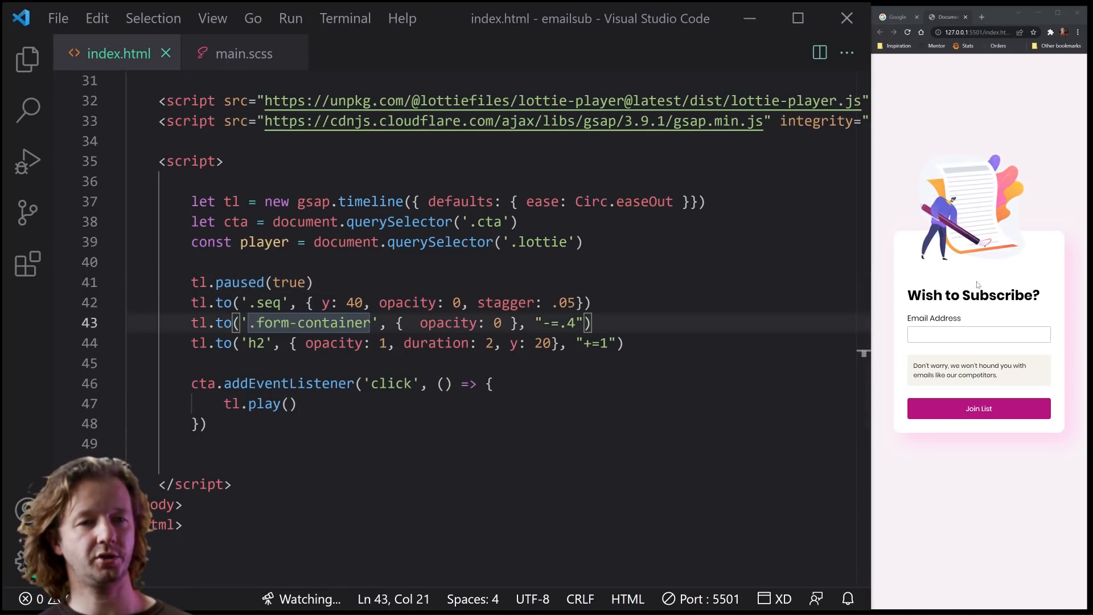
{"action": "left_click", "coordinate": [291, 403]}
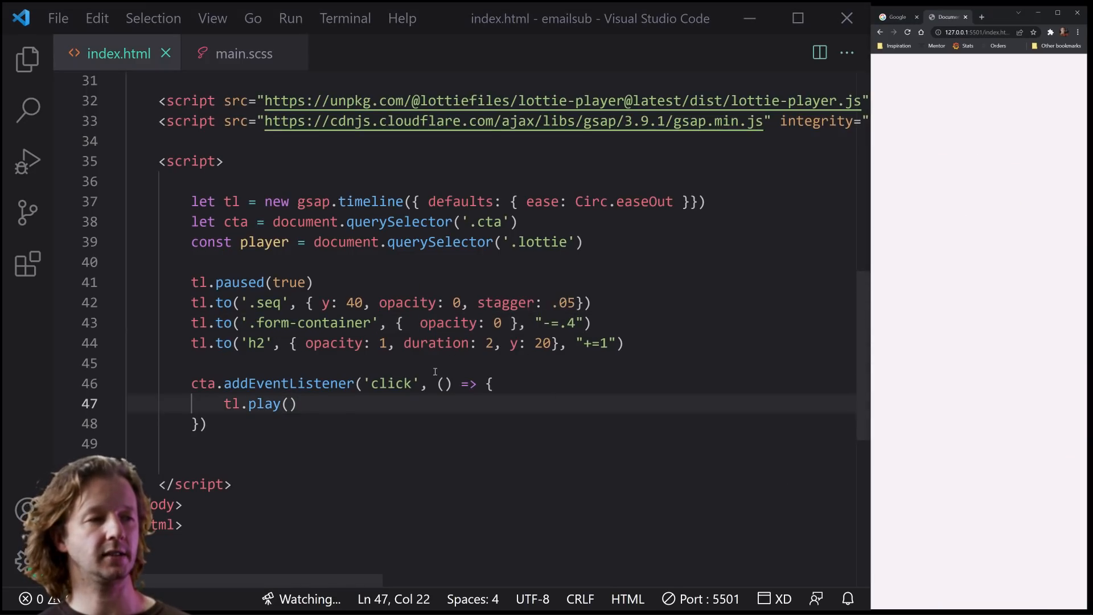
{"action": "key", "text": "enter"}
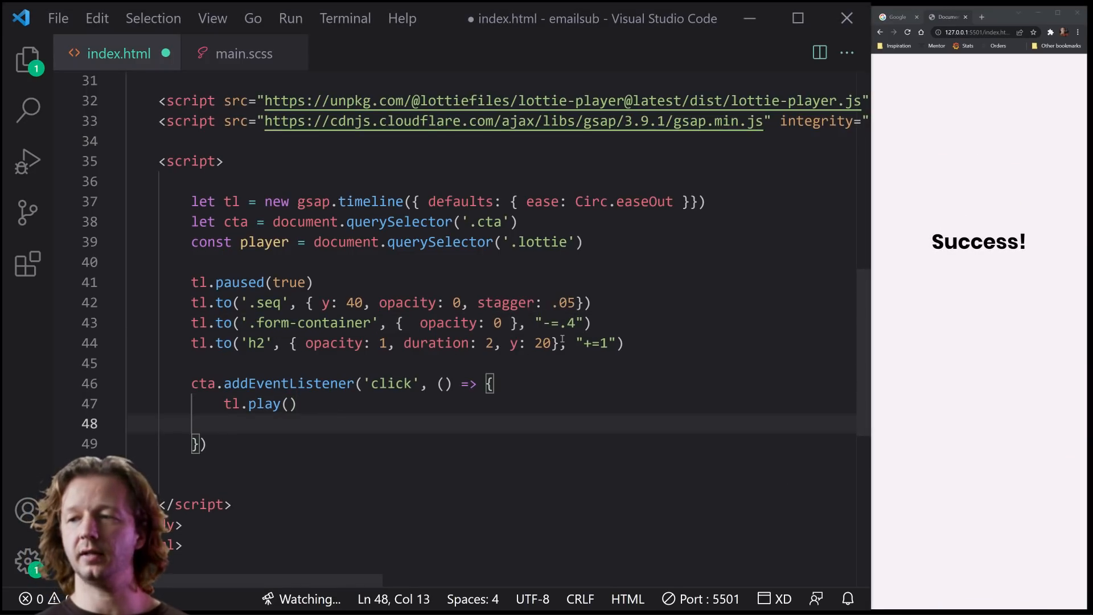
Inside the click handler add setTimeout(() => { player.play() }, 800) to start the Lottie paper plane
{"action": "type", "text": "setTimeout()"}
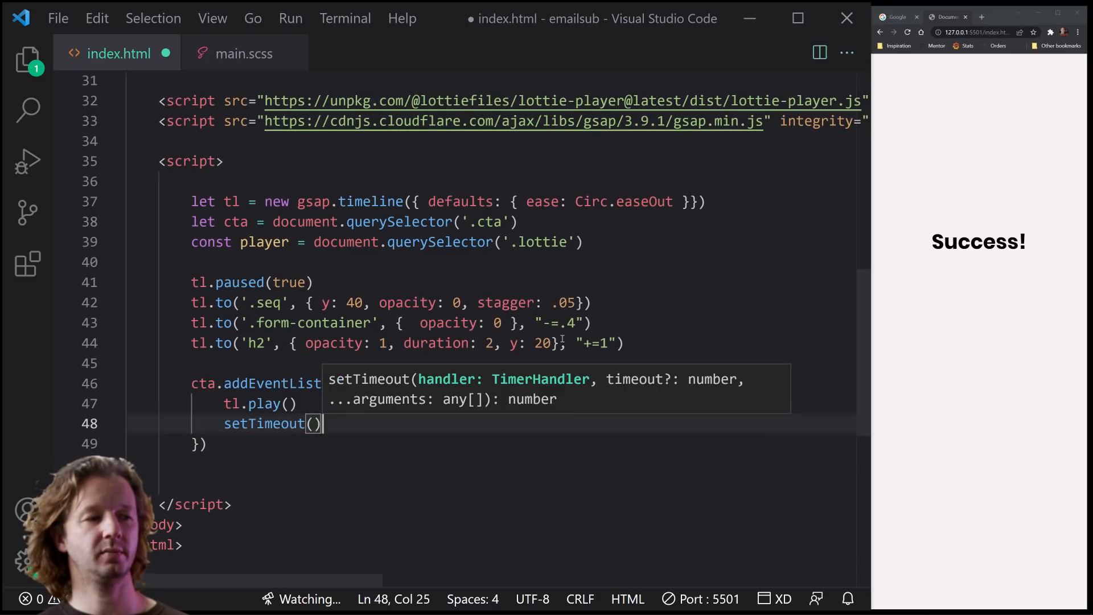
{"action": "type", "text": "("}
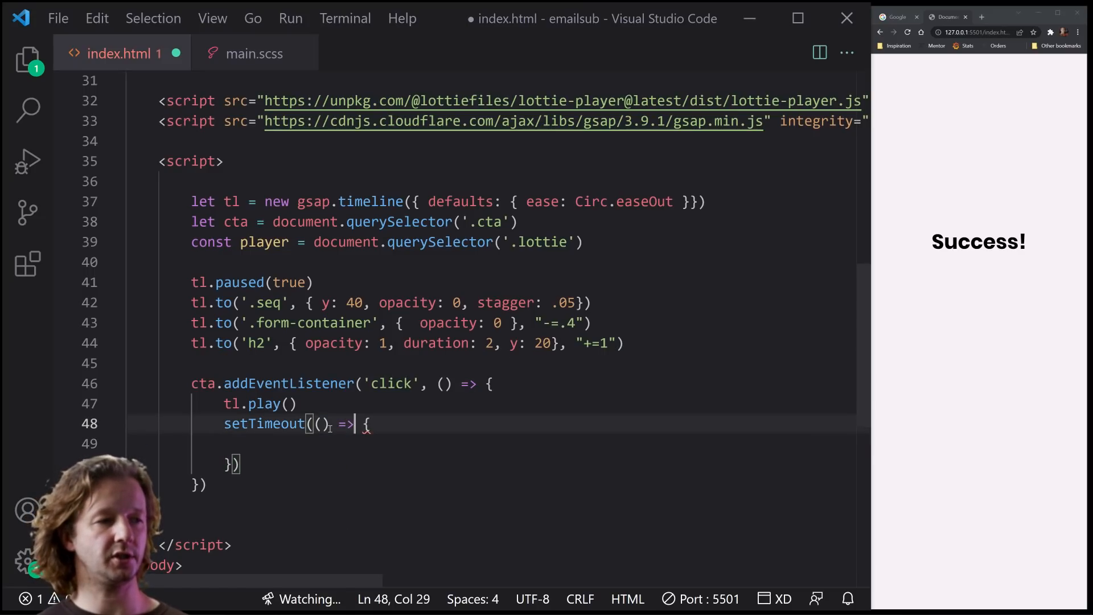
{"action": "key", "text": "Enter"}
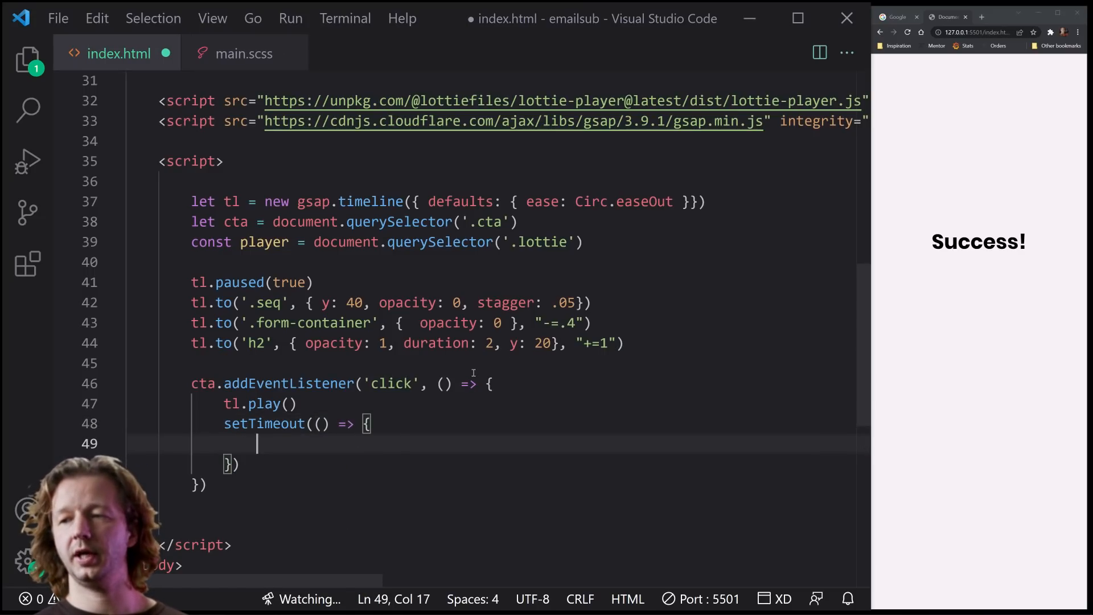
{"action": "type", "text": "player"}
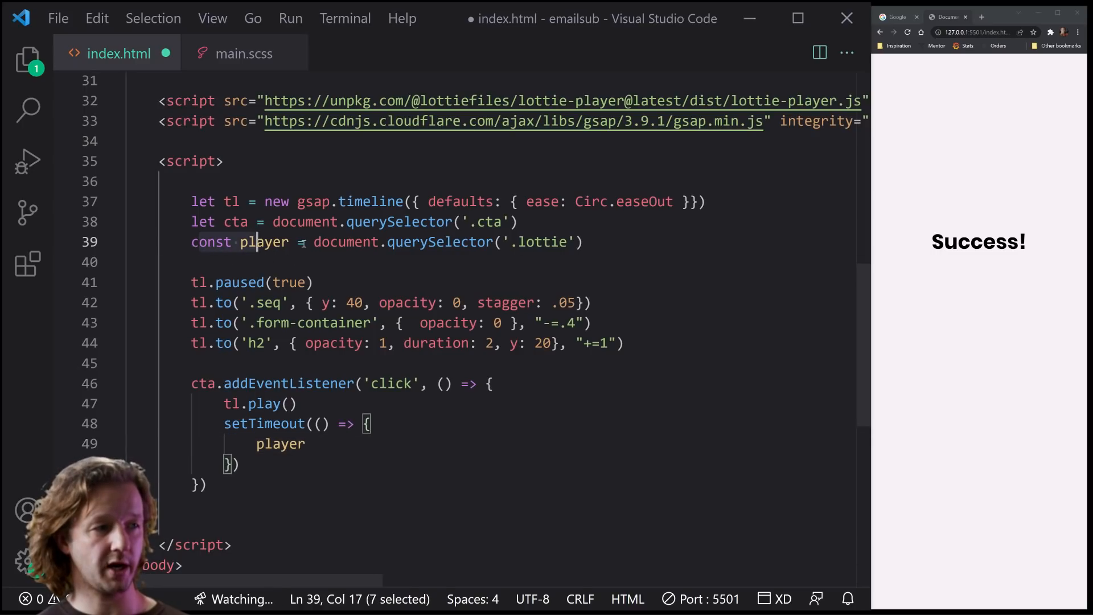
{"action": "double_click", "coordinate": [280, 443]}
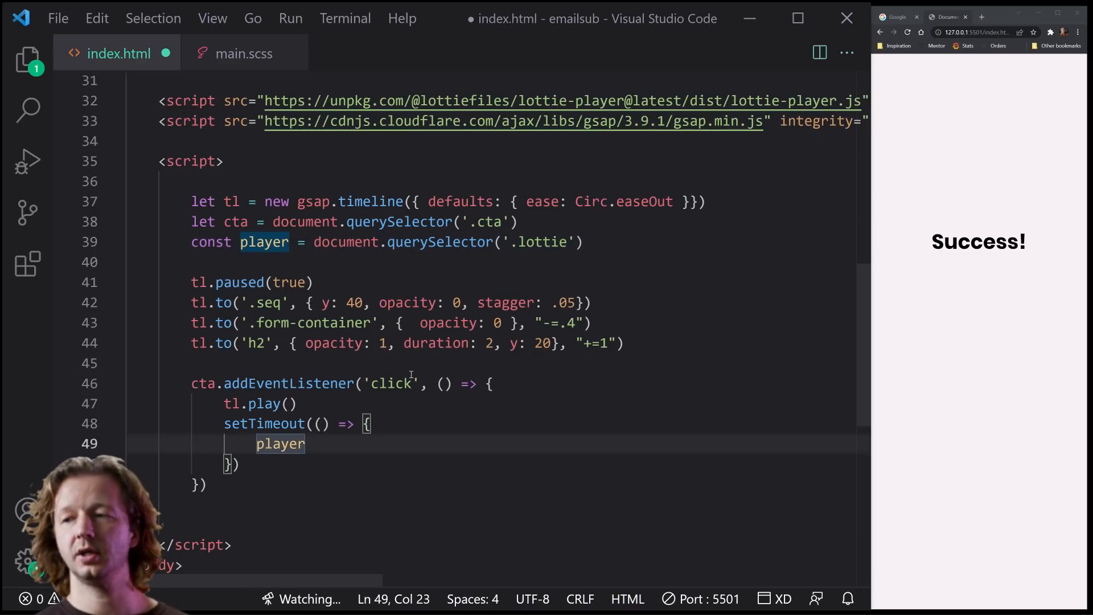
{"action": "type", "text": ".play()"}
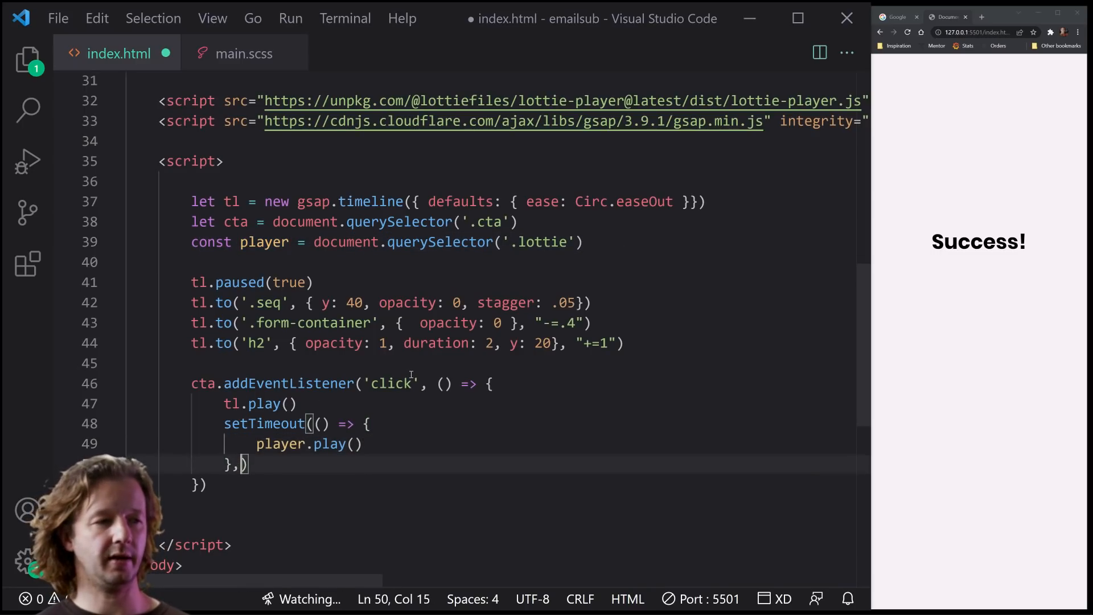
{"action": "type", "text": "800"}
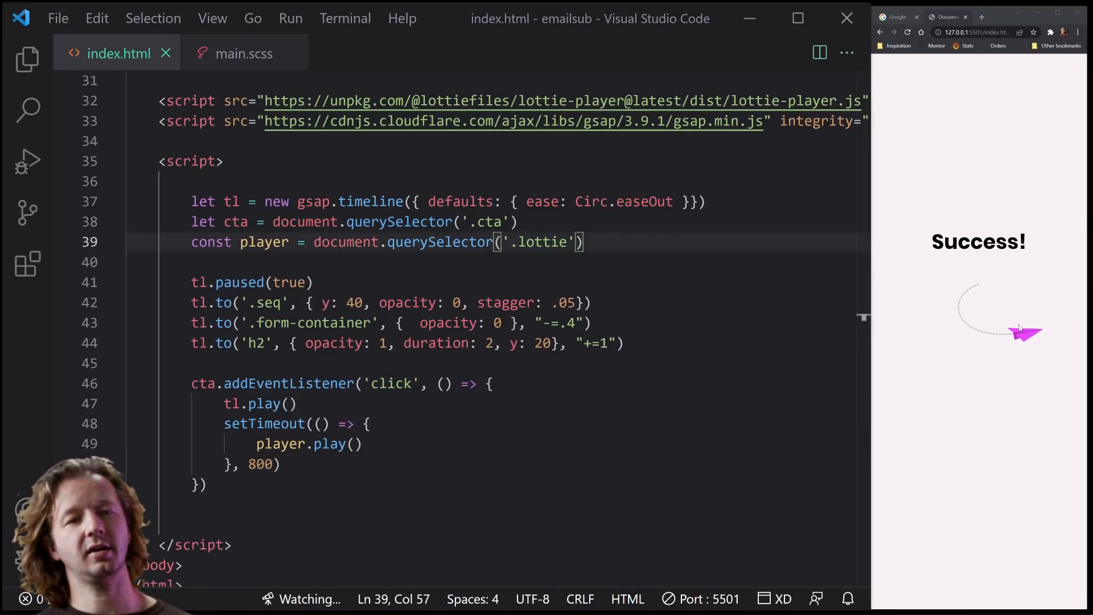
{"action": "scroll", "scroll_direction": "up", "scroll_amount": 3}
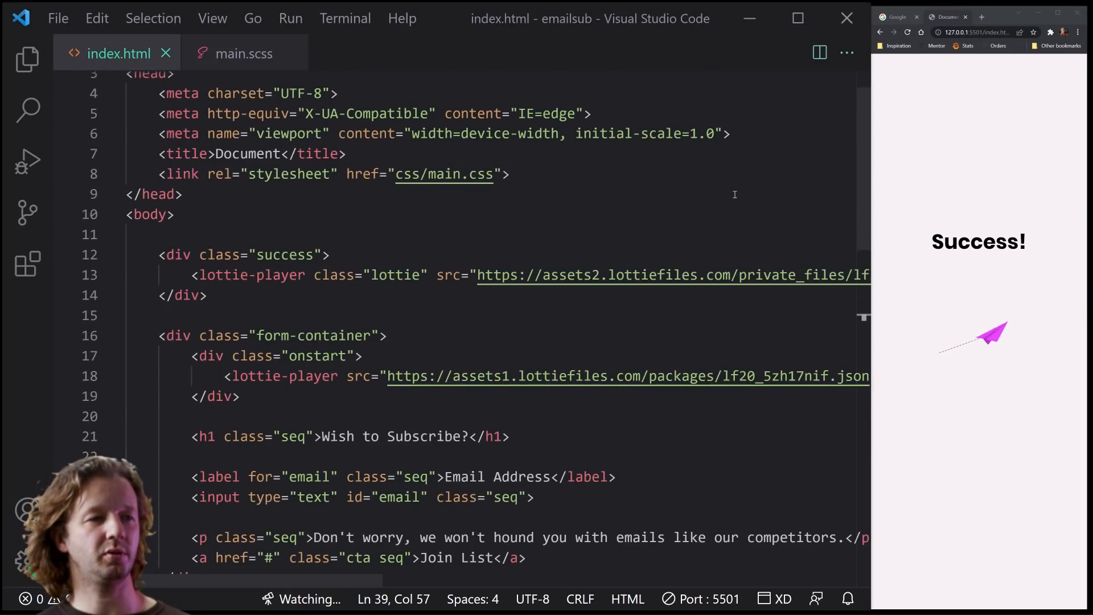
{"action": "scroll", "scroll_direction": "up", "scroll_amount": 3}
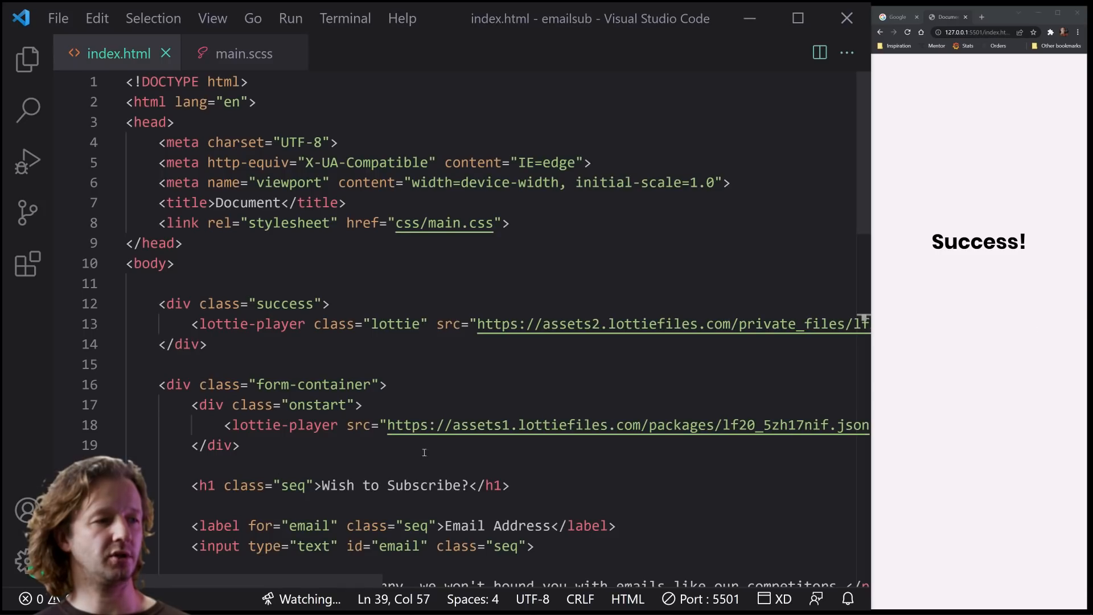